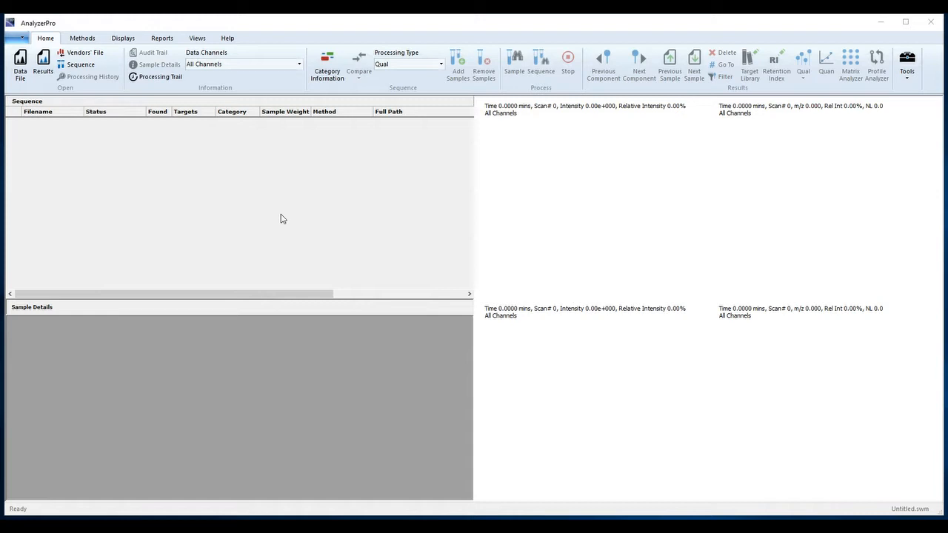
pyautogui.moveTo(236, 221)
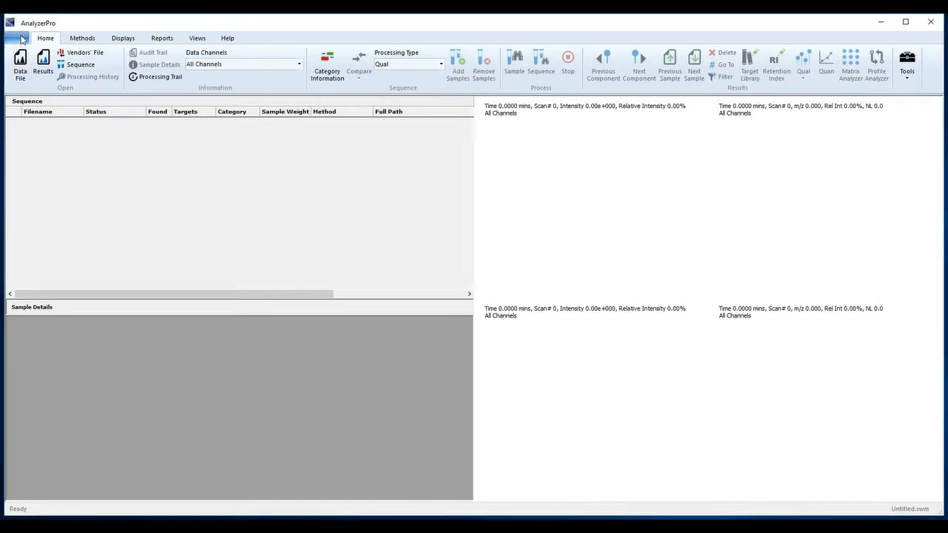
# Step: Review the library files folder path in the program preferences
pyautogui.click(15, 38)
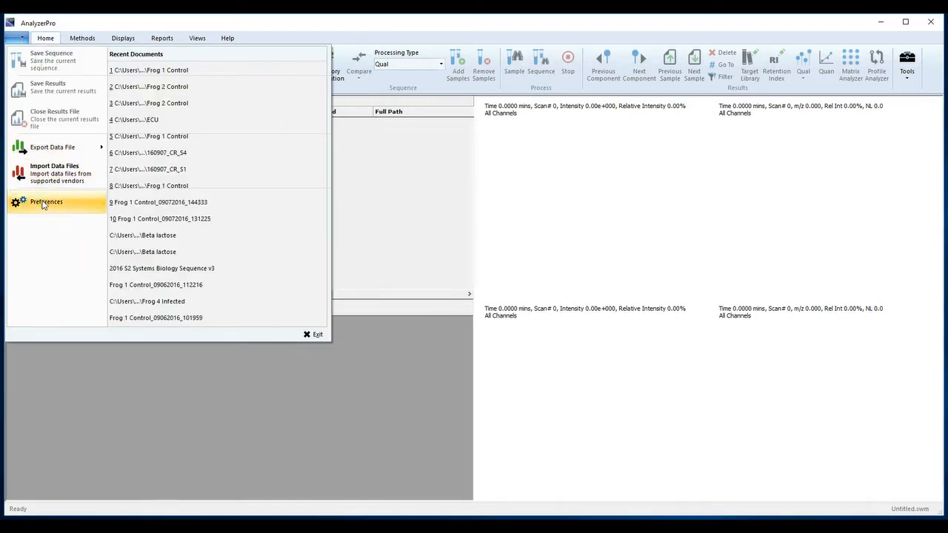
pyautogui.click(46, 201)
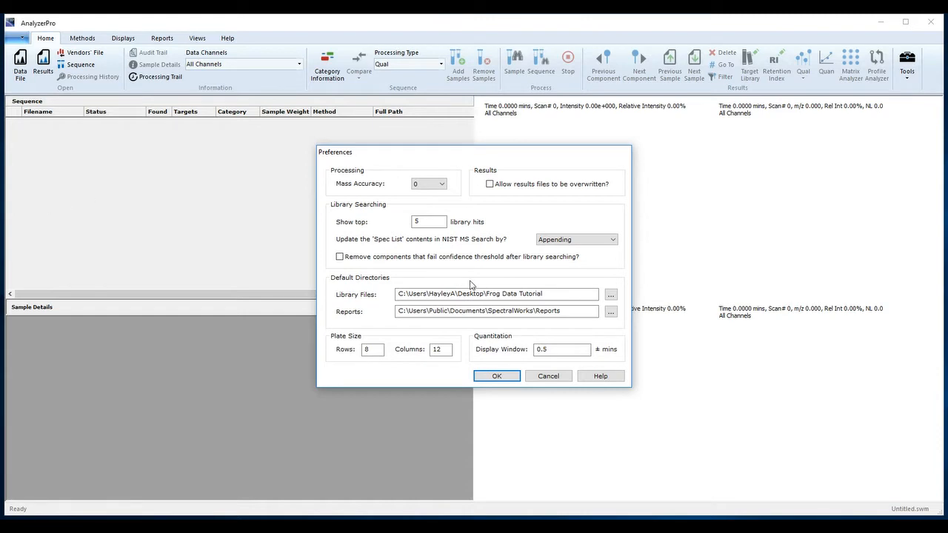
pyautogui.doubleClick(491, 294)
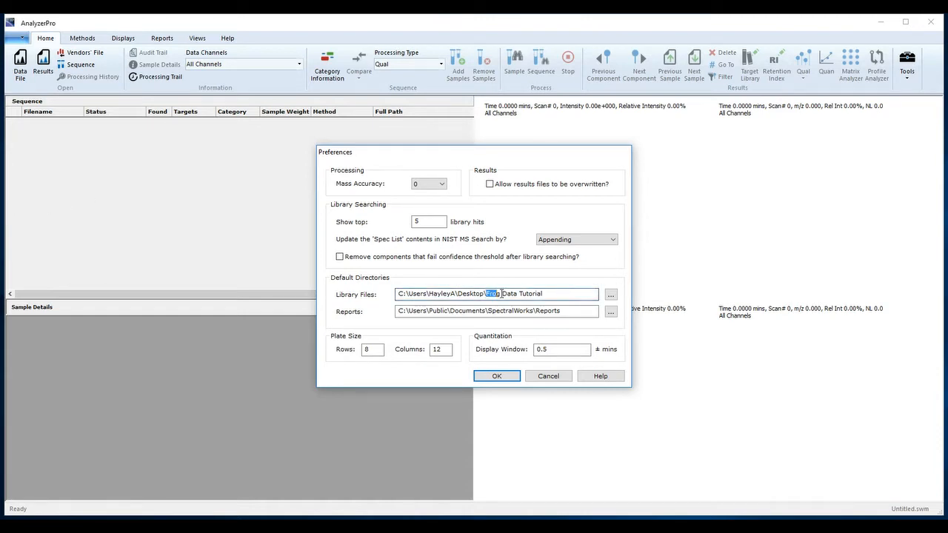
pyautogui.doubleClick(503, 293)
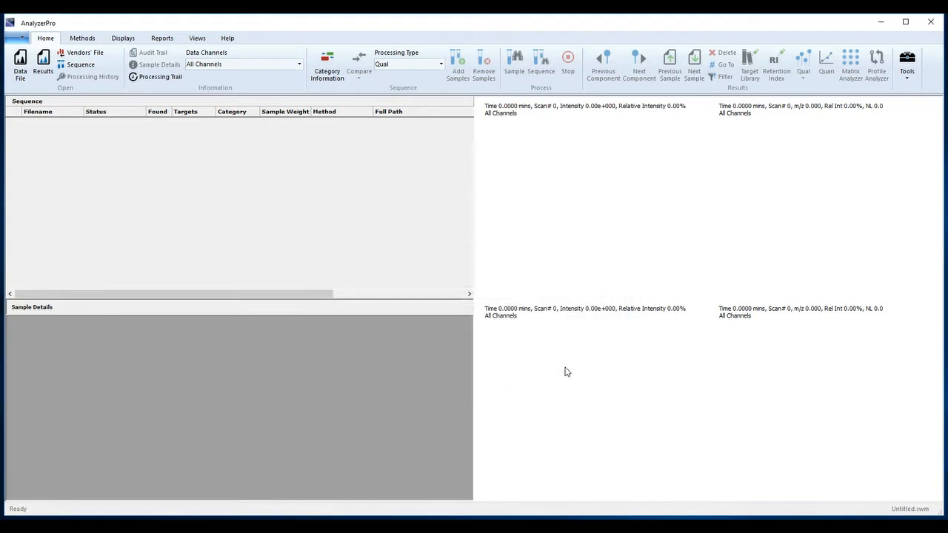
pyautogui.moveTo(166, 180)
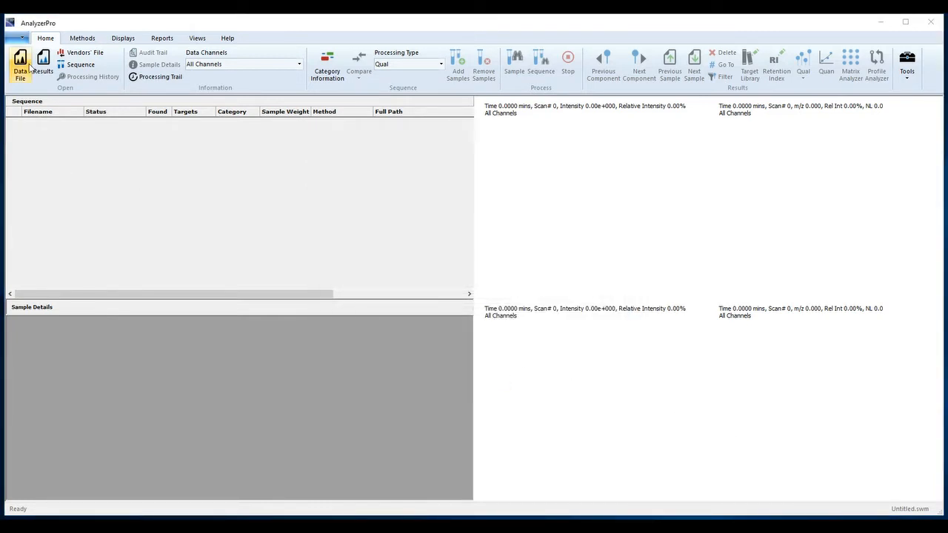
# Step: Add data files Frog 1–3 Control and Frog 4–6 Infected to the sequence
pyautogui.click(20, 66)
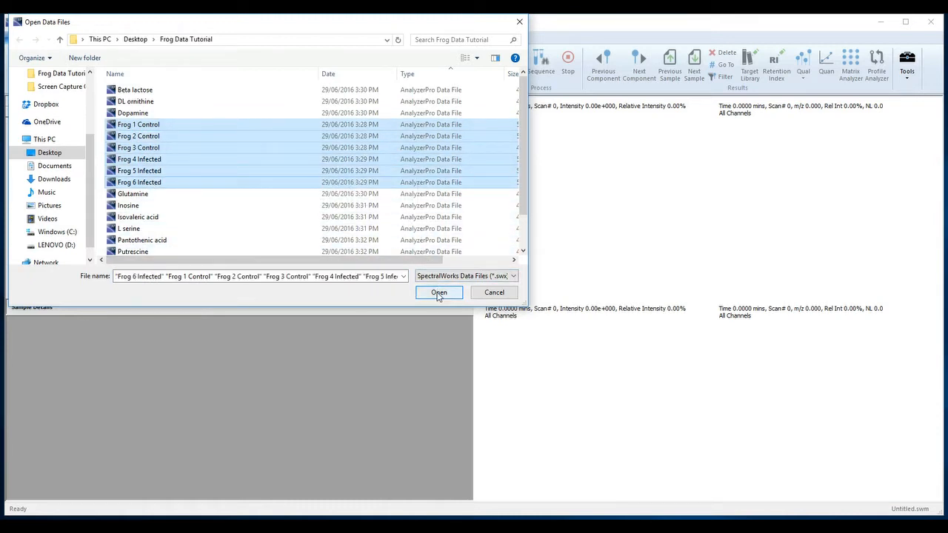
pyautogui.click(438, 291)
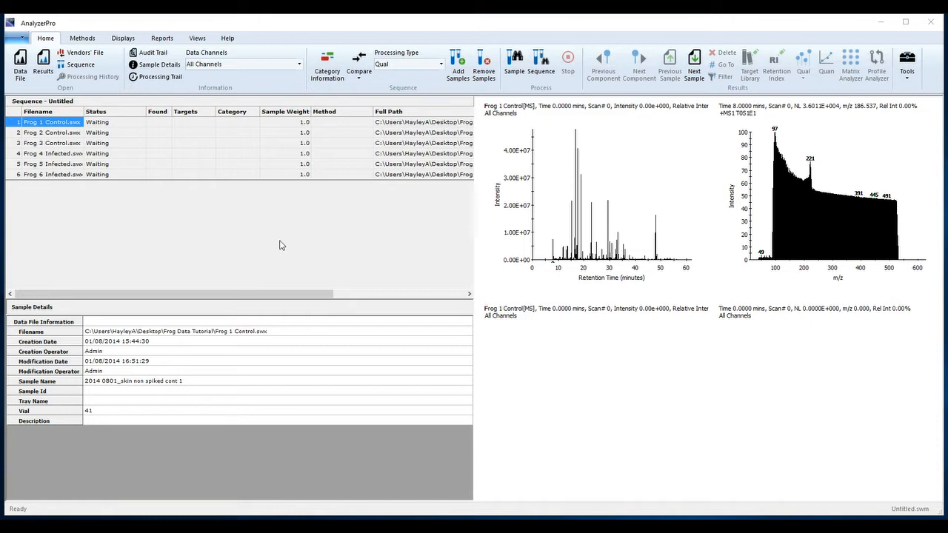
pyautogui.click(82, 38)
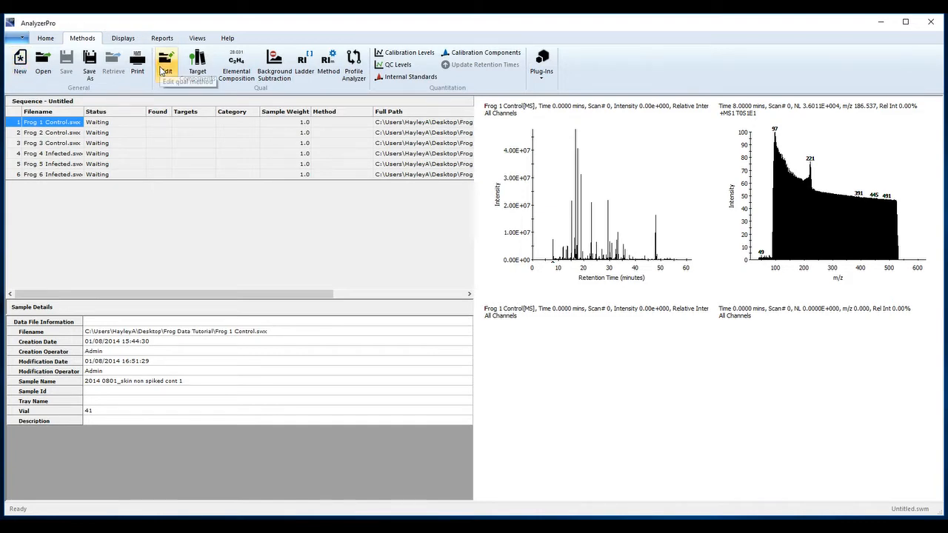
# Step: Set qual method: min masses 4, reject 73, range 0–1000, area 5000, S/N 10, window 5, smoothing 7
pyautogui.click(166, 63)
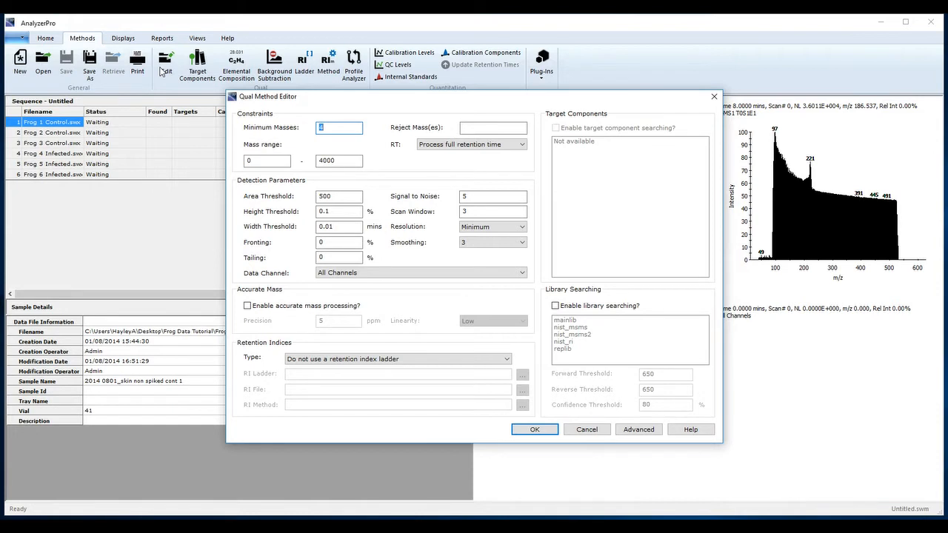
pyautogui.moveTo(258, 59)
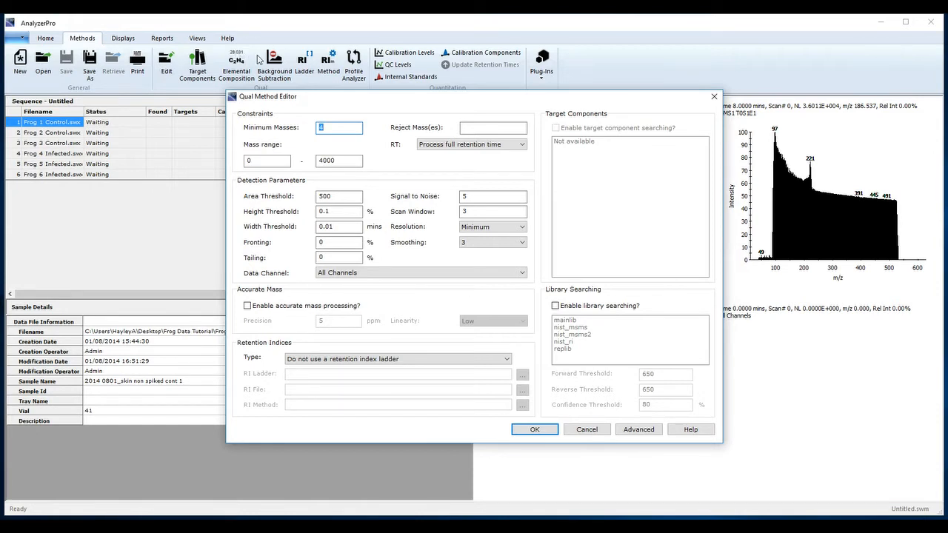
pyautogui.write('4')
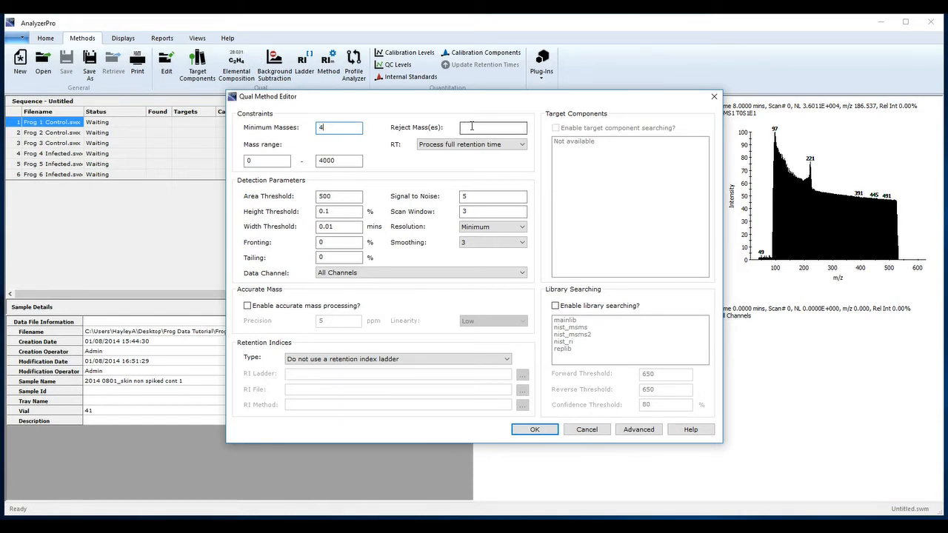
pyautogui.write('73')
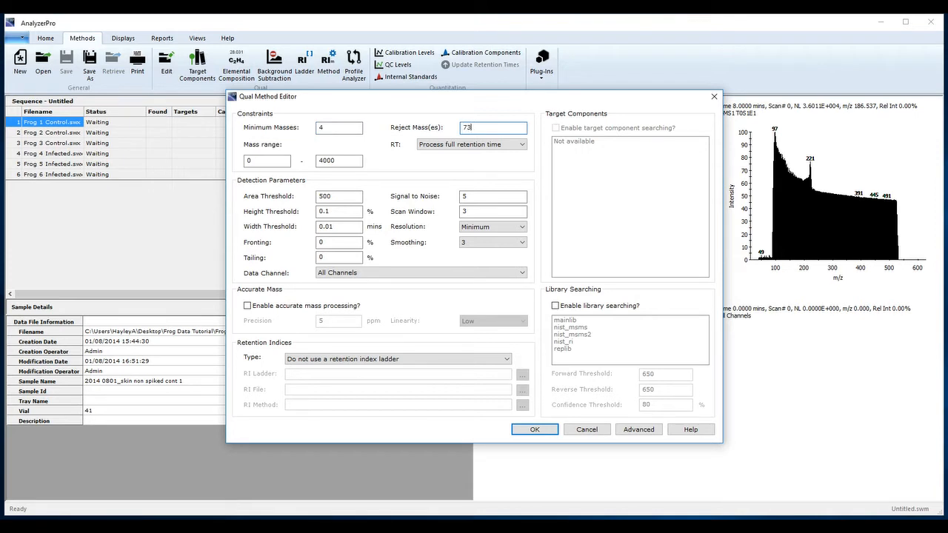
pyautogui.click(338, 160)
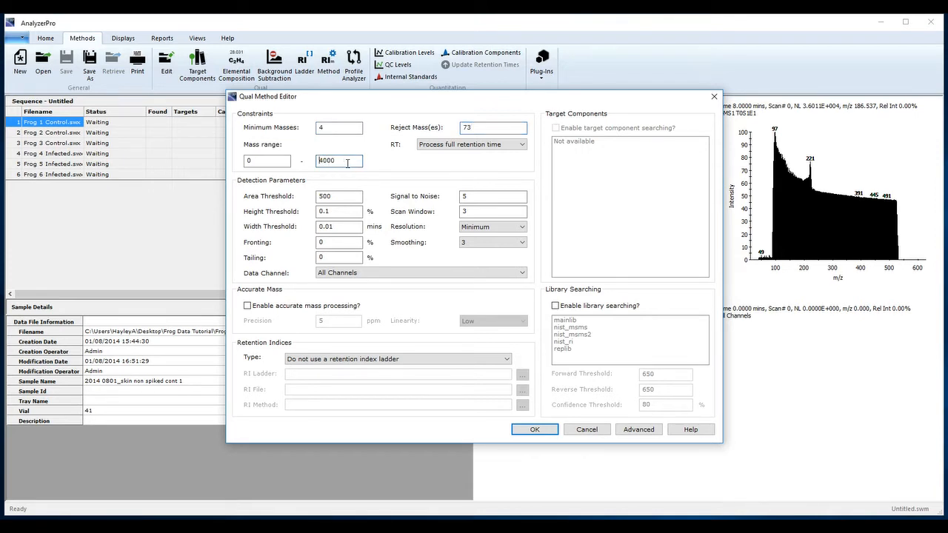
pyautogui.write('1000')
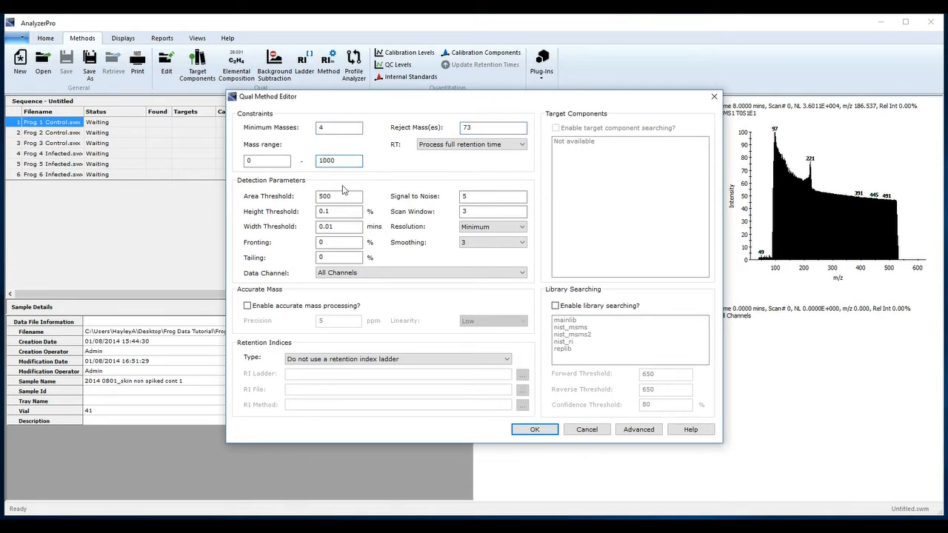
pyautogui.write('5000')
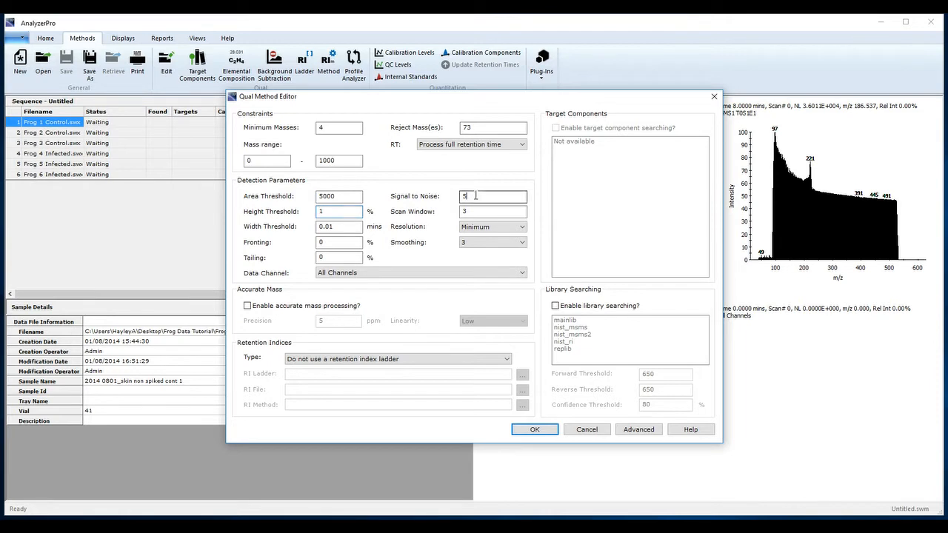
pyautogui.write('10')
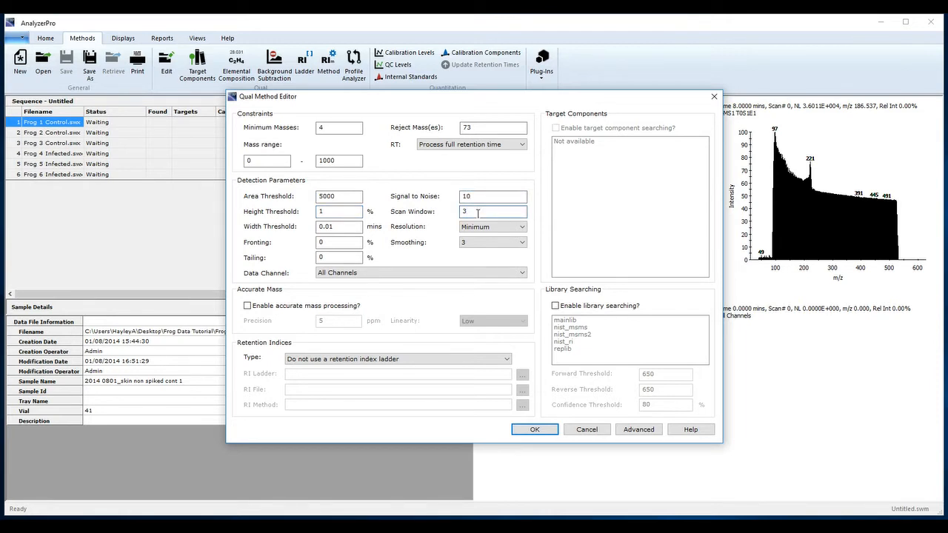
pyautogui.write('5')
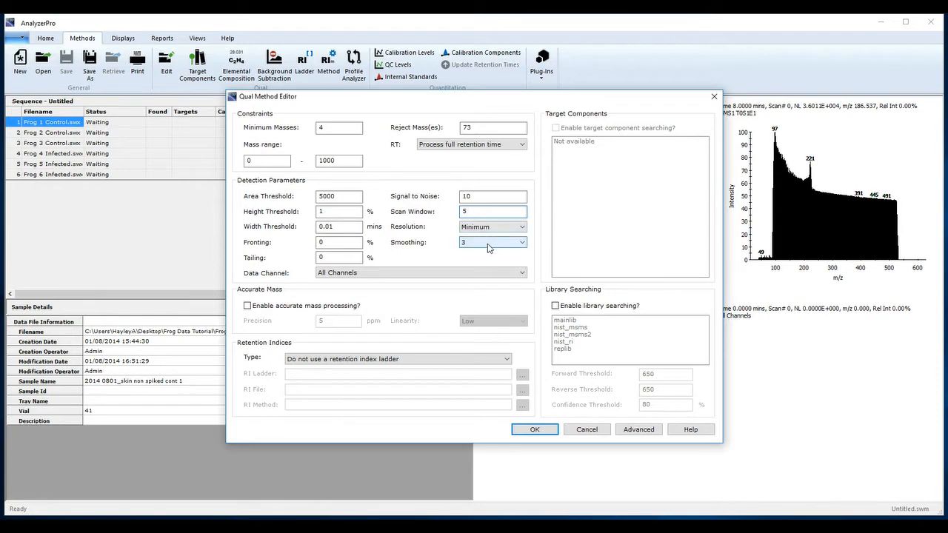
pyautogui.click(492, 242)
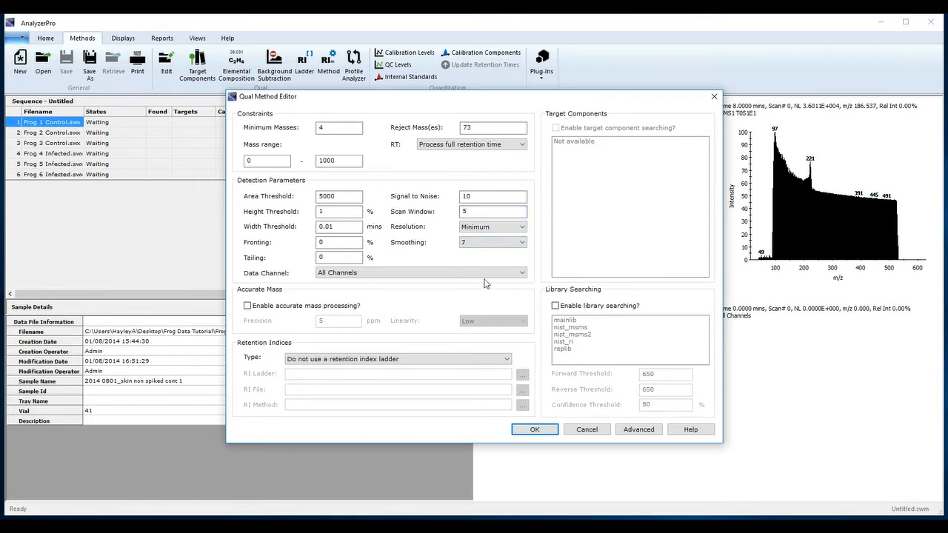
pyautogui.moveTo(458, 260)
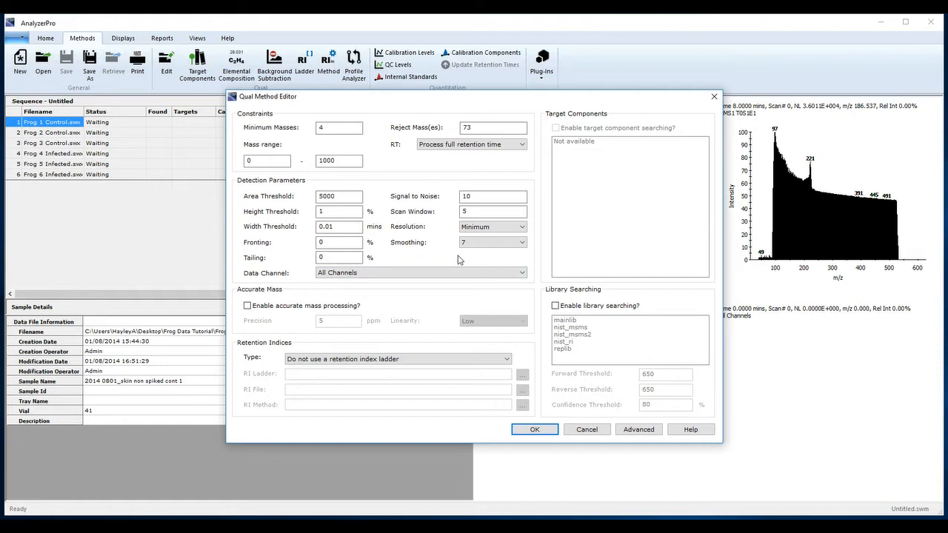
pyautogui.moveTo(488, 265)
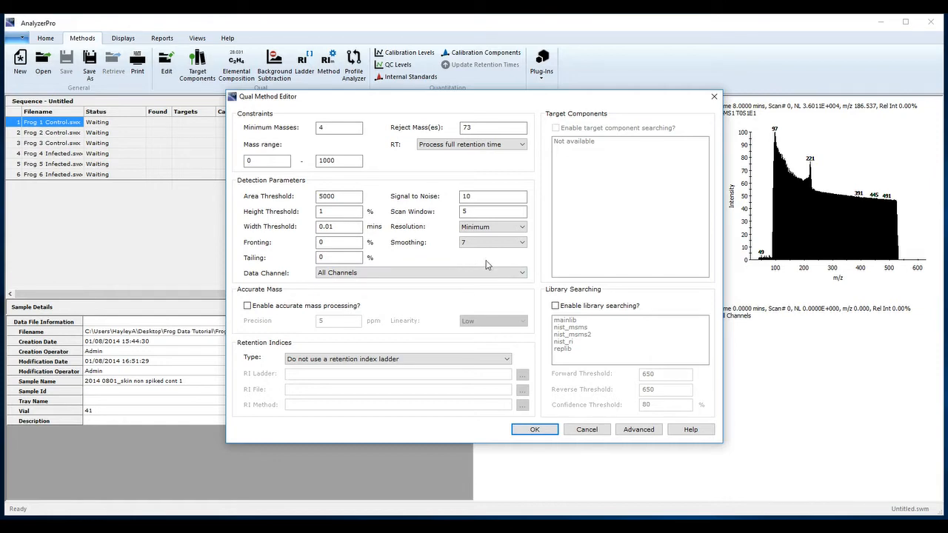
pyautogui.click(534, 430)
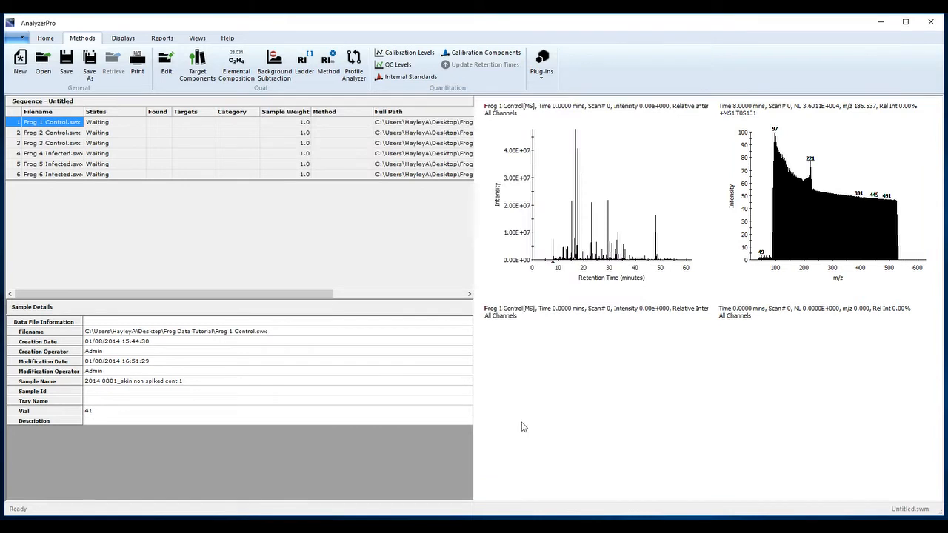
pyautogui.moveTo(66, 61)
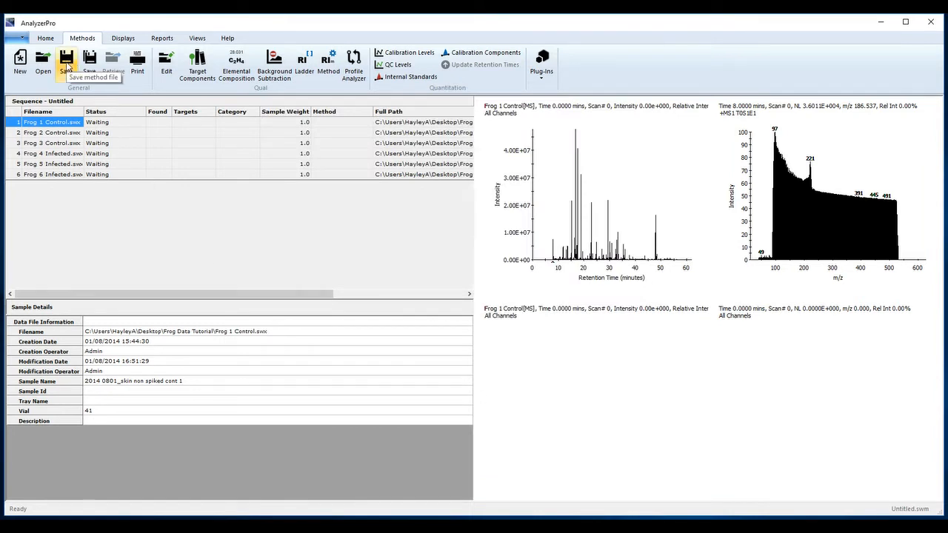
# Step: Save the current method file as 'Processing method' in Frog Data Tutorial
pyautogui.click(66, 63)
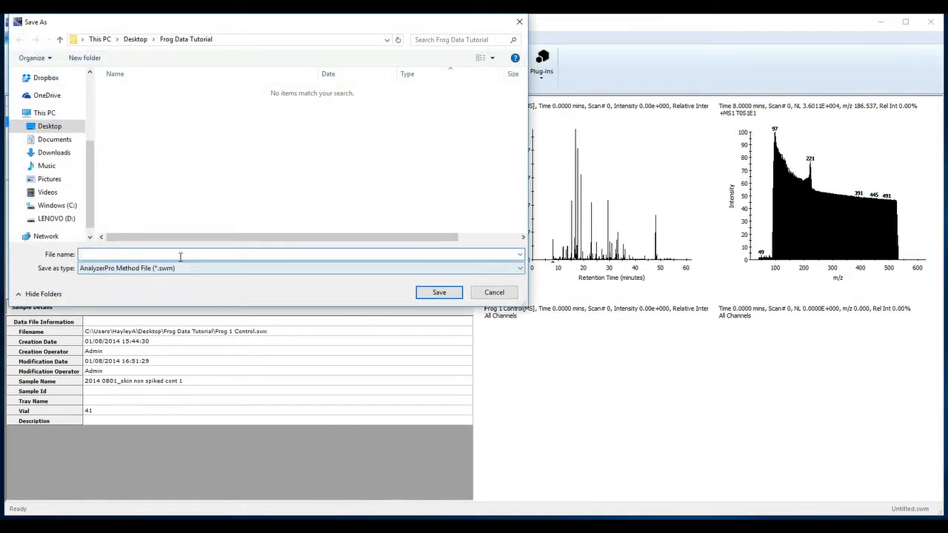
pyautogui.write('Processing')
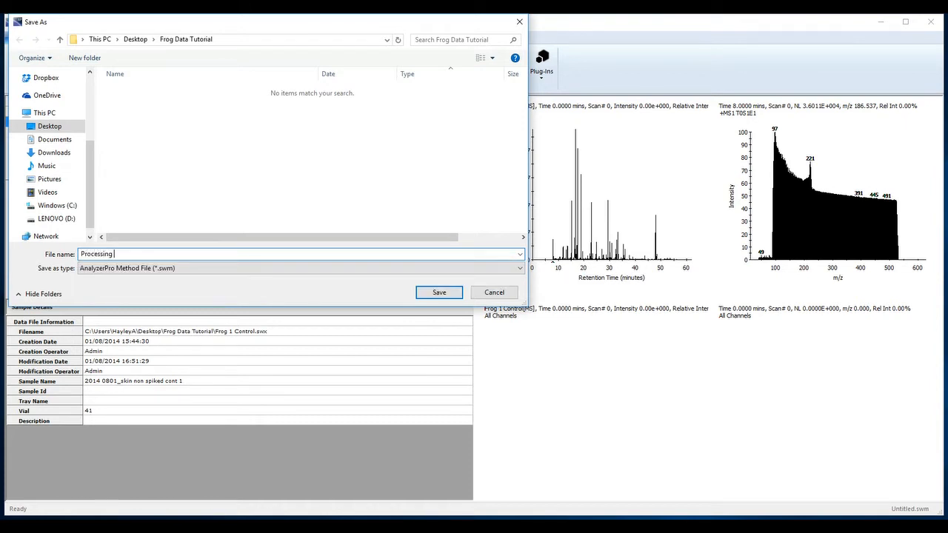
pyautogui.write('method')
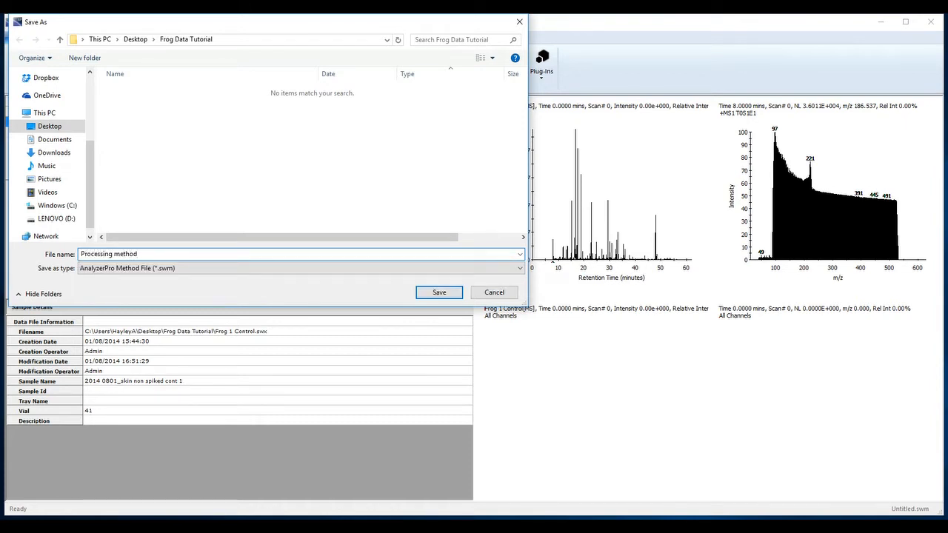
pyautogui.click(439, 292)
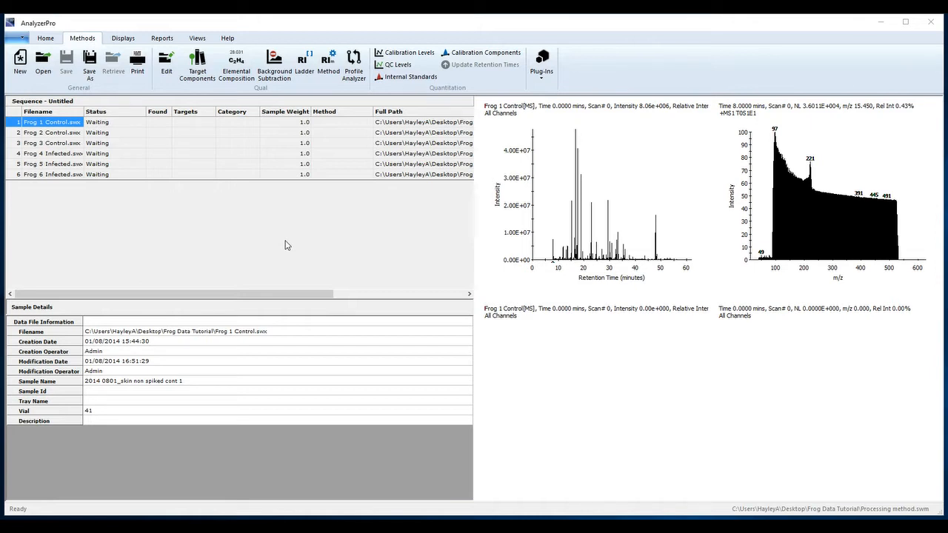
pyautogui.moveTo(394, 222)
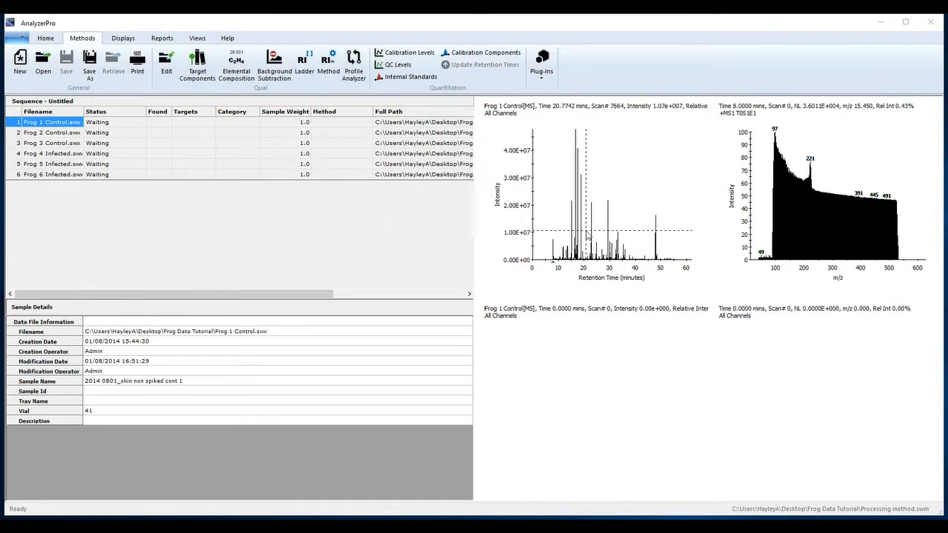
# Step: Change the chromatogram trace type to Mass Chromatogram with masses 57, 71 and 85
pyautogui.rightClick(585, 234)
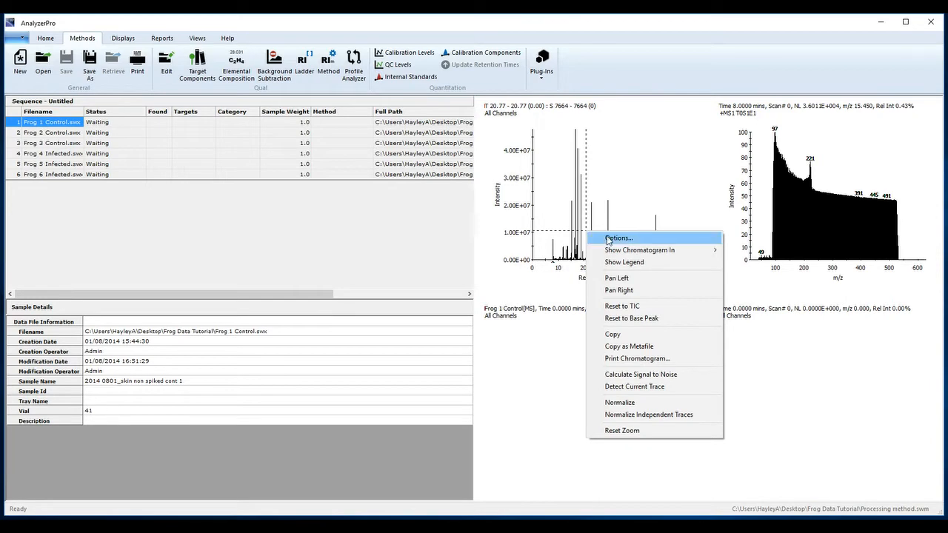
pyautogui.click(619, 238)
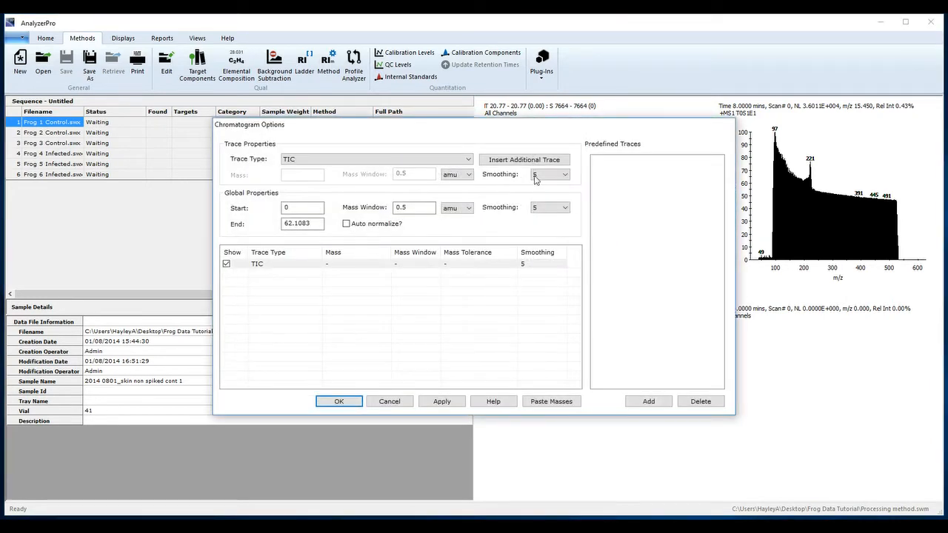
pyautogui.click(374, 159)
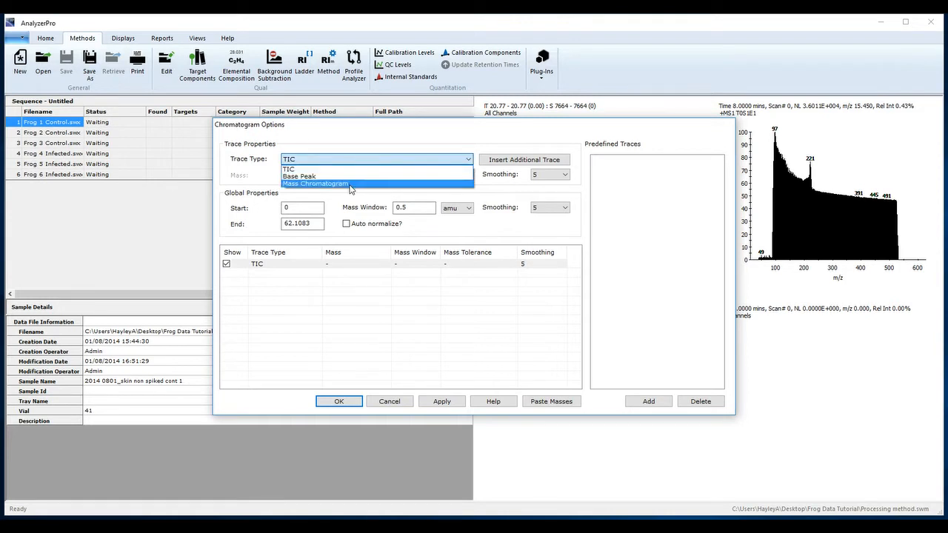
pyautogui.click(314, 184)
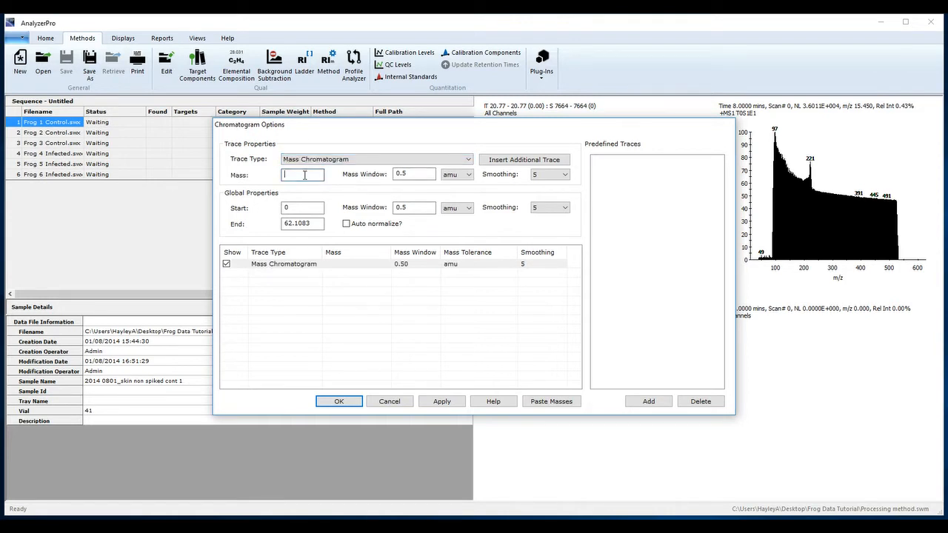
pyautogui.write('57')
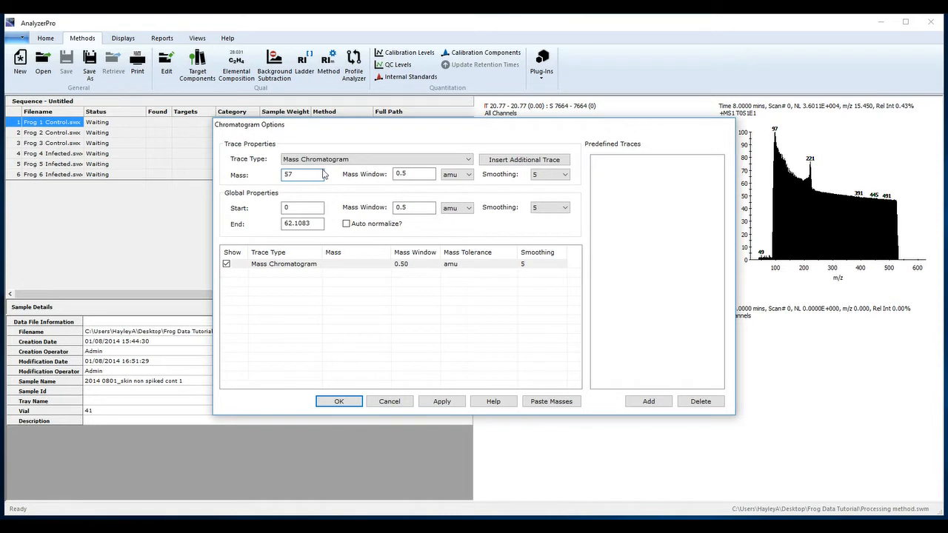
pyautogui.click(524, 159)
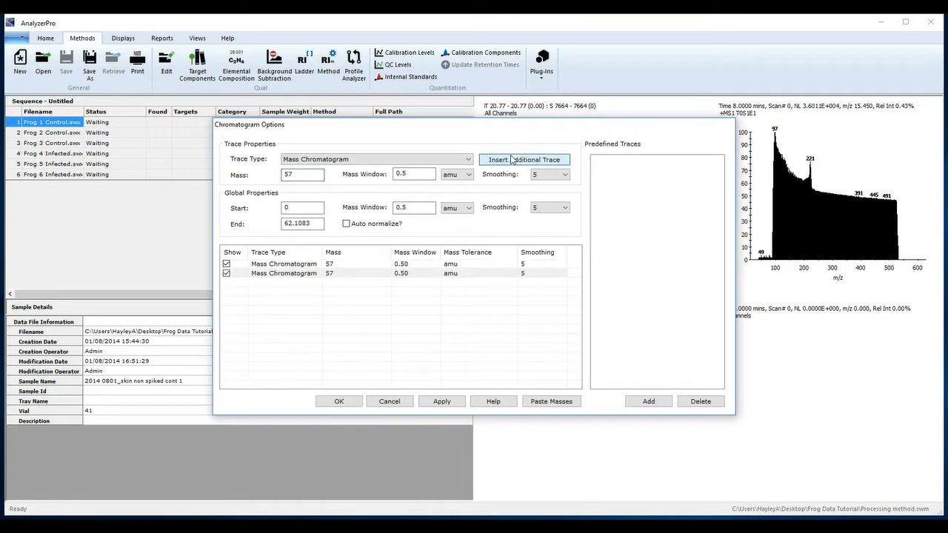
pyautogui.click(302, 174)
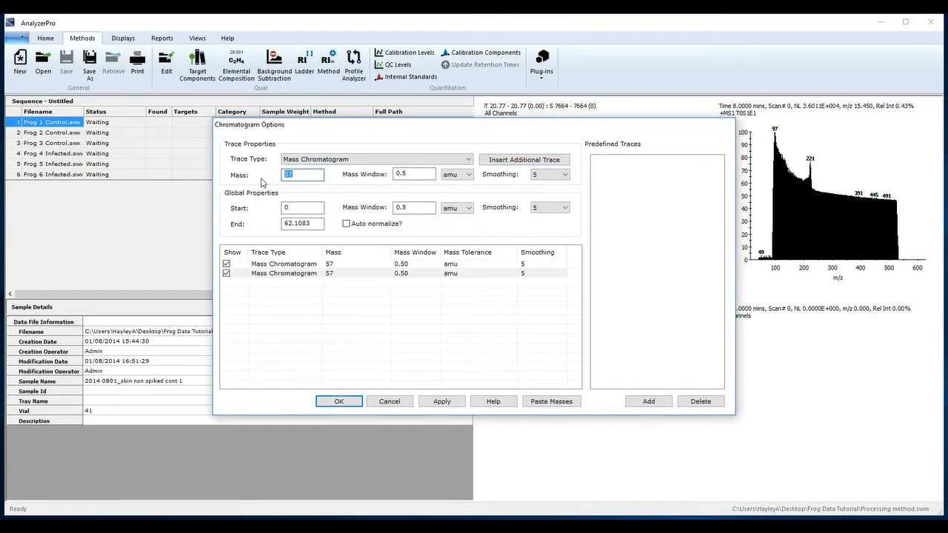
pyautogui.write('71')
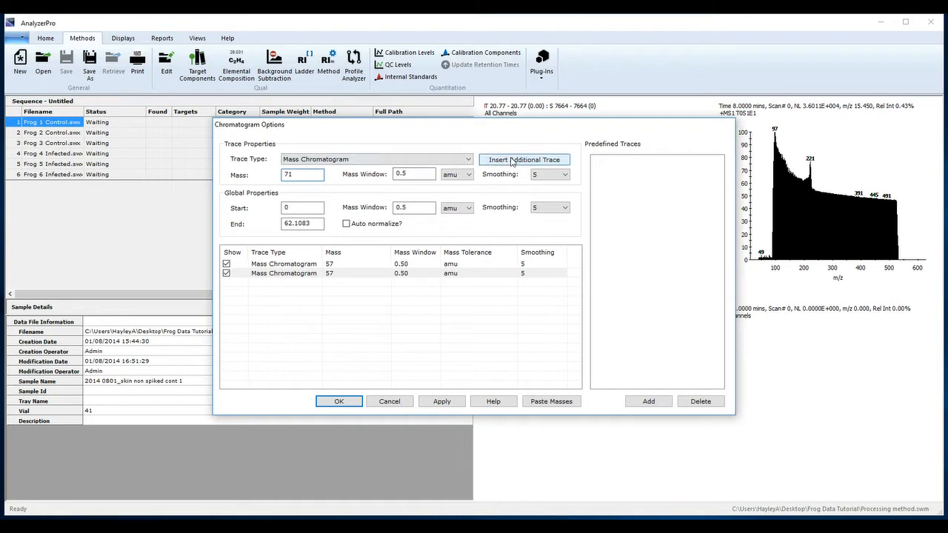
pyautogui.click(524, 160)
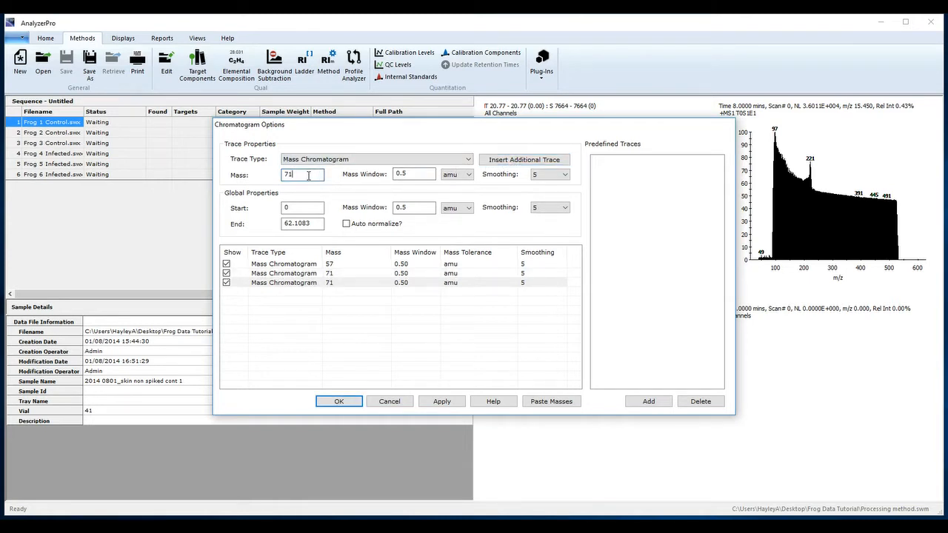
pyautogui.write('85')
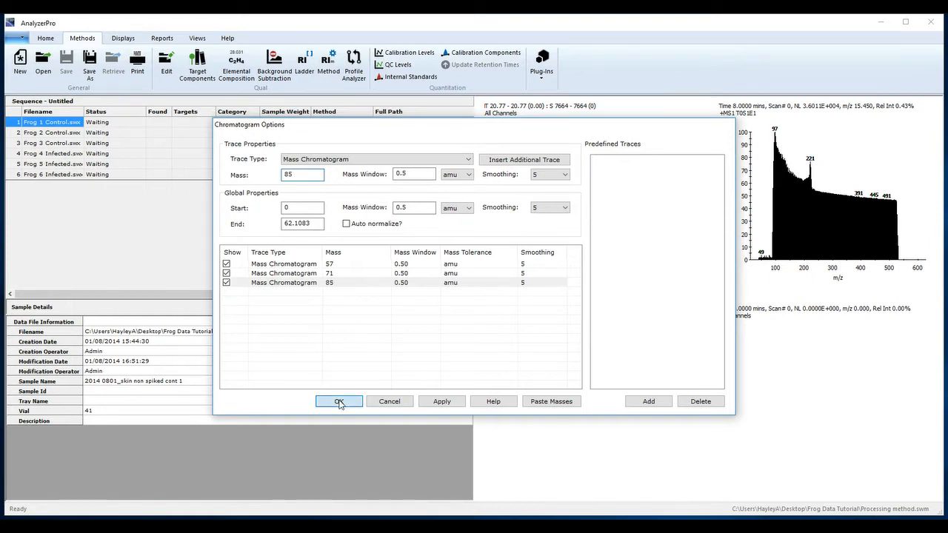
pyautogui.click(339, 400)
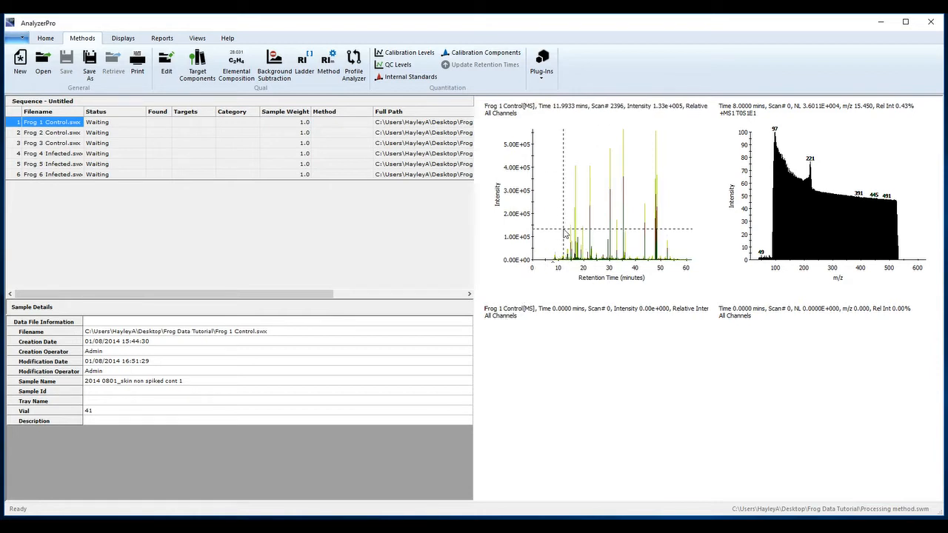
pyautogui.moveTo(561, 254)
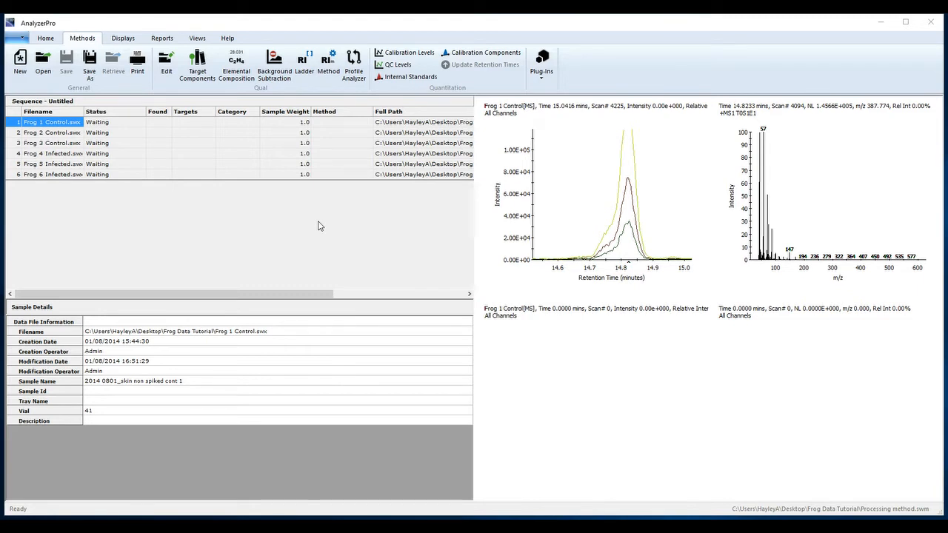
pyautogui.moveTo(308, 226)
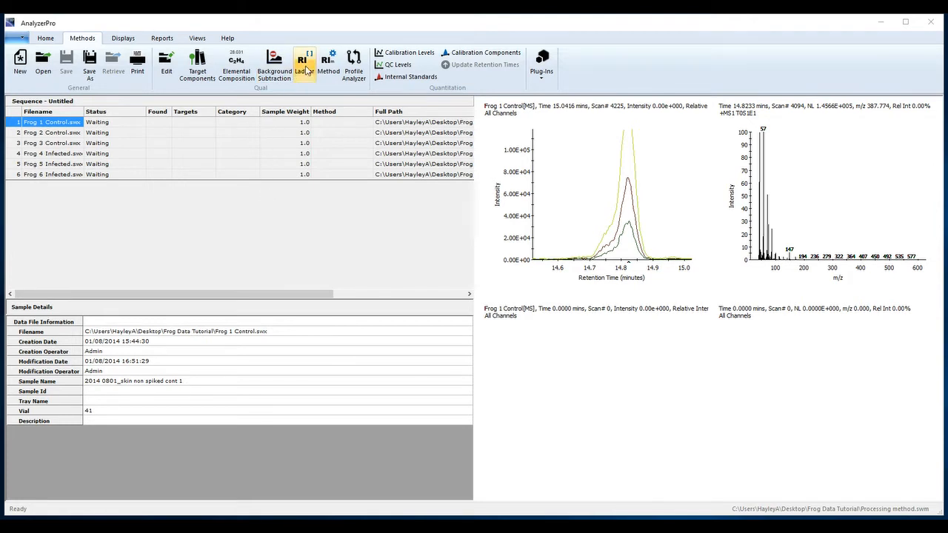
pyautogui.moveTo(304, 63)
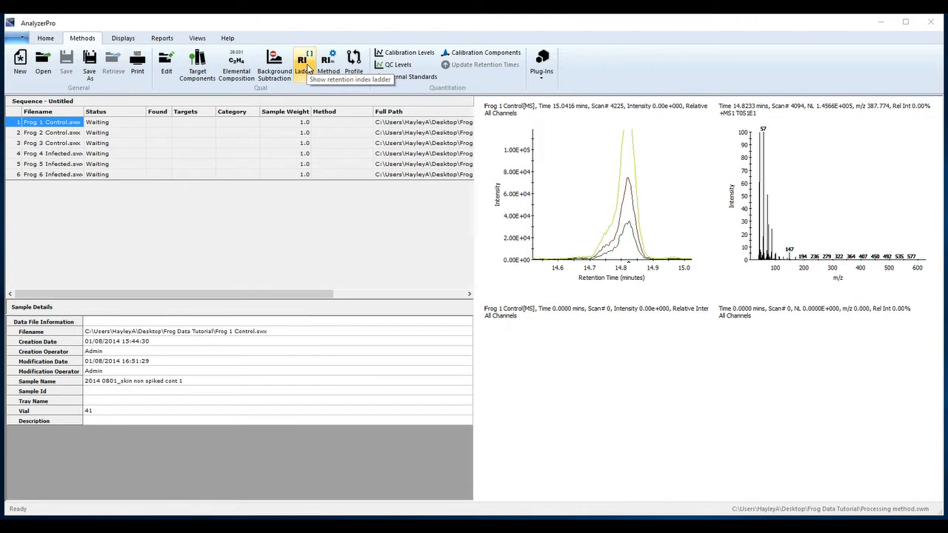
# Step: Add ladder entry C12 at 14.8204 minutes with retention index 1200
pyautogui.click(304, 61)
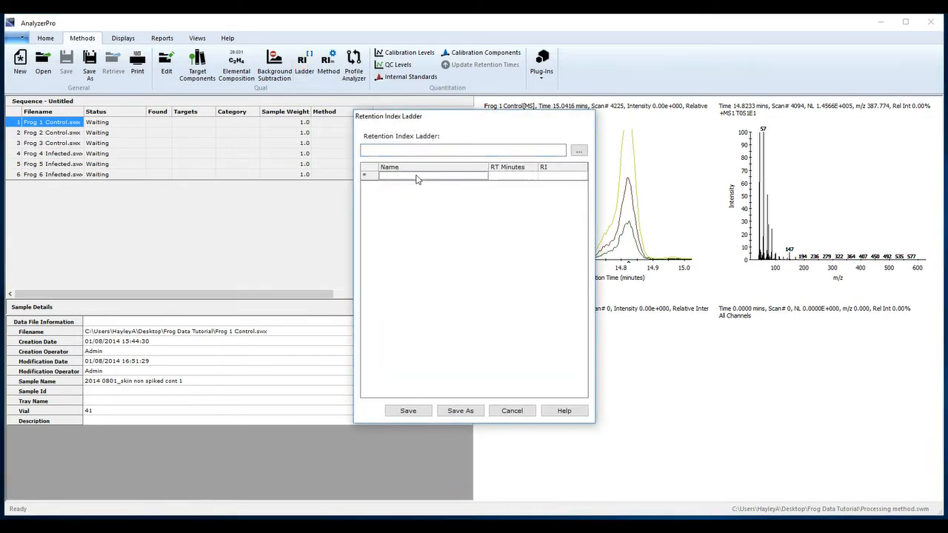
pyautogui.write('C')
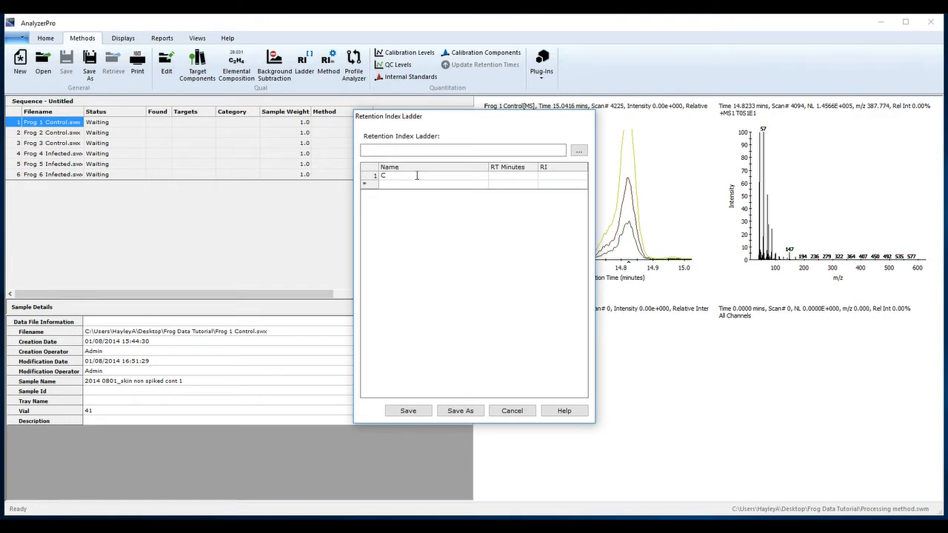
pyautogui.write('12')
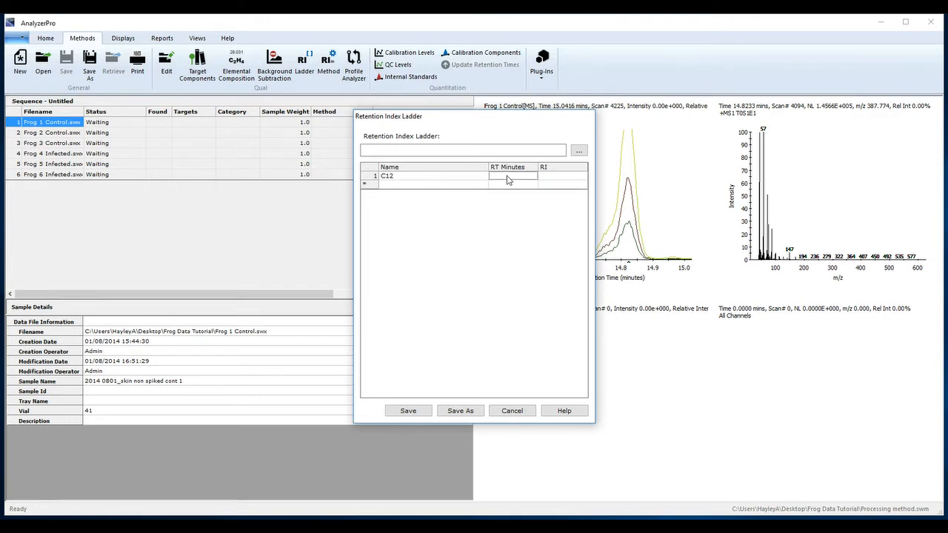
pyautogui.write('14.8204')
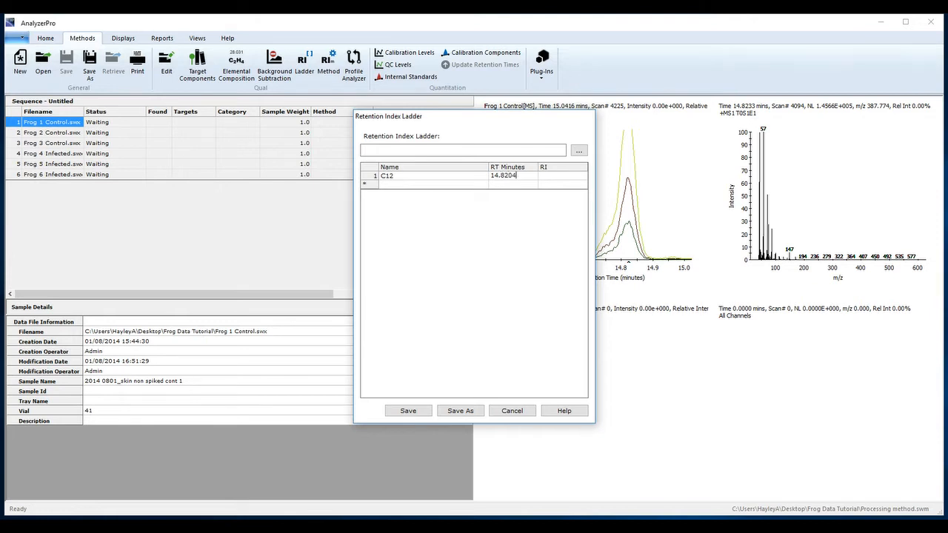
pyautogui.click(563, 176)
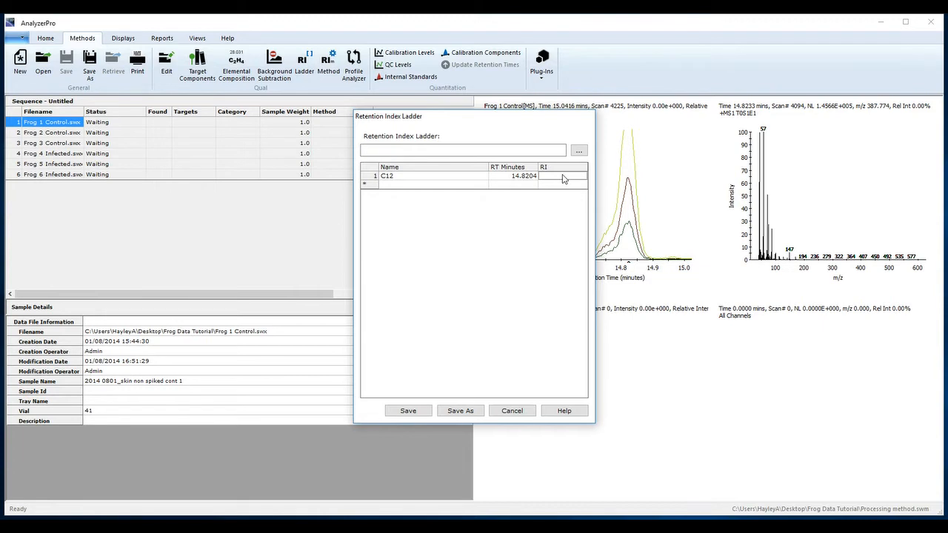
pyautogui.write('1200')
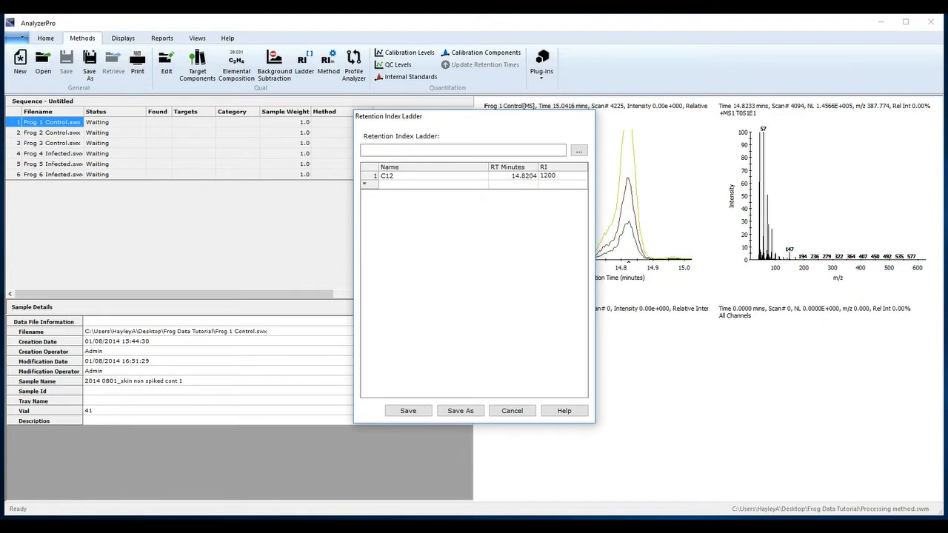
pyautogui.moveTo(837, 369)
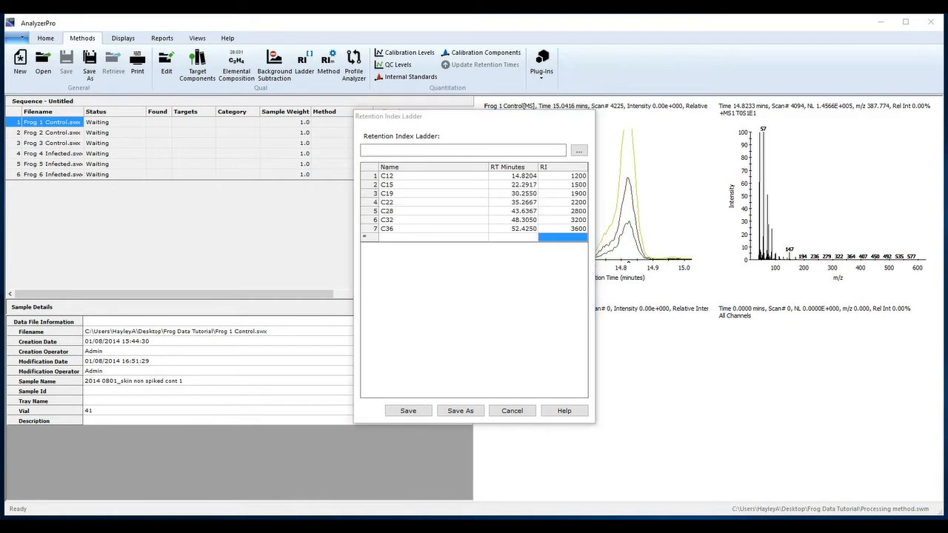
pyautogui.moveTo(452, 306)
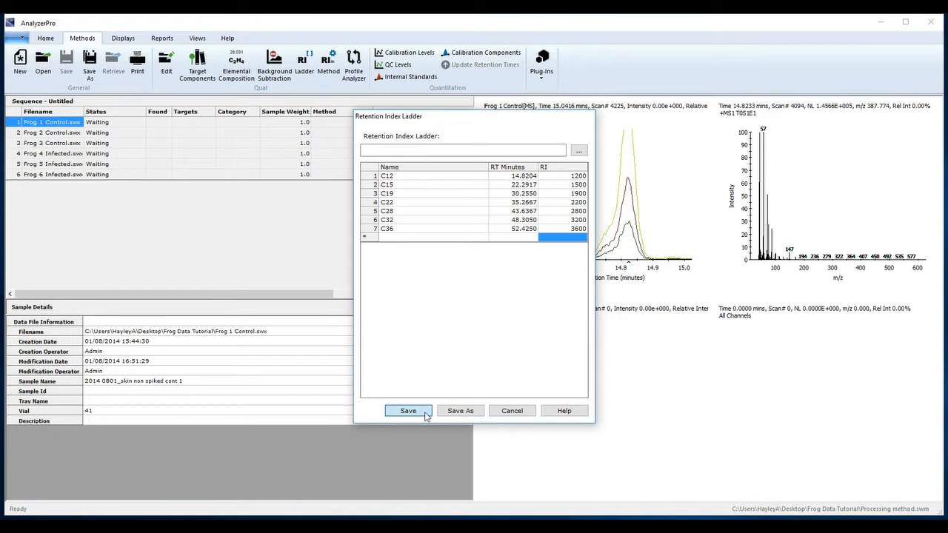
# Step: Save the retention index ladder file as 'manual RI ladder'
pyautogui.click(407, 410)
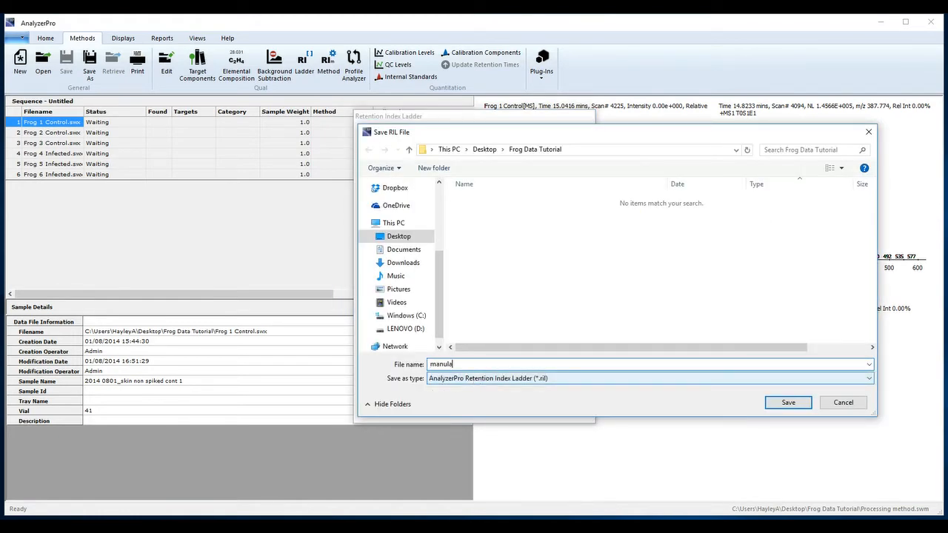
pyautogui.write('manual RI')
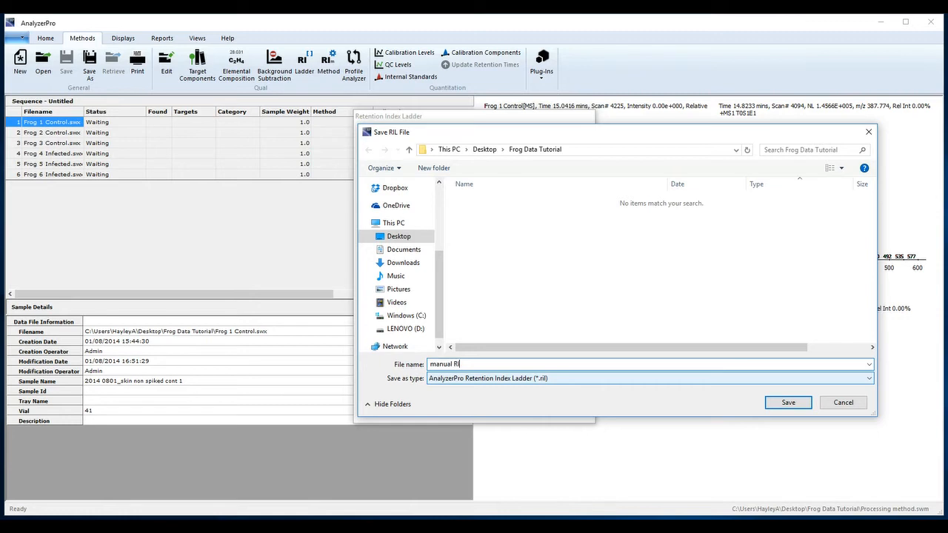
pyautogui.write('ladder')
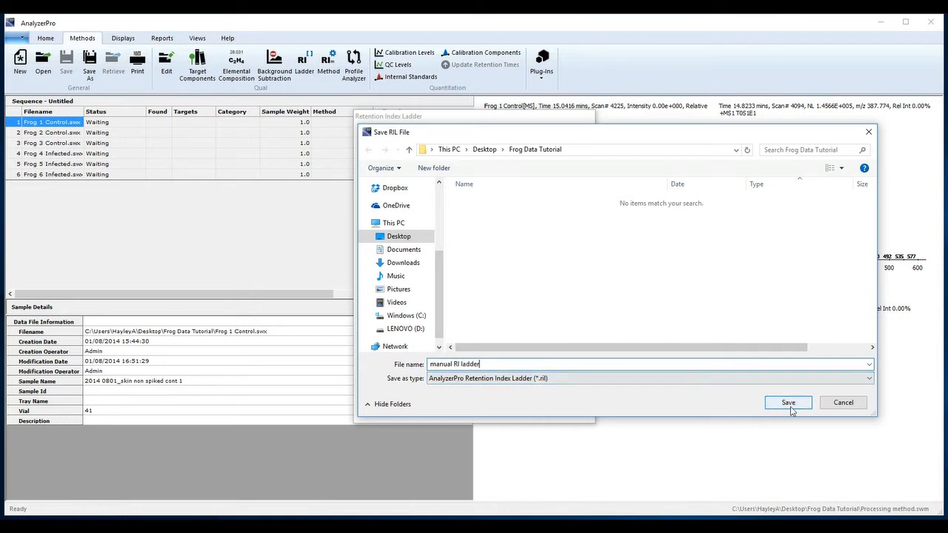
pyautogui.click(787, 402)
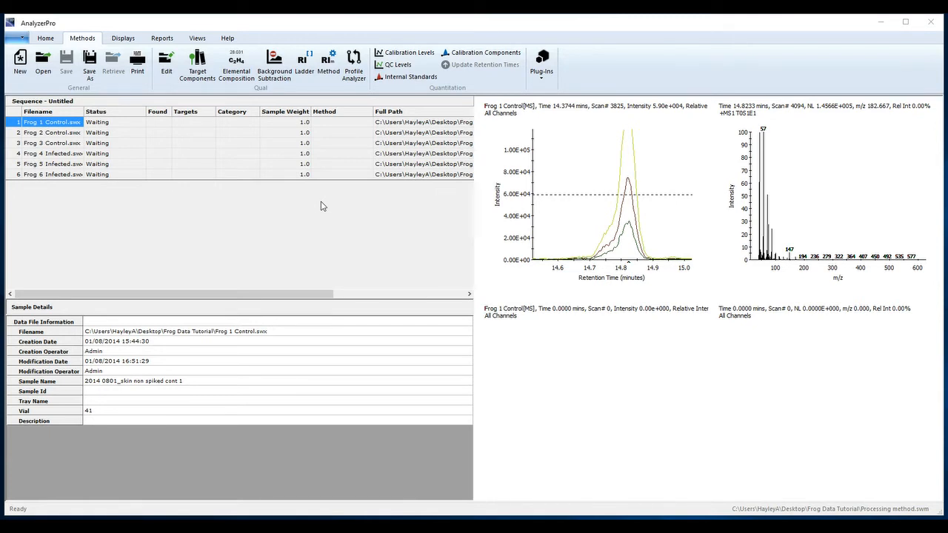
pyautogui.moveTo(166, 60)
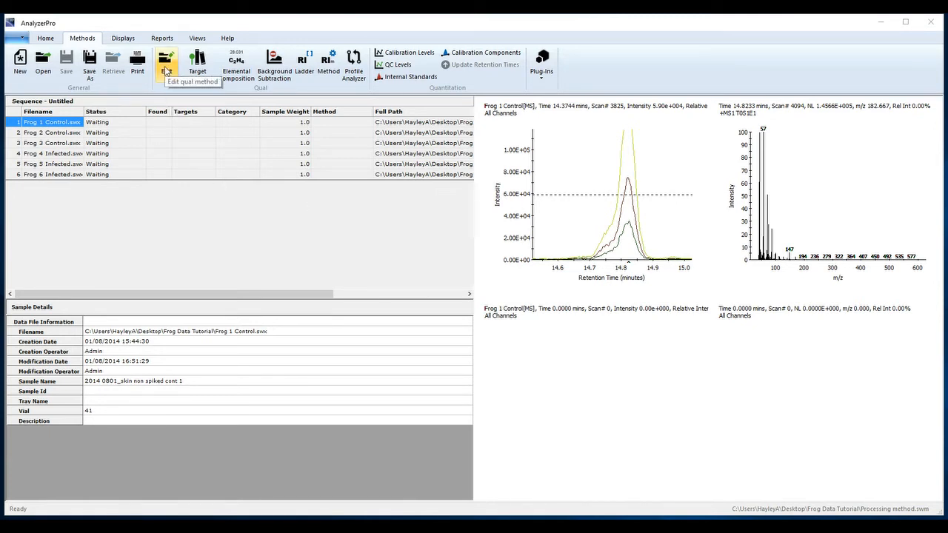
# Step: Set the qual method RI type to a manual ladder using 'manual RI ladder.ril'
pyautogui.click(166, 61)
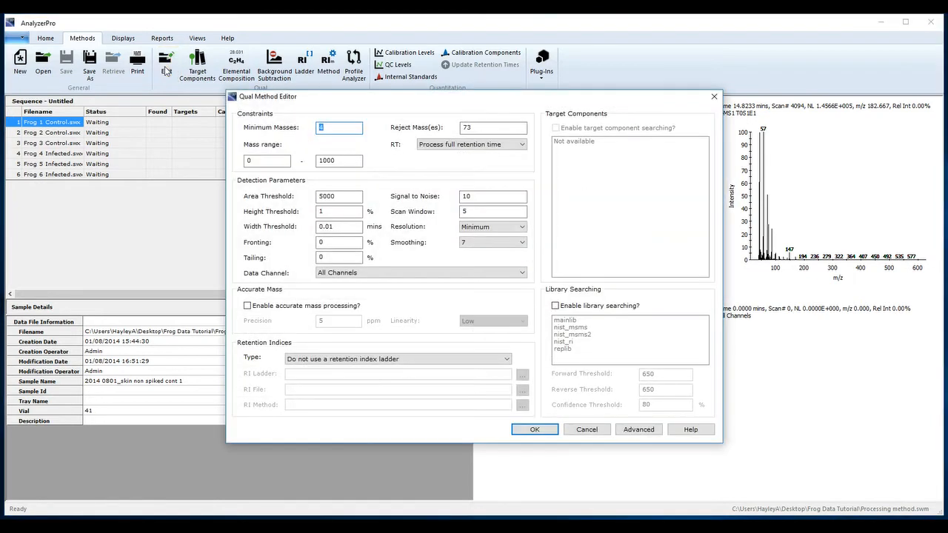
pyautogui.click(398, 358)
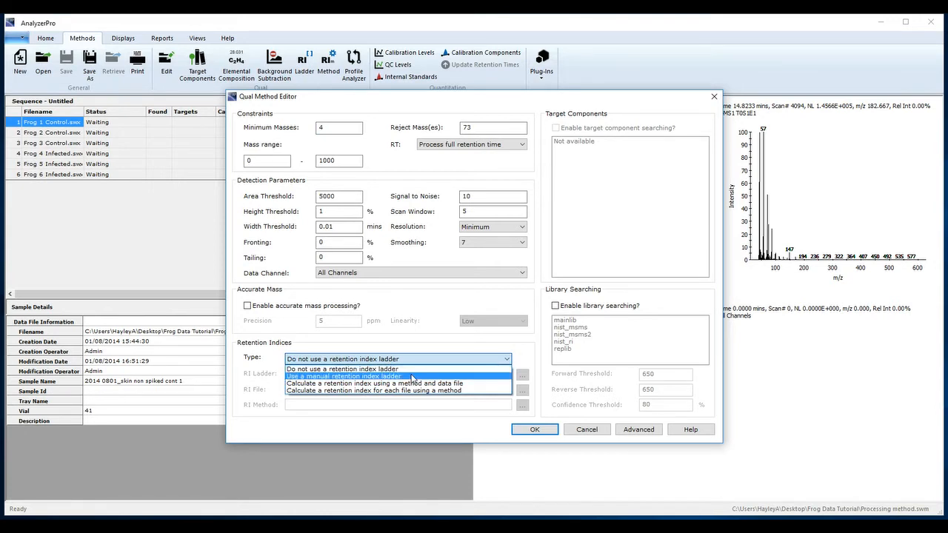
pyautogui.click(342, 376)
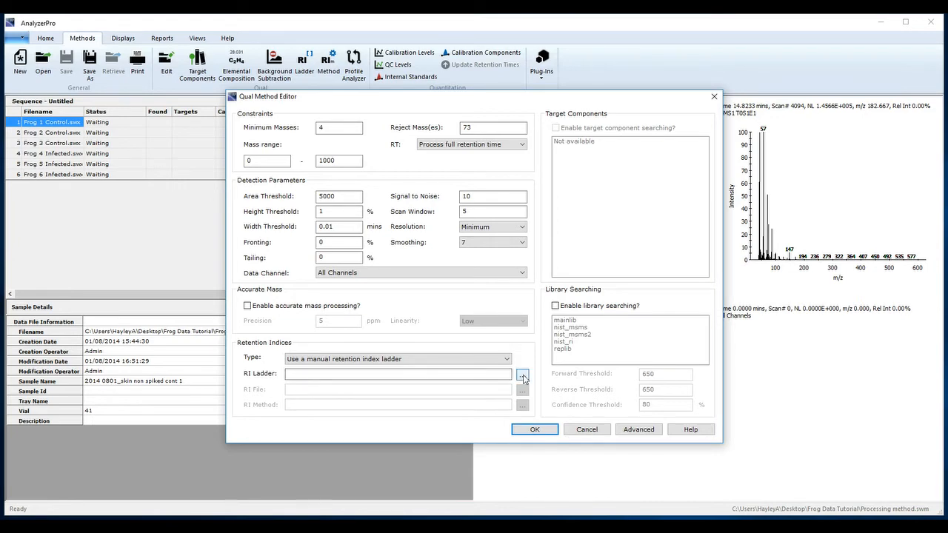
pyautogui.click(522, 373)
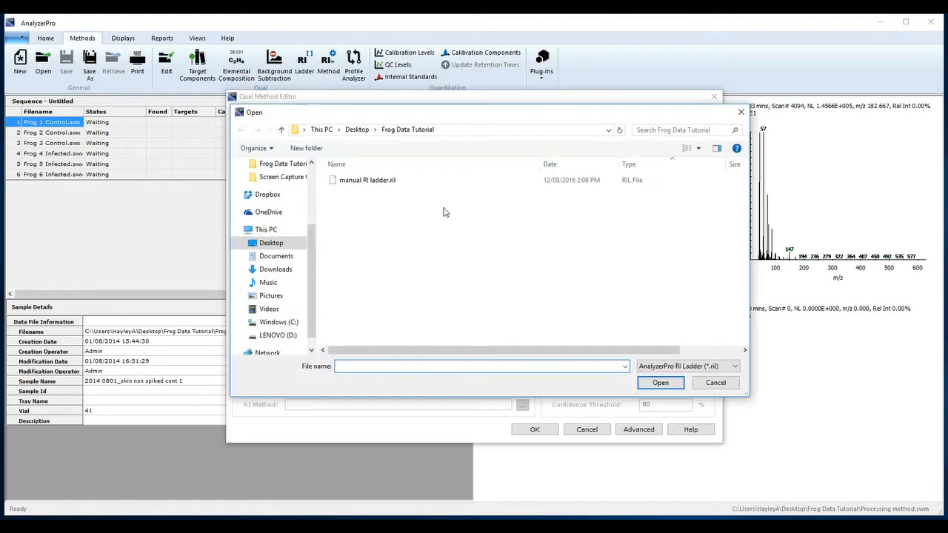
pyautogui.click(367, 180)
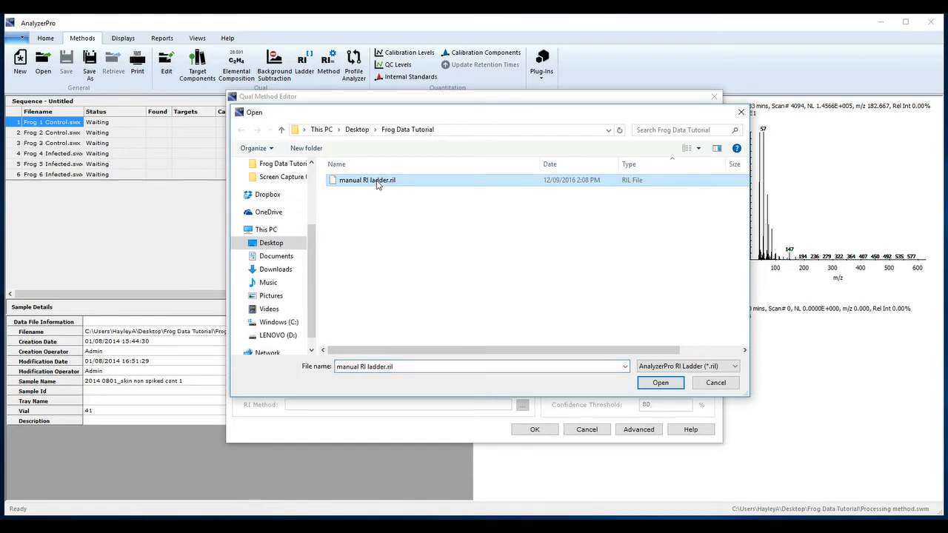
pyautogui.moveTo(485, 321)
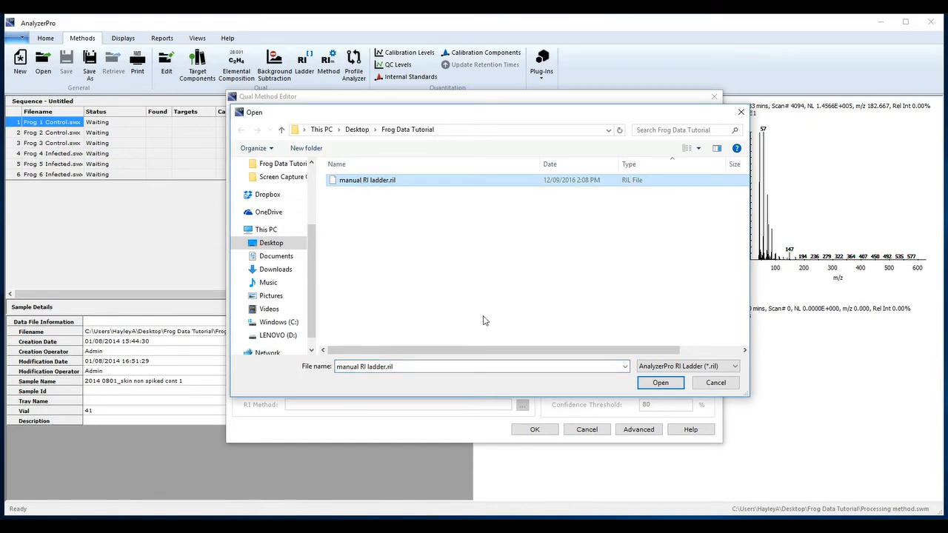
pyautogui.click(659, 382)
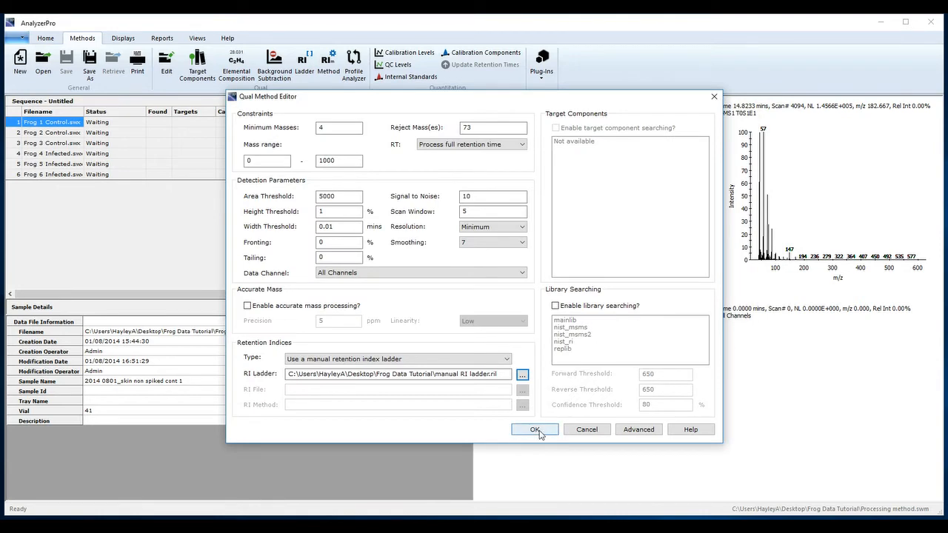
pyautogui.click(534, 429)
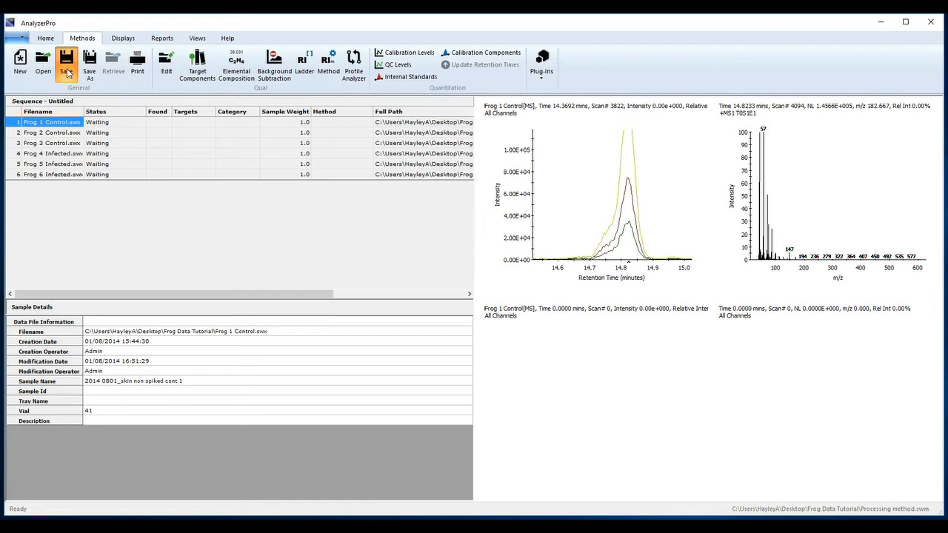
# Step: Save the processing method and process Frog 1 Control, yielding 145 components
pyautogui.click(66, 63)
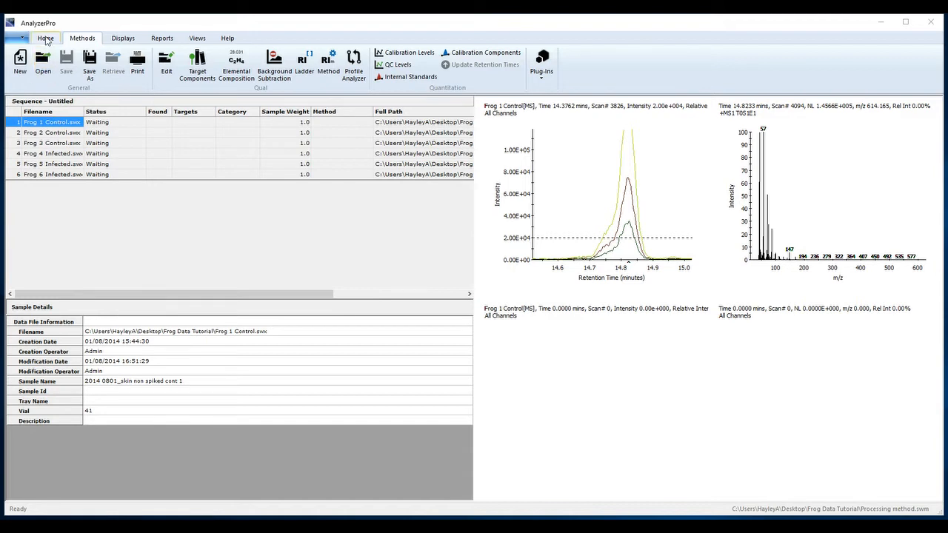
pyautogui.click(45, 38)
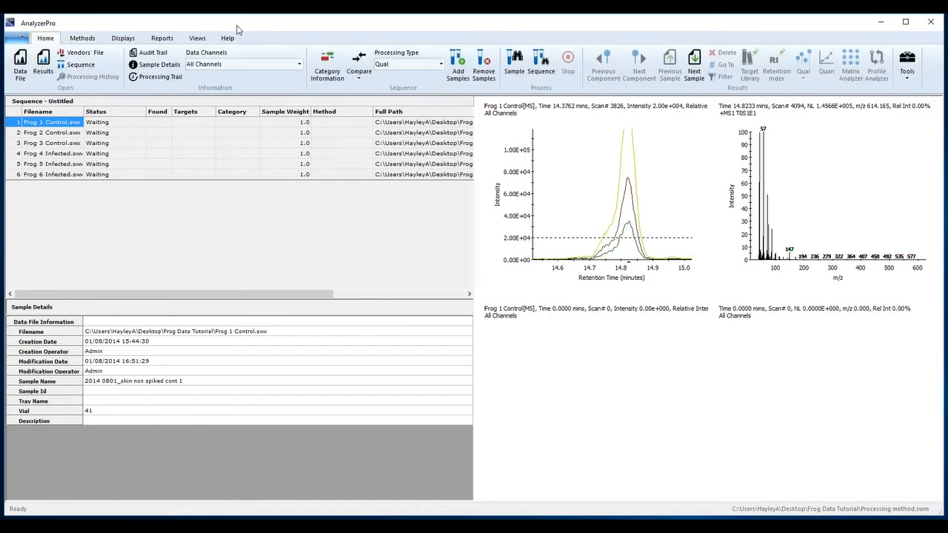
pyautogui.moveTo(514, 62)
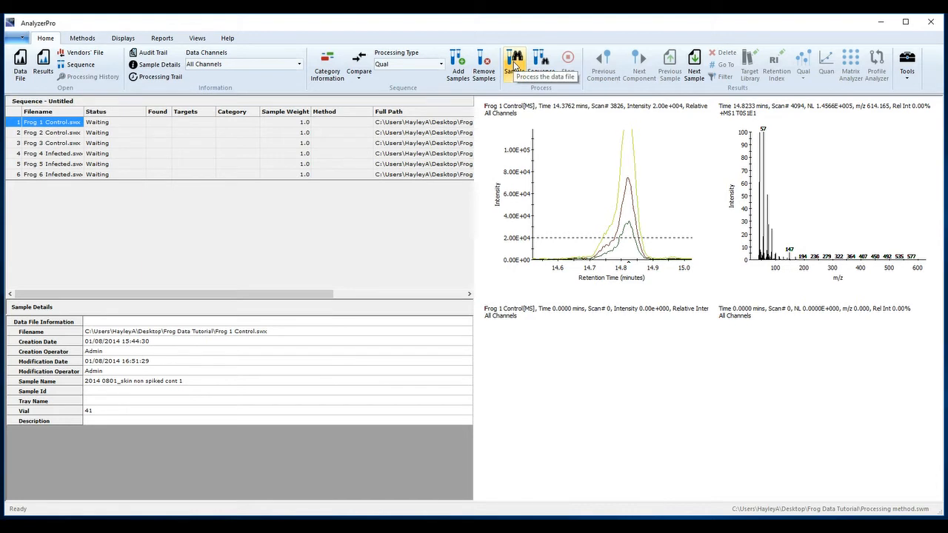
pyautogui.click(513, 63)
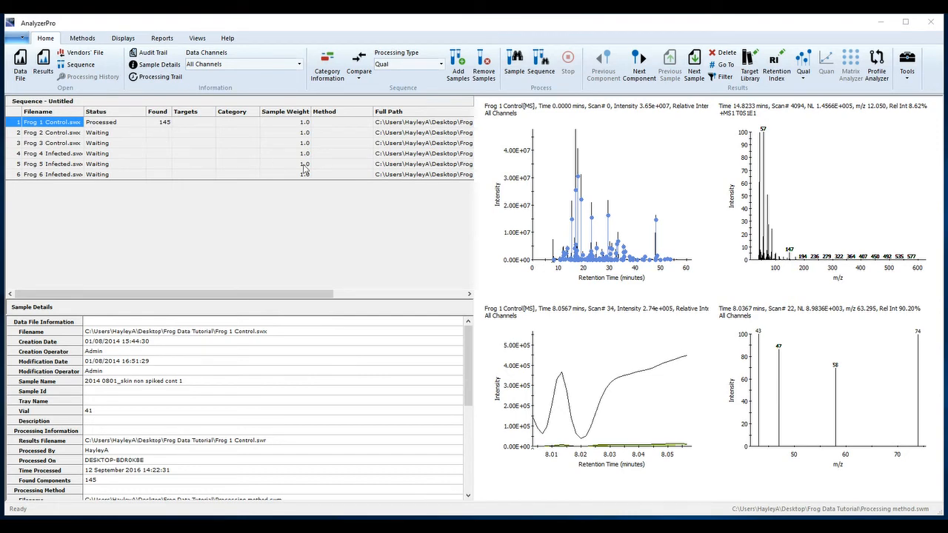
pyautogui.moveTo(776, 62)
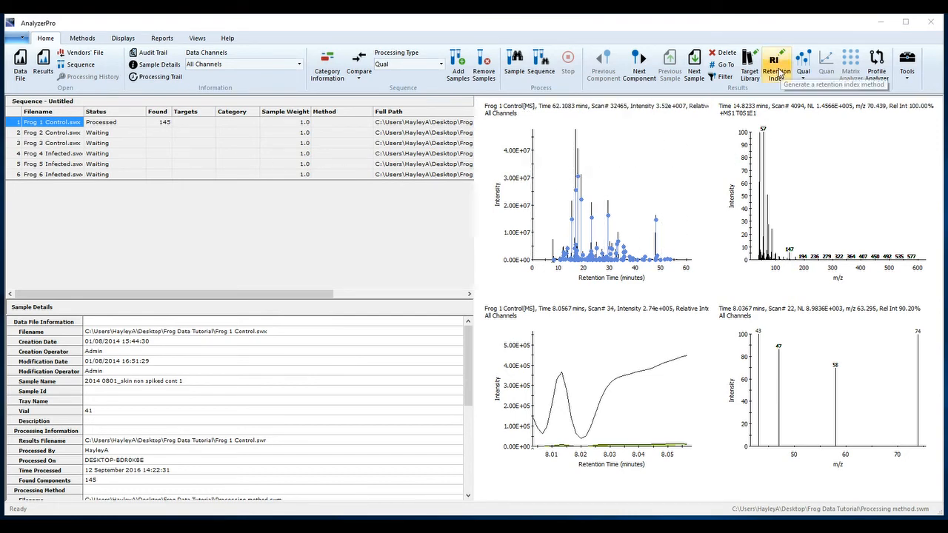
# Step: Generate a retention index method from Frog 1 Control and delete peak rows 1–17
pyautogui.click(776, 63)
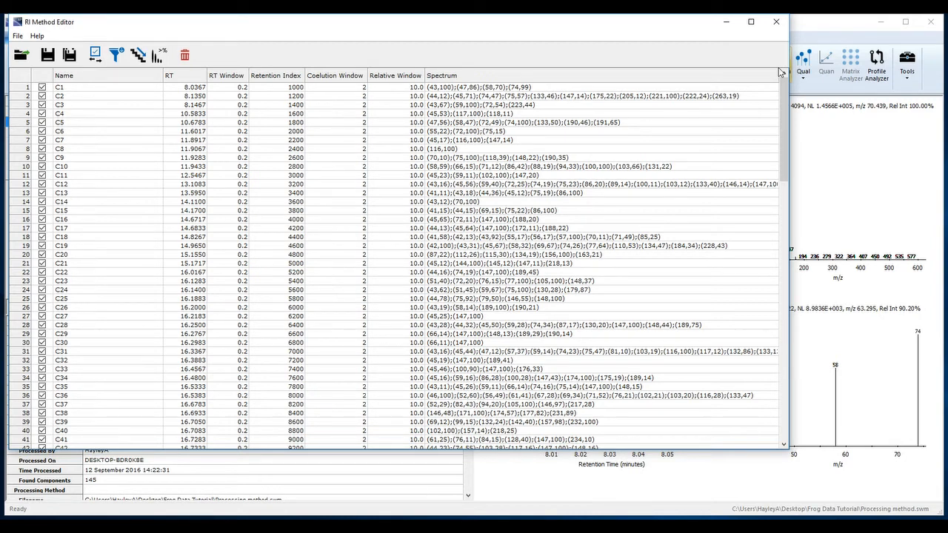
pyautogui.moveTo(626, 44)
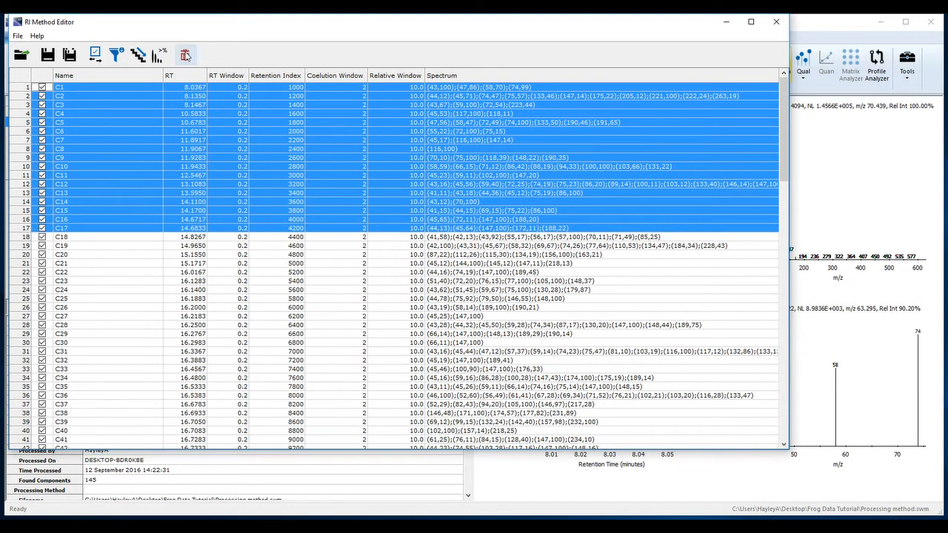
pyautogui.click(184, 55)
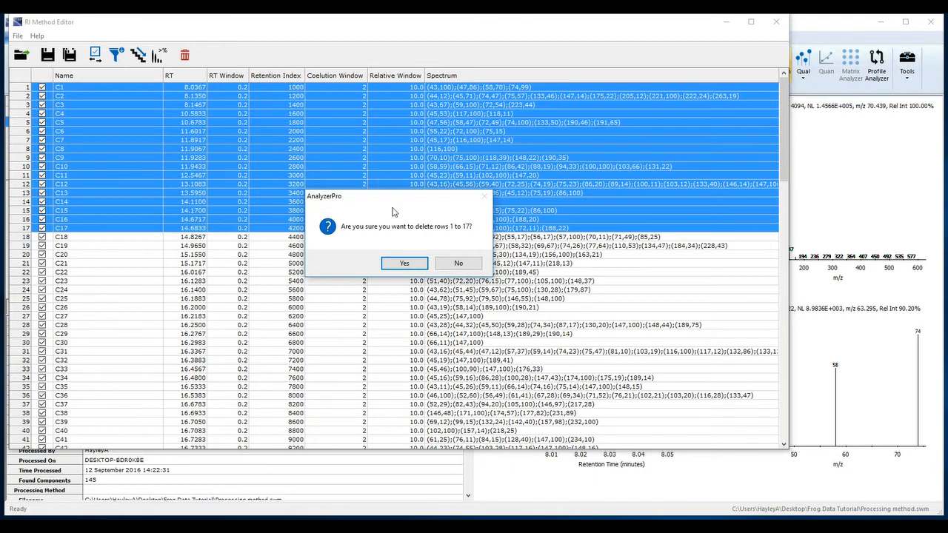
pyautogui.click(405, 263)
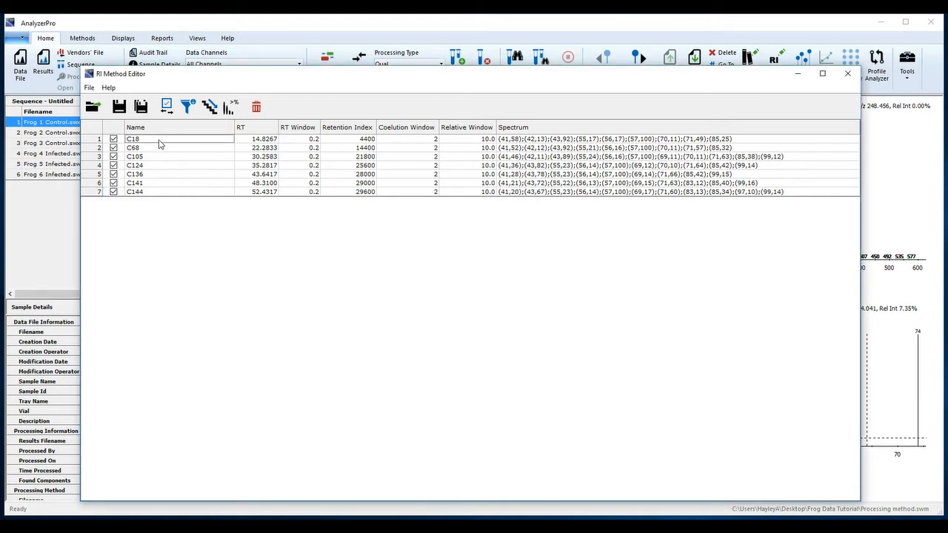
# Step: Rename the RI entries C12 through C36 and save the retention index method file
pyautogui.write('C12')
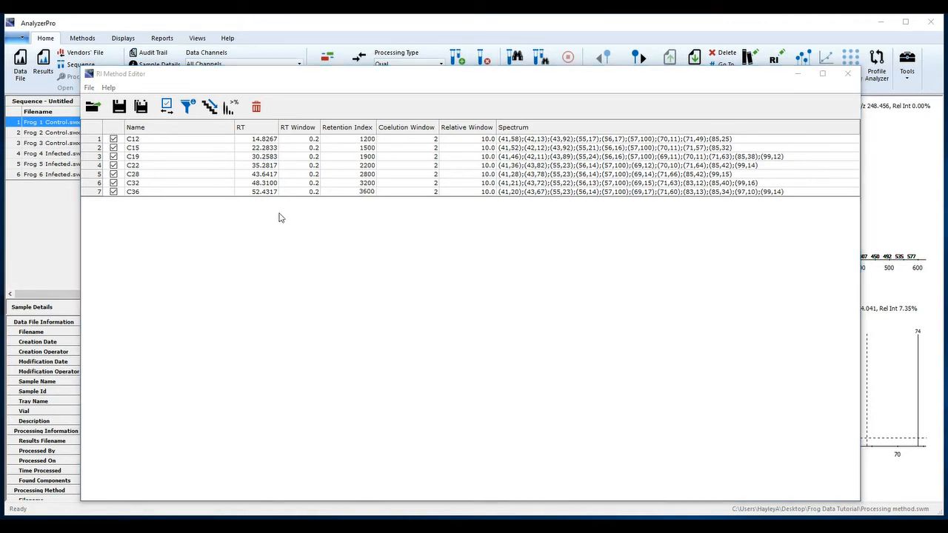
pyautogui.moveTo(141, 139)
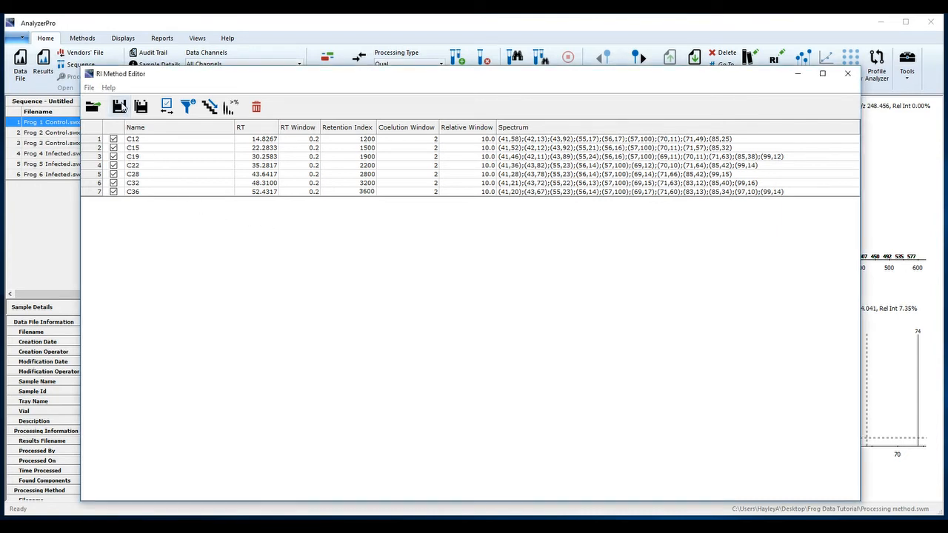
pyautogui.click(119, 106)
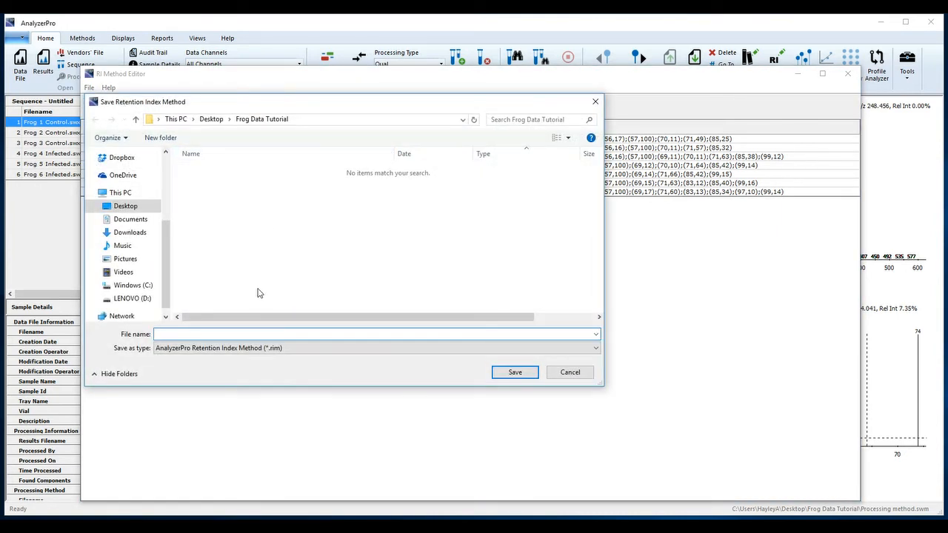
pyautogui.write('RI m')
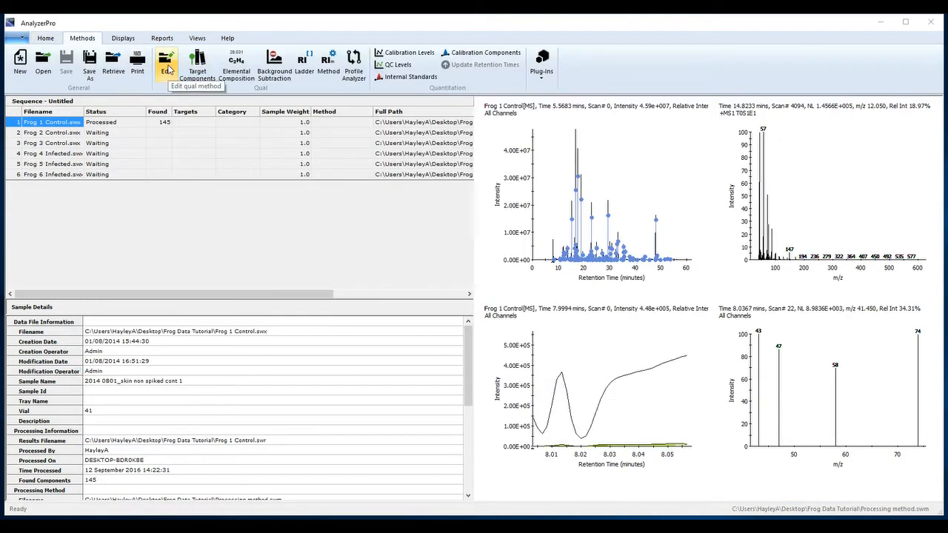
# Step: Use a method and data file for retention indices, picking the Frog 1 Control data file
pyautogui.click(166, 63)
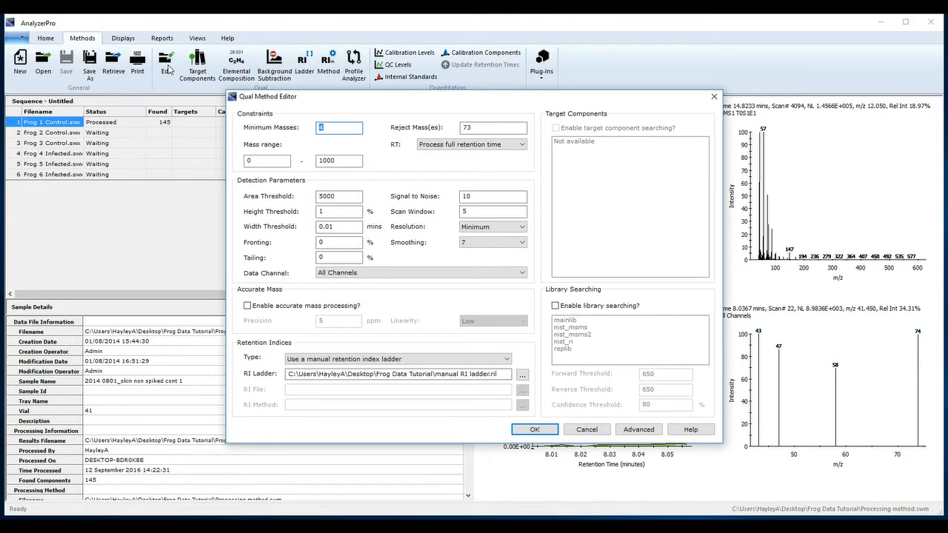
pyautogui.click(397, 359)
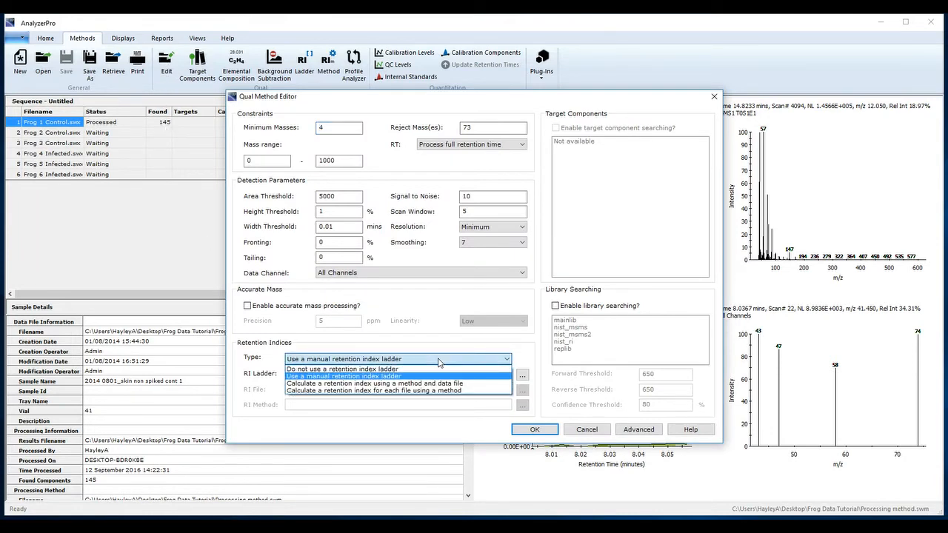
pyautogui.moveTo(433, 369)
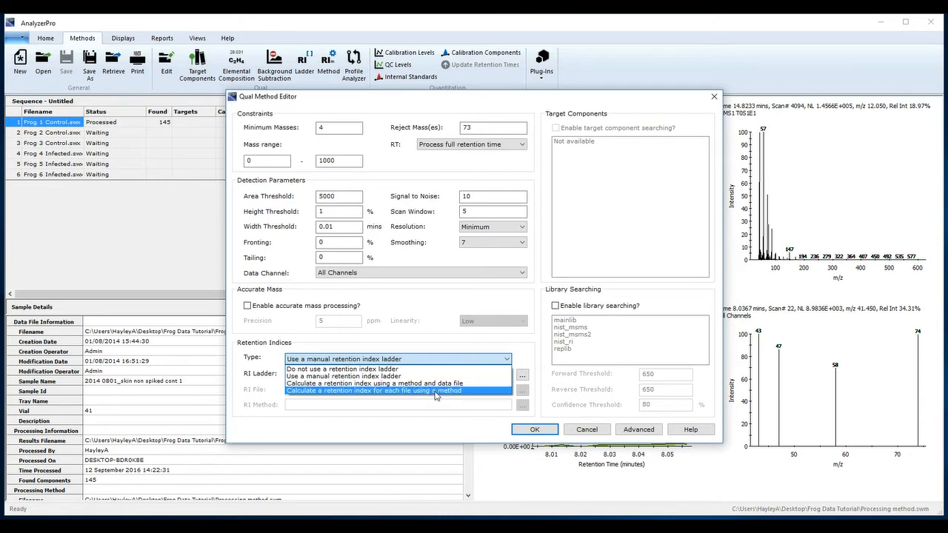
pyautogui.click(378, 383)
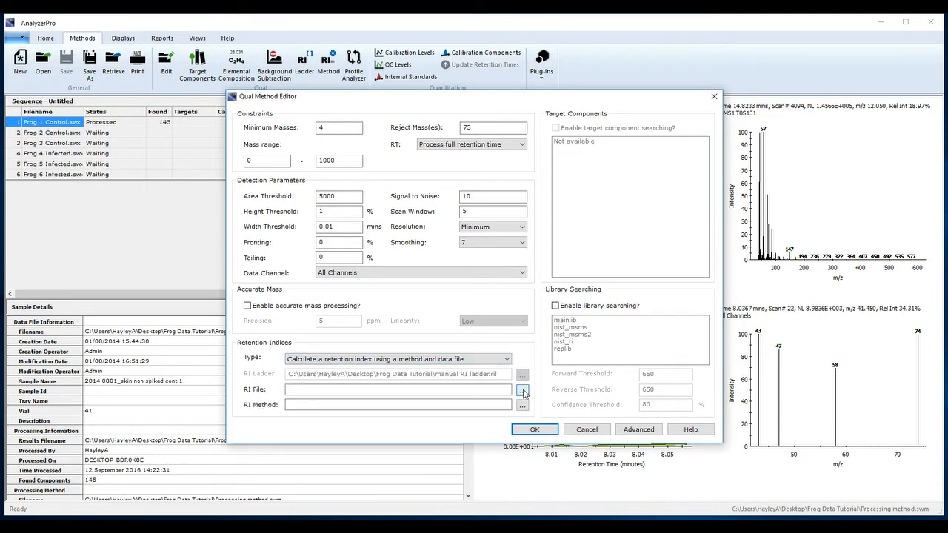
pyautogui.click(522, 390)
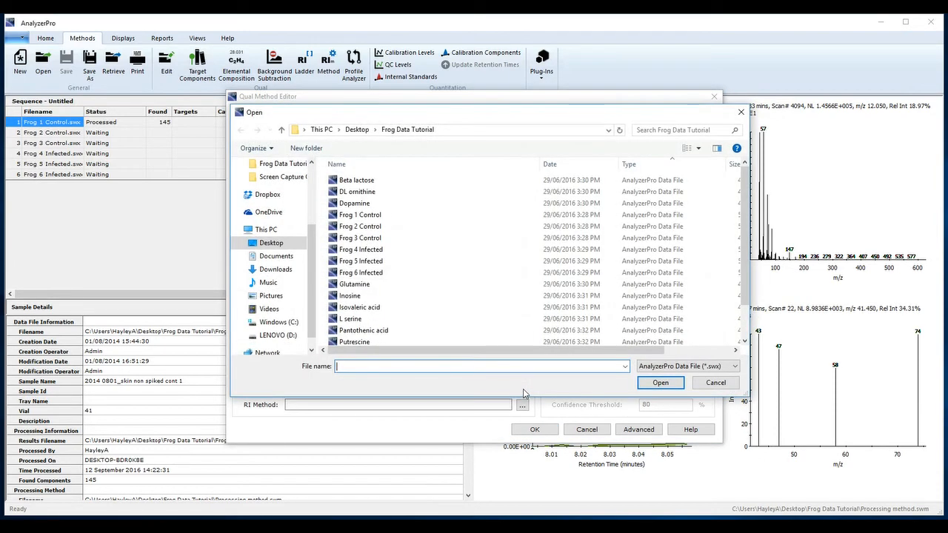
pyautogui.click(361, 214)
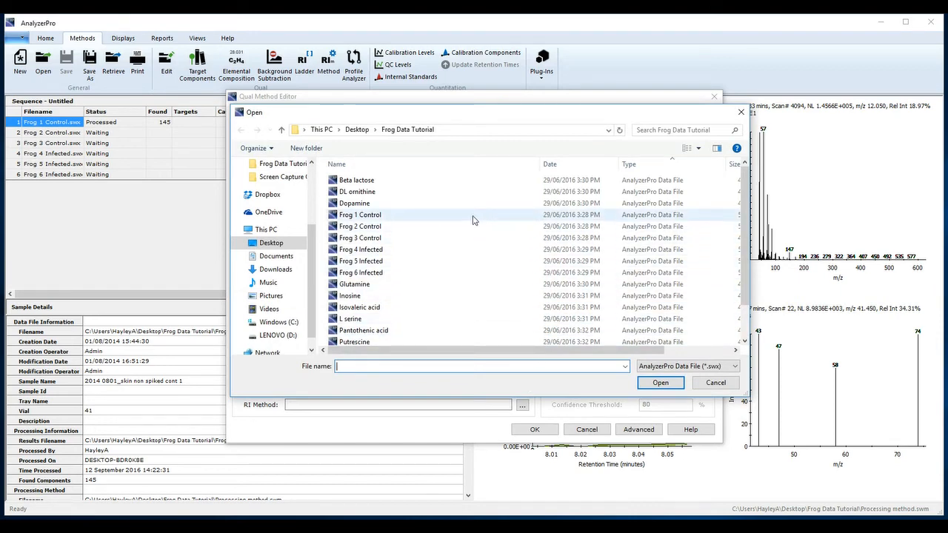
pyautogui.click(360, 214)
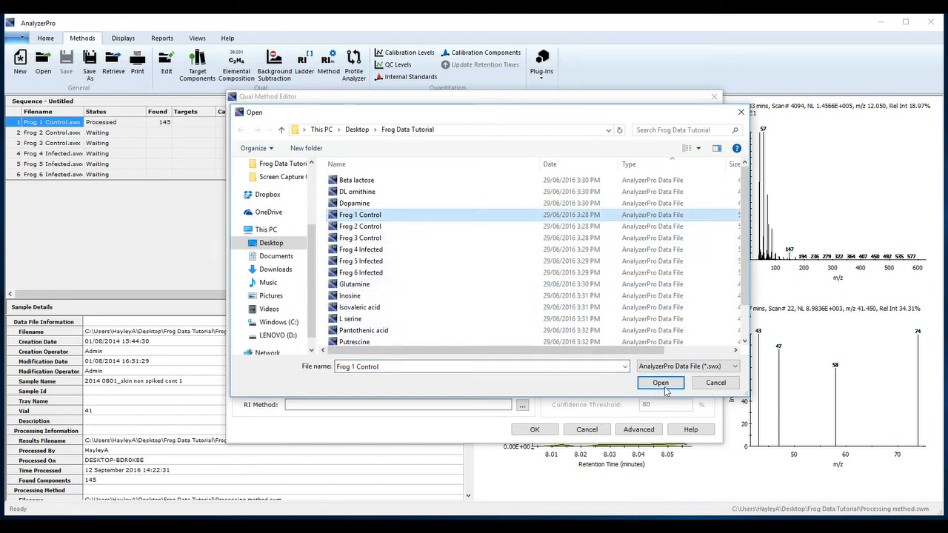
pyautogui.click(659, 383)
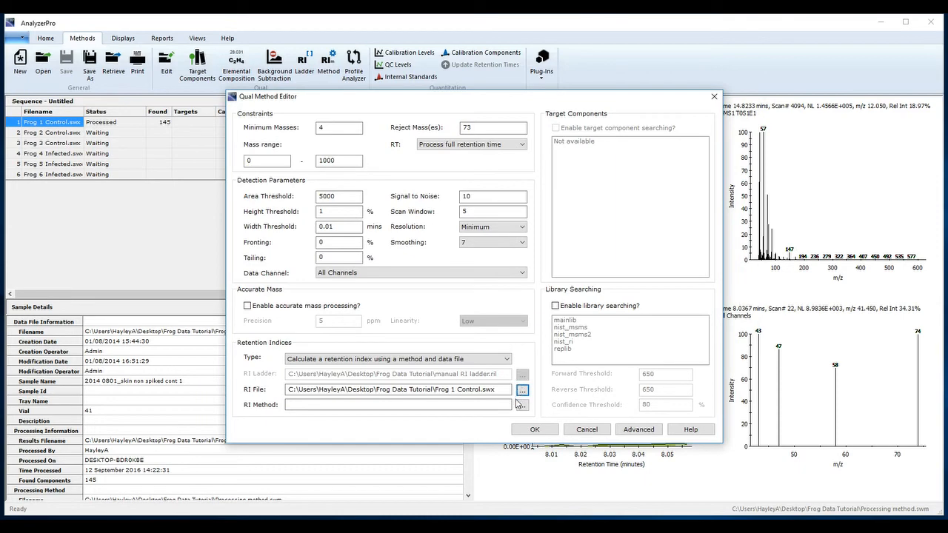
# Step: Load RI method.rim and calculate a retention index for each file
pyautogui.click(522, 405)
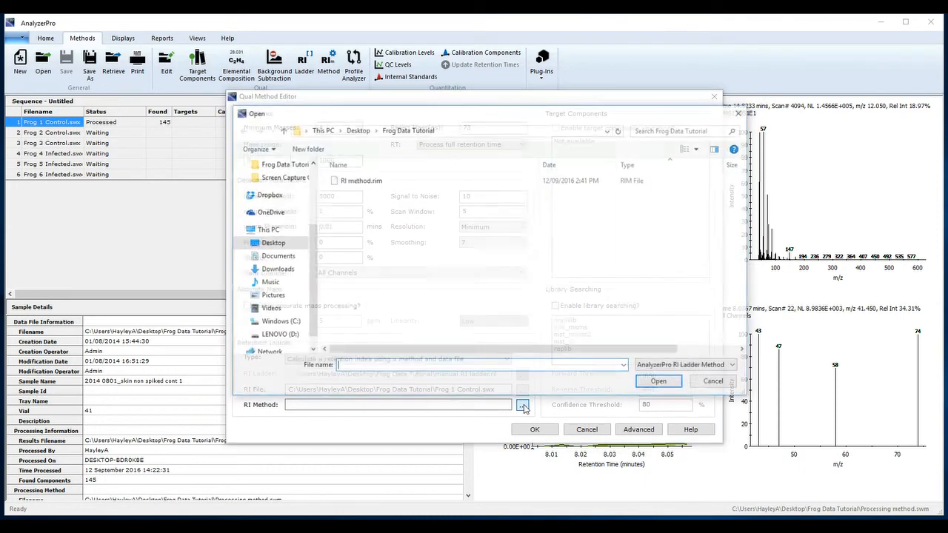
pyautogui.click(360, 180)
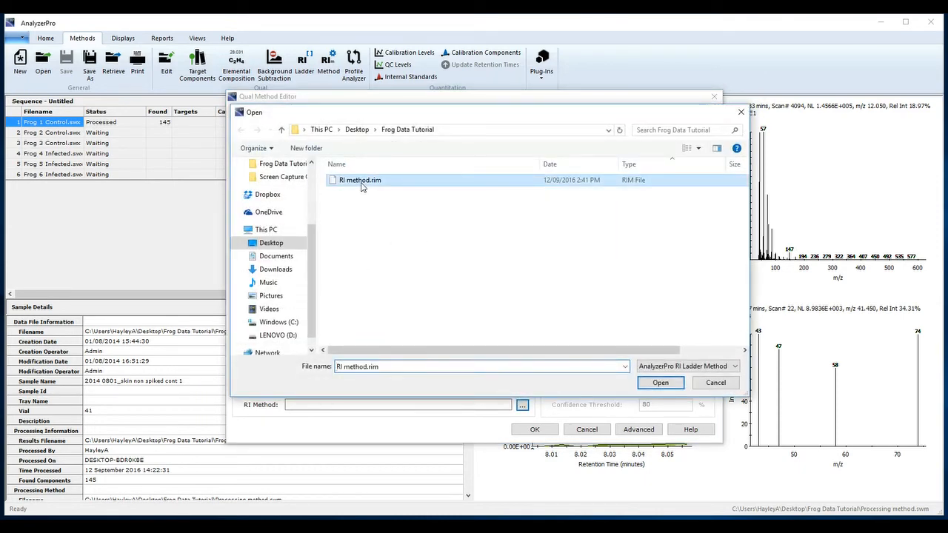
pyautogui.click(659, 382)
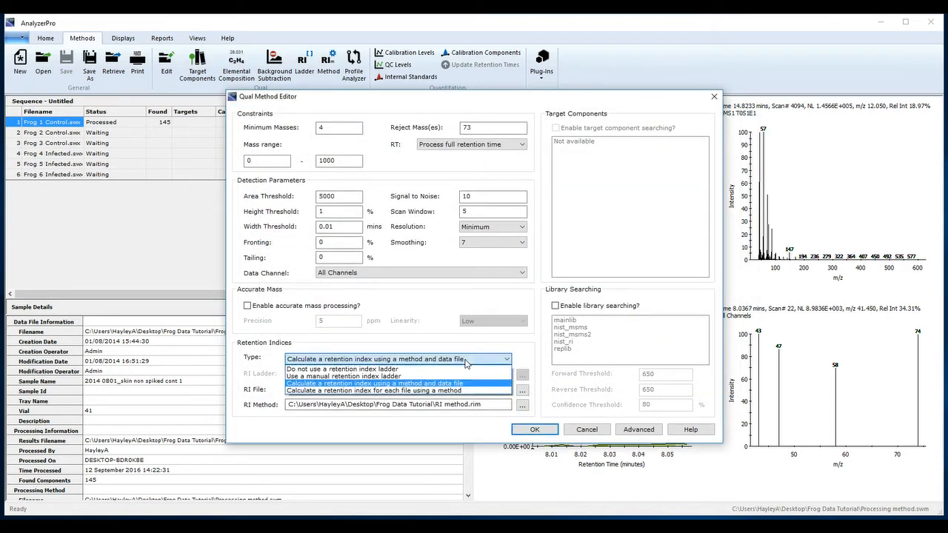
pyautogui.click(398, 390)
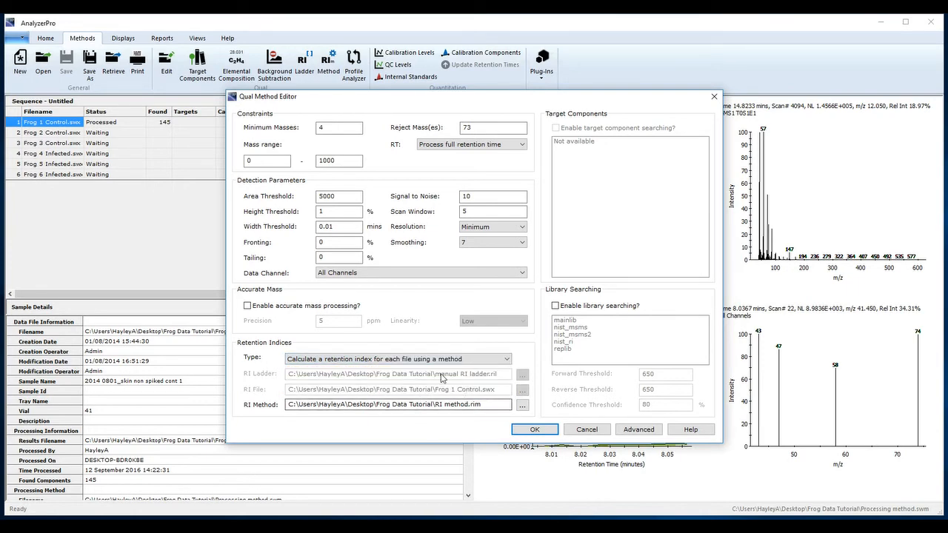
pyautogui.click(534, 428)
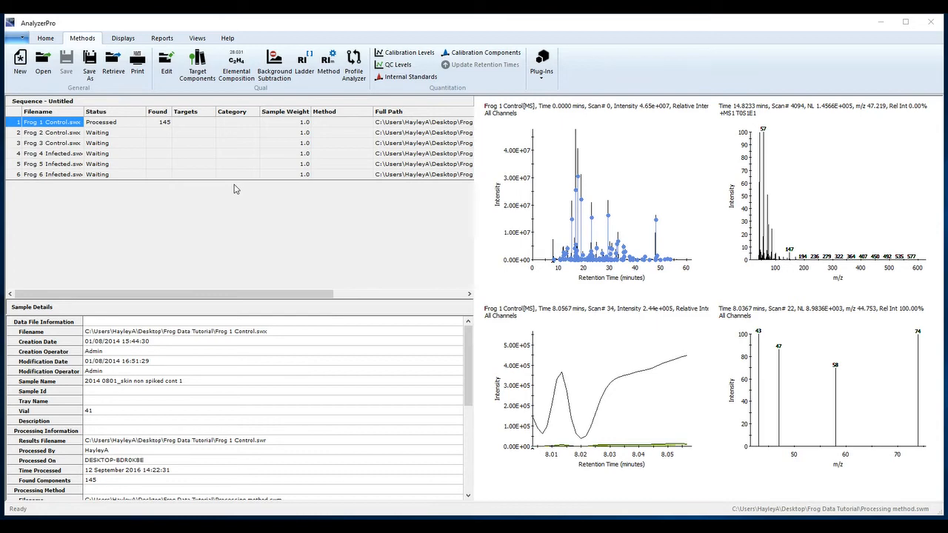
pyautogui.moveTo(197, 60)
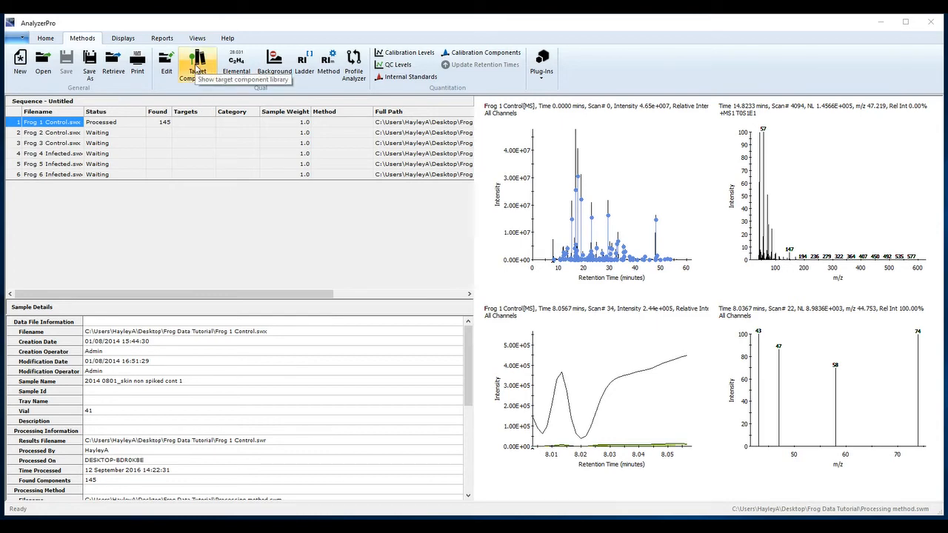
# Step: Save the empty target component library as 'New library' in Frog Data Tutorial and close it
pyautogui.click(198, 61)
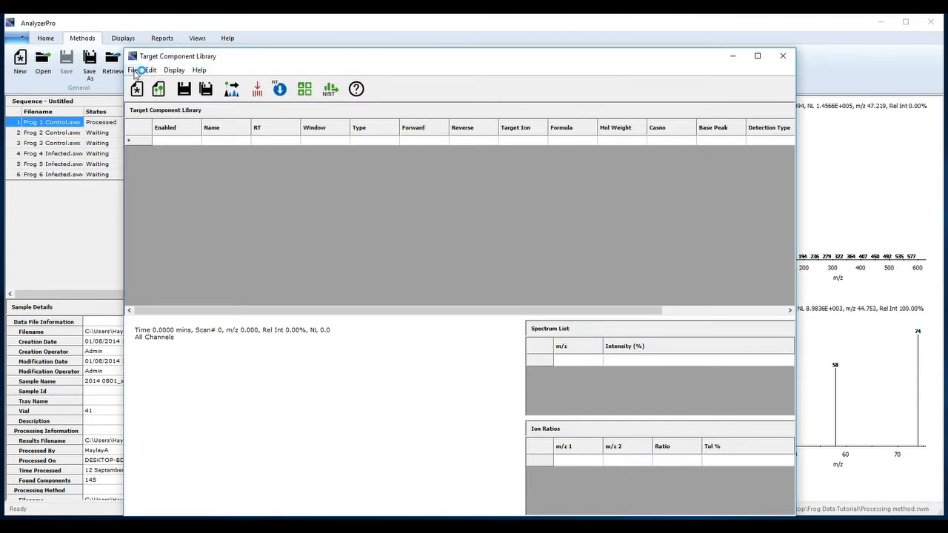
pyautogui.click(133, 70)
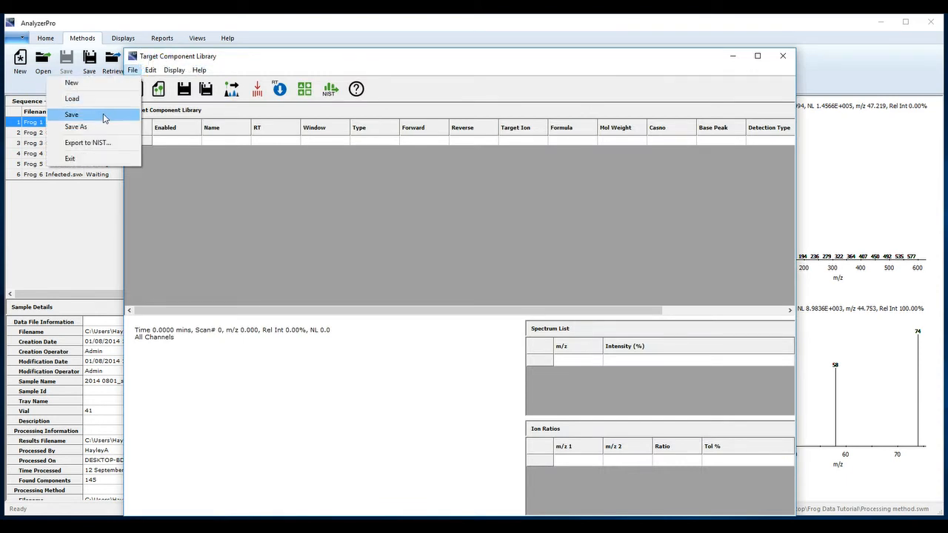
pyautogui.click(71, 115)
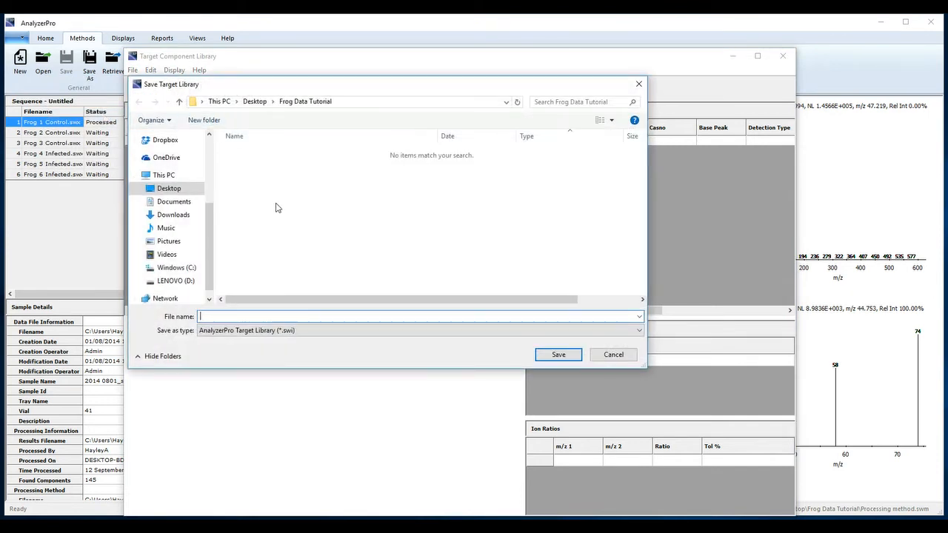
pyautogui.write('New')
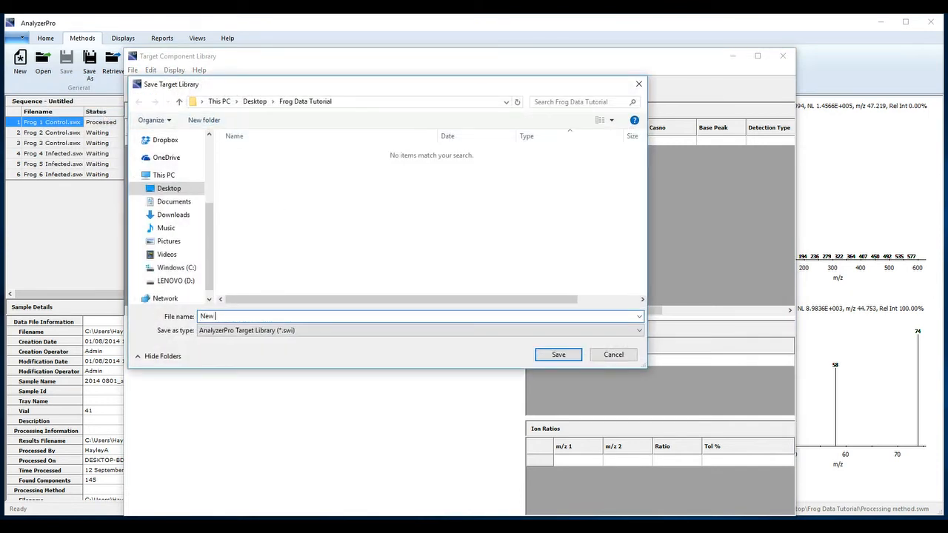
pyautogui.write('library')
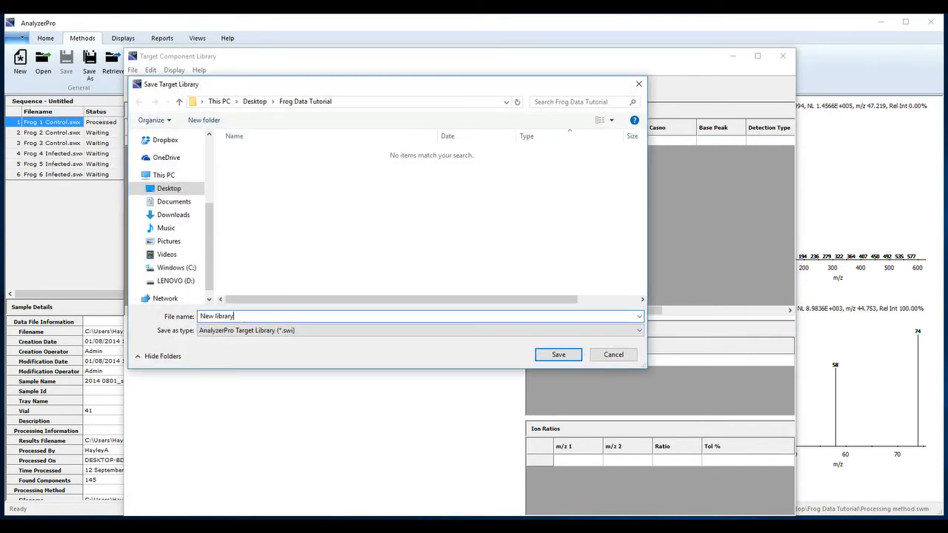
pyautogui.moveTo(558, 355)
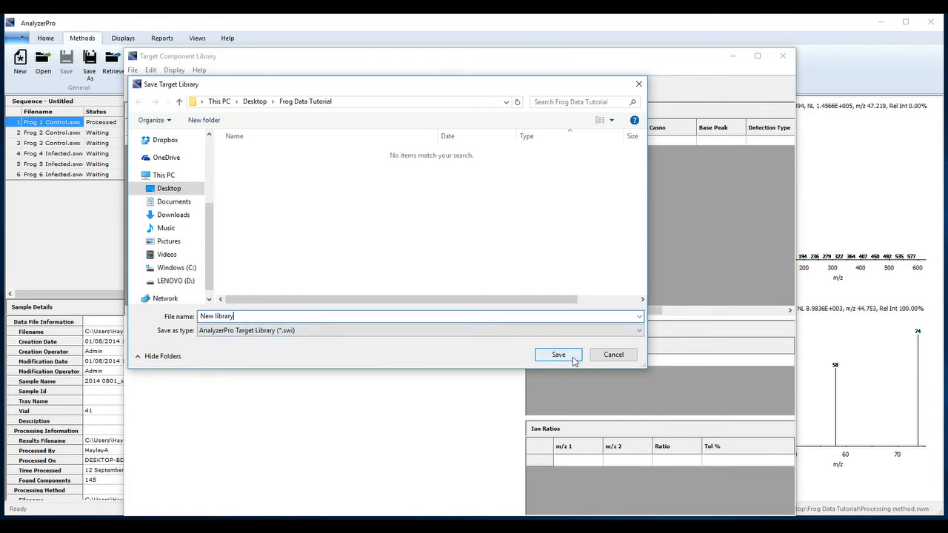
pyautogui.click(557, 354)
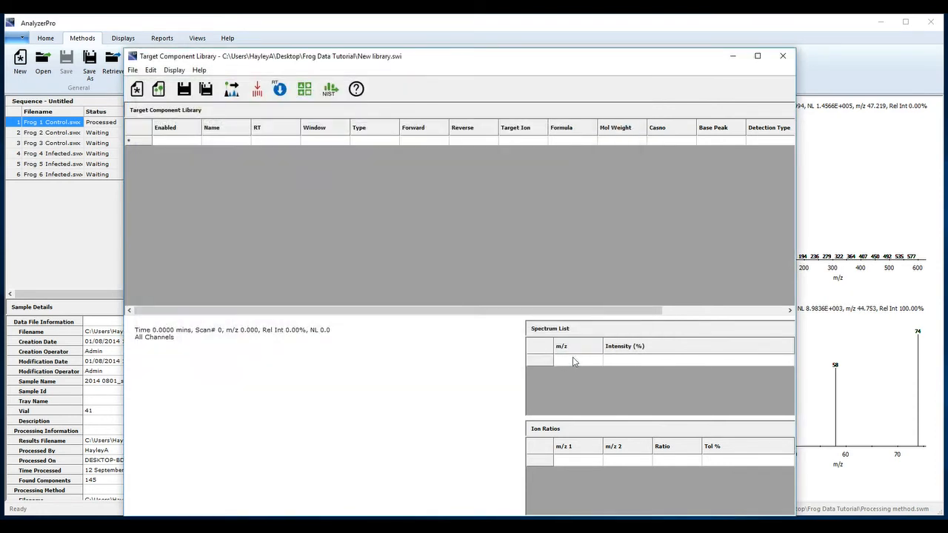
pyautogui.click(782, 56)
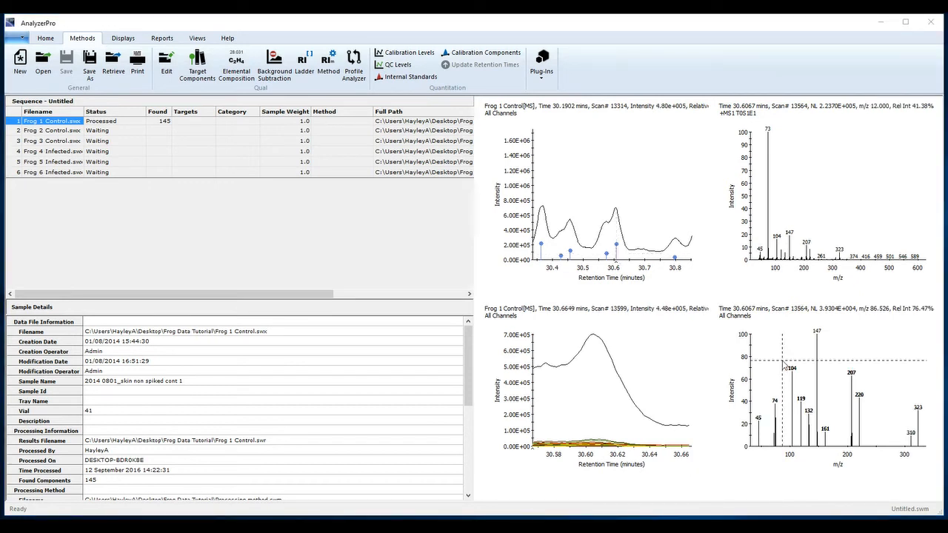
# Step: Add the 30.6067 min spectrum to New library as 13C6 Sorbitol with target ion 323
pyautogui.rightClick(783, 367)
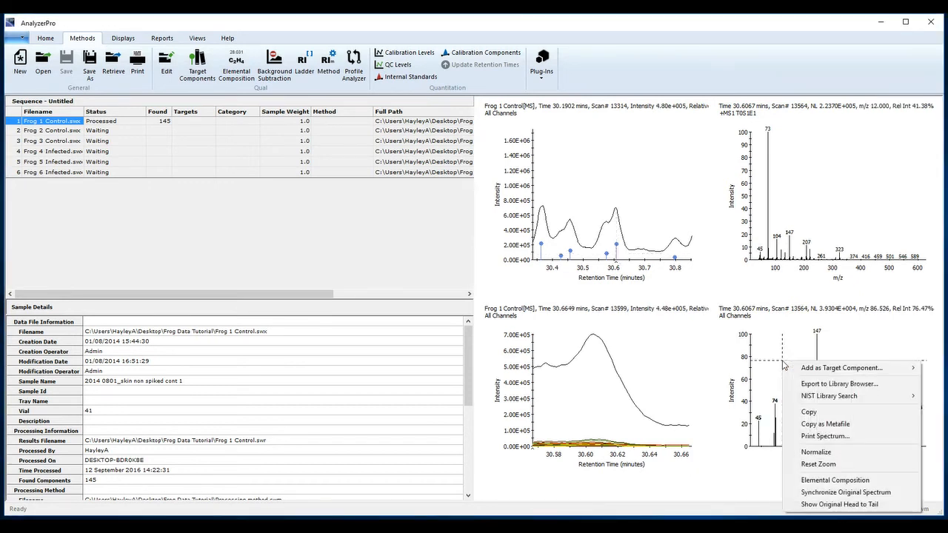
pyautogui.moveTo(840, 368)
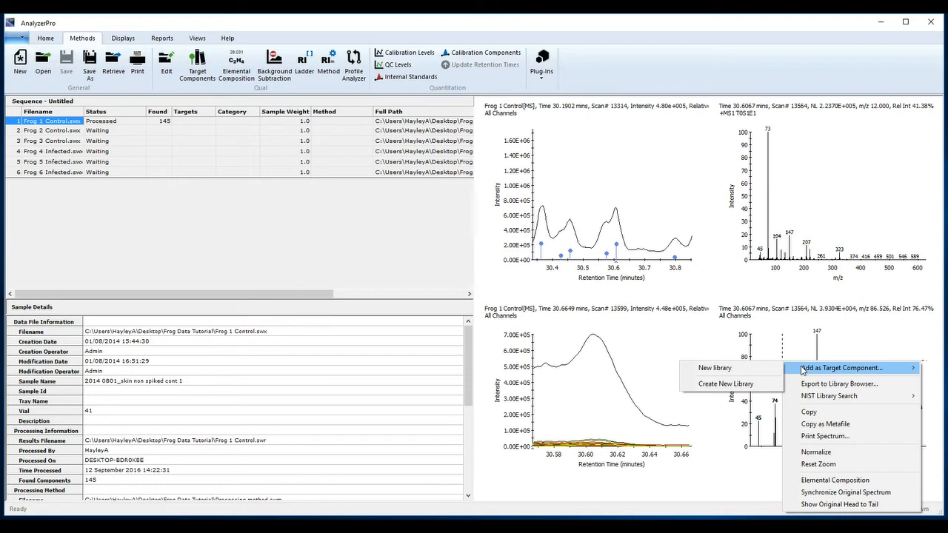
pyautogui.moveTo(730, 368)
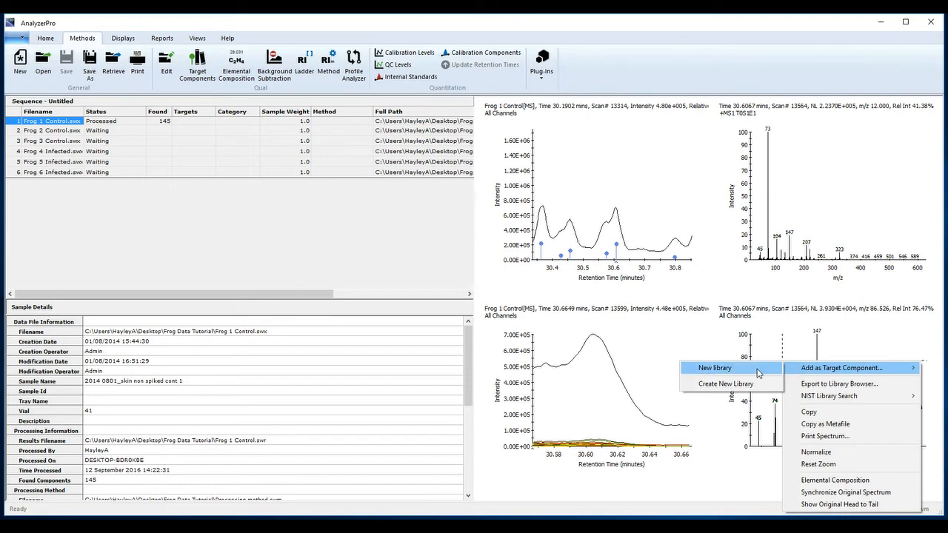
pyautogui.click(714, 368)
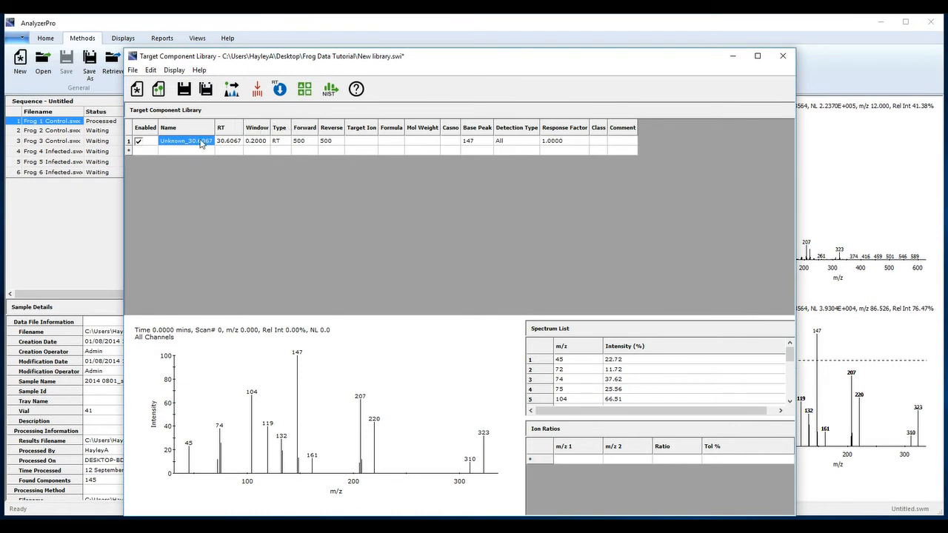
pyautogui.write('13C6')
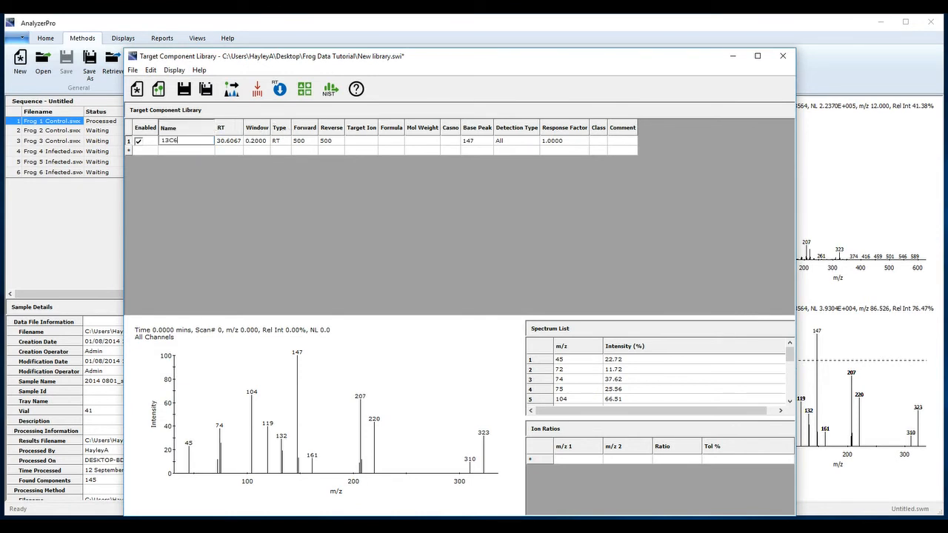
pyautogui.write('Sorbitol')
pyautogui.click(361, 140)
pyautogui.write('3')
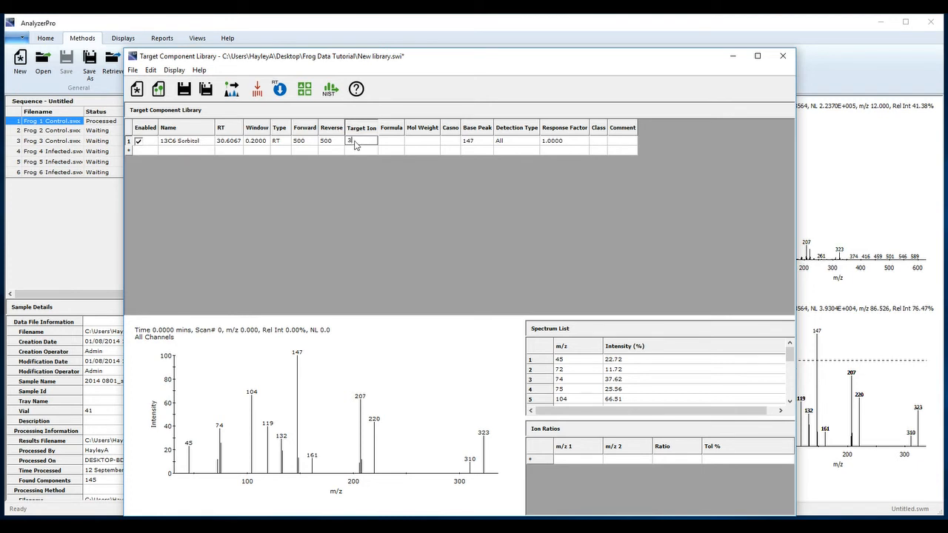
pyautogui.write('23')
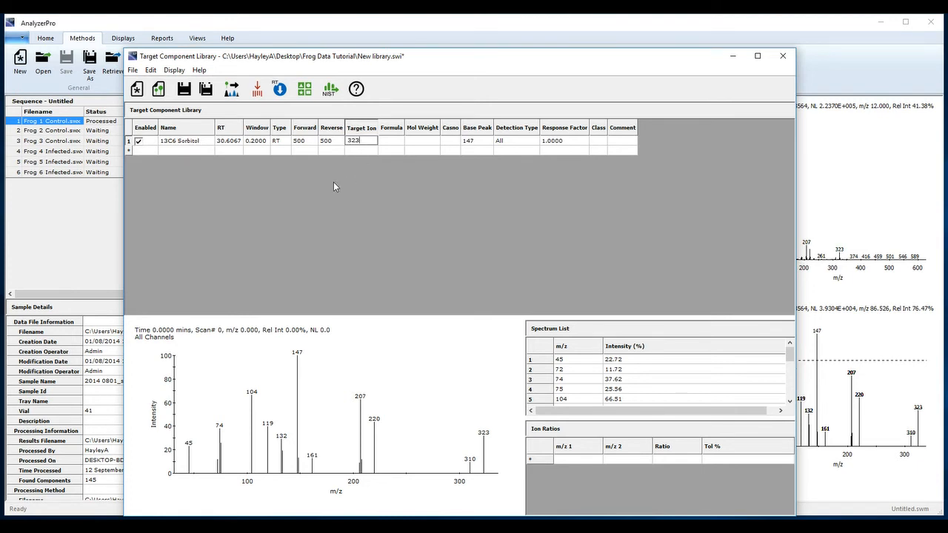
pyautogui.moveTo(105, 78)
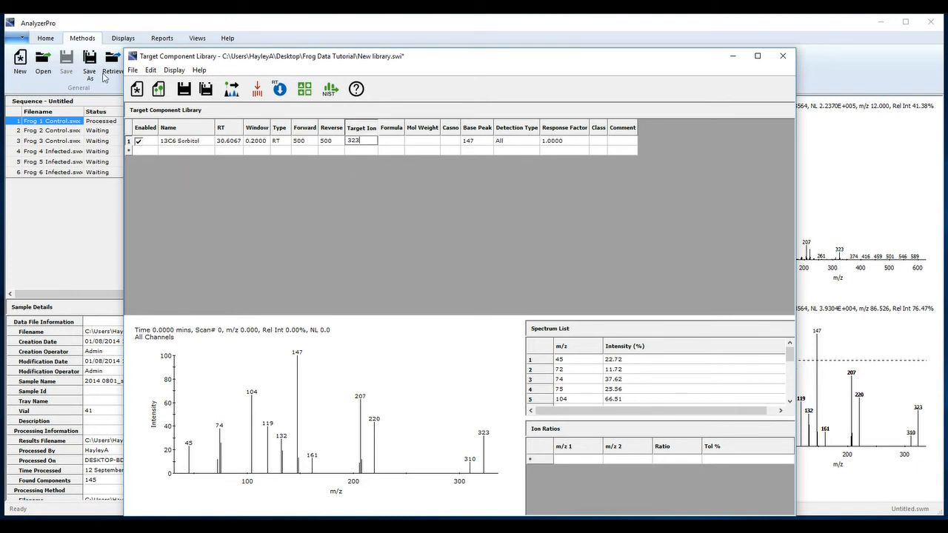
pyautogui.click(132, 70)
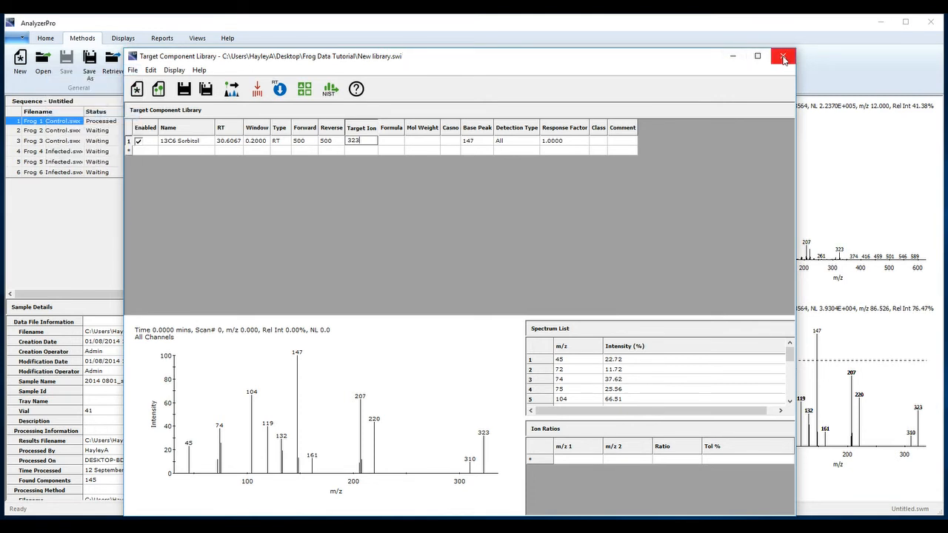
pyautogui.click(783, 55)
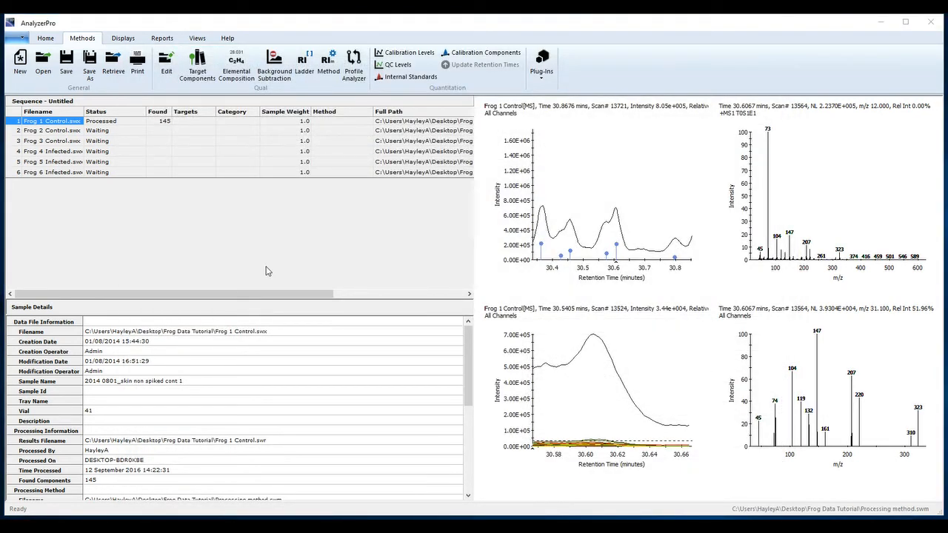
# Step: Enable target component and library searching, and choose the retention index calculation option
pyautogui.click(166, 61)
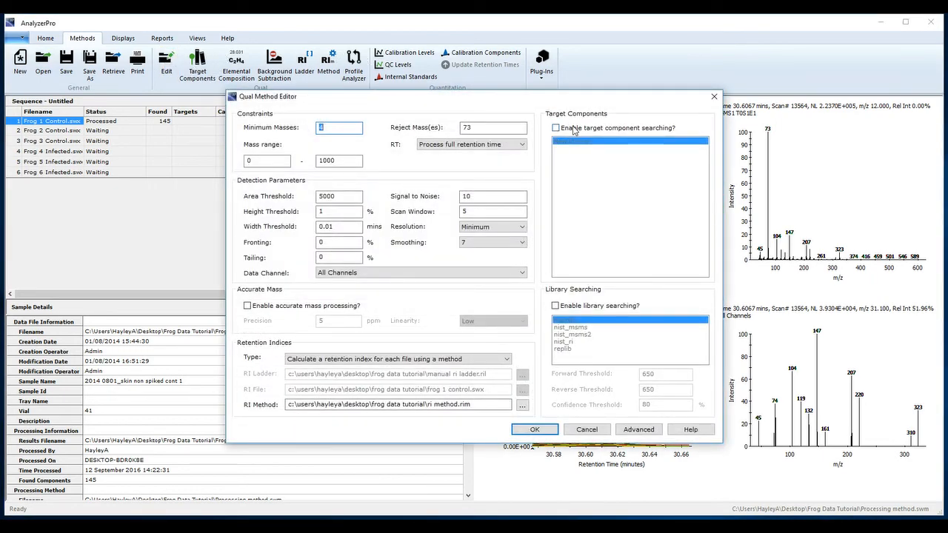
pyautogui.click(556, 127)
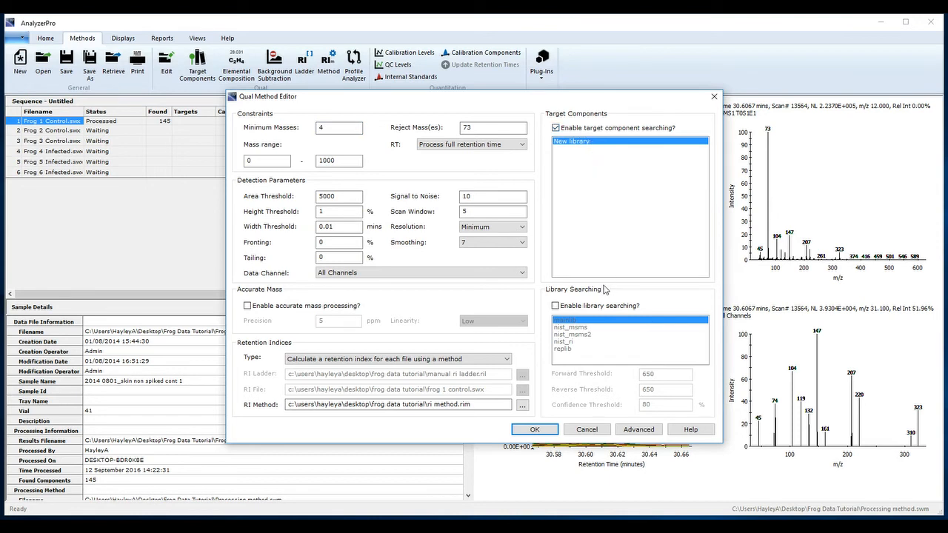
pyautogui.click(555, 305)
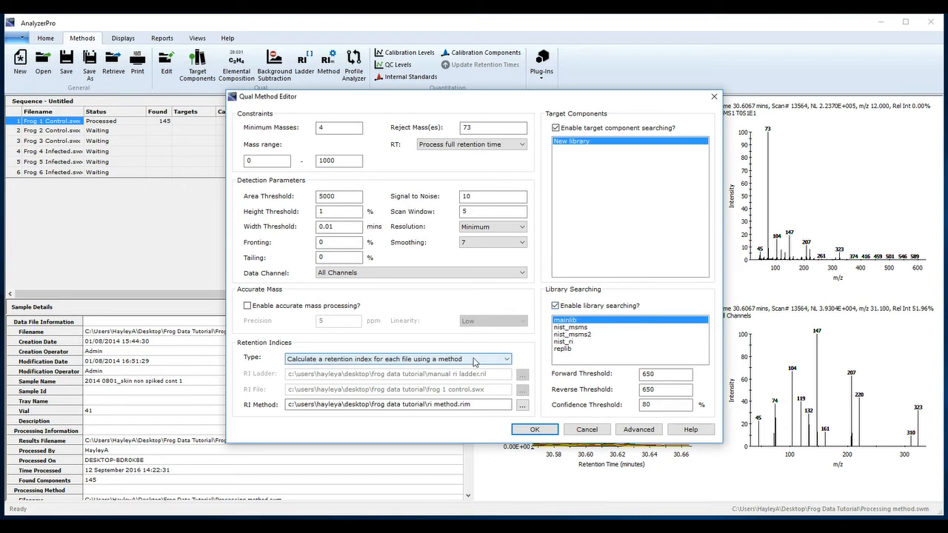
pyautogui.click(508, 359)
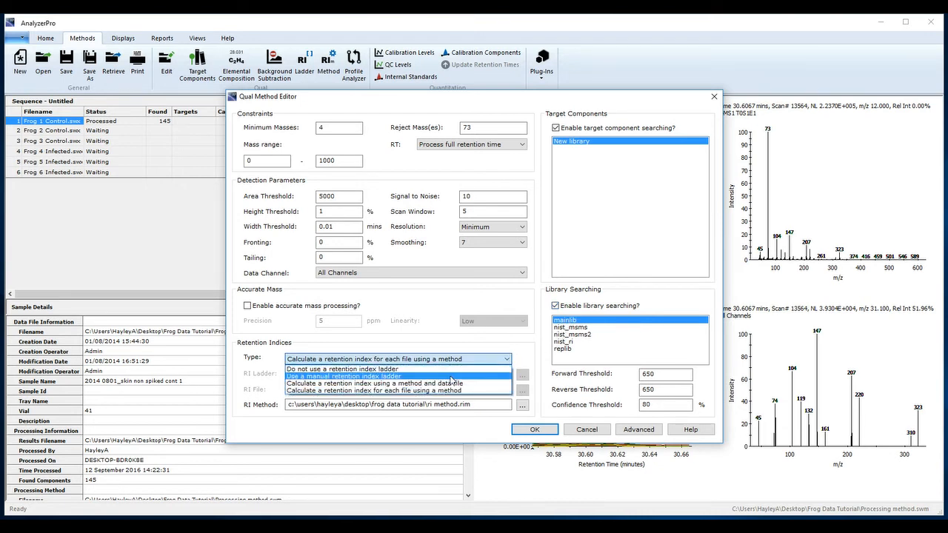
pyautogui.click(343, 376)
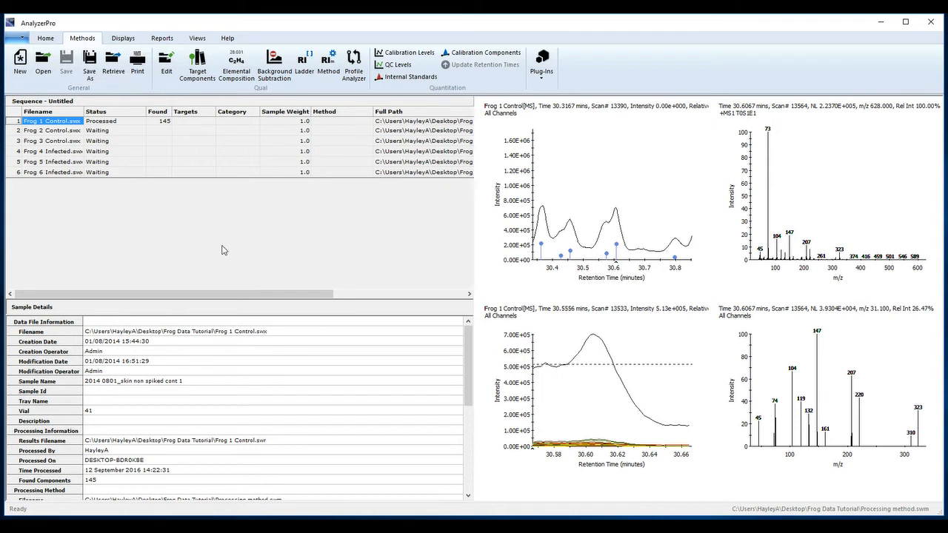
# Step: Process the sequence as 'Tutorial sequence', auto-building a target library with an RI window of 5
pyautogui.click(45, 38)
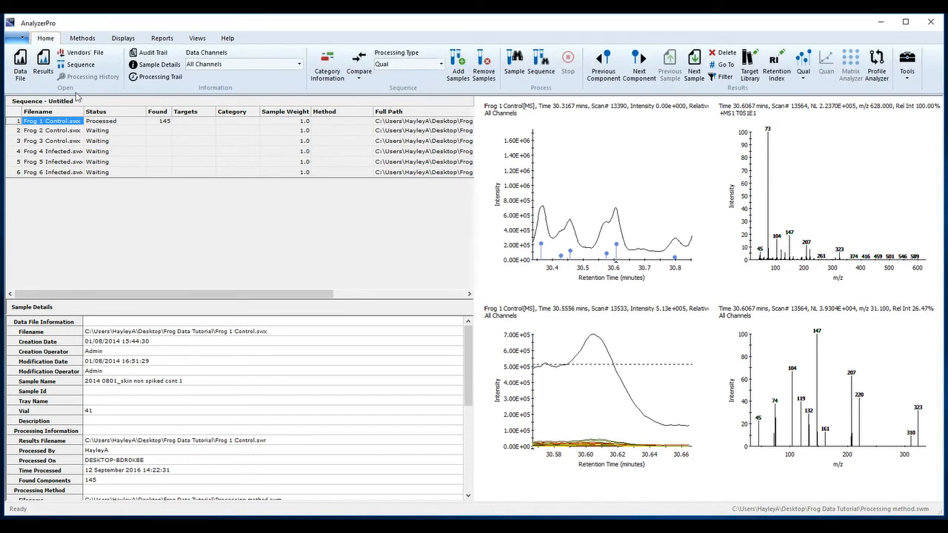
pyautogui.moveTo(542, 60)
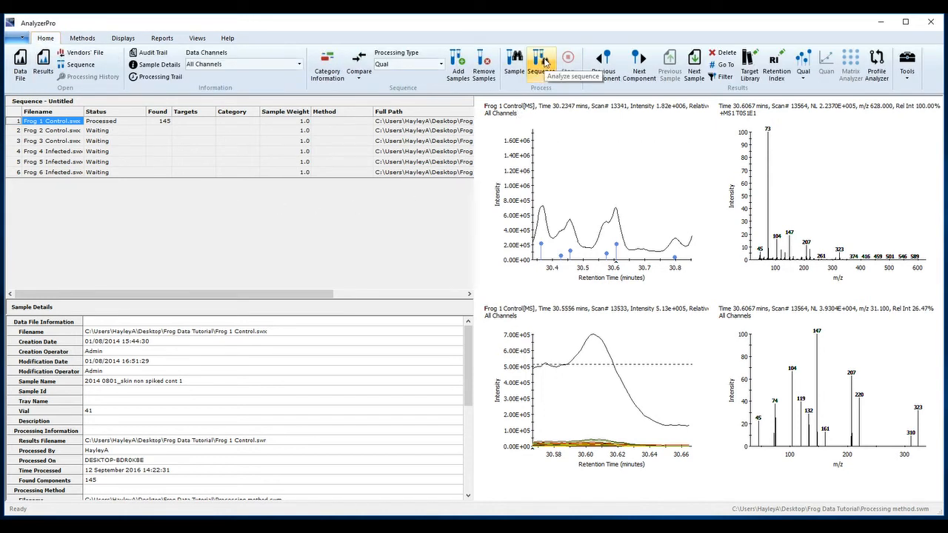
pyautogui.click(541, 65)
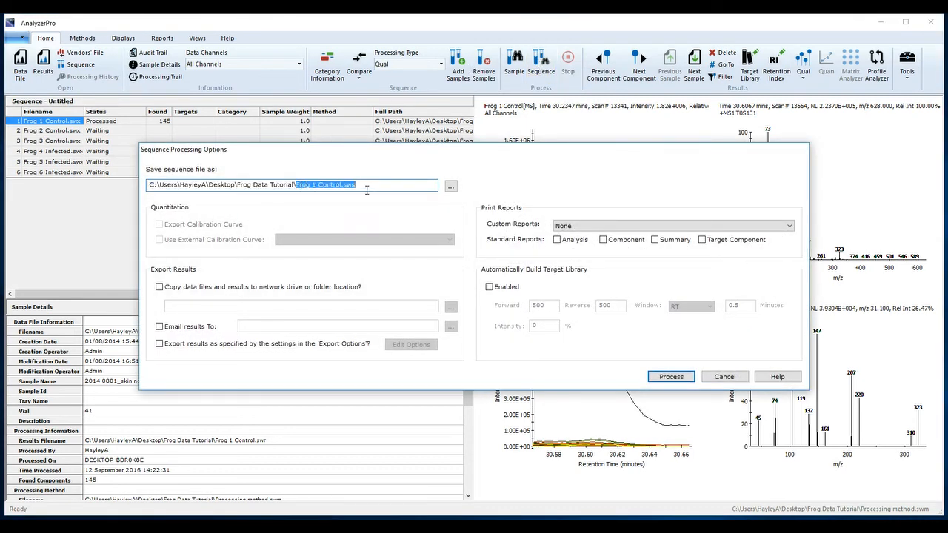
pyautogui.moveTo(378, 196)
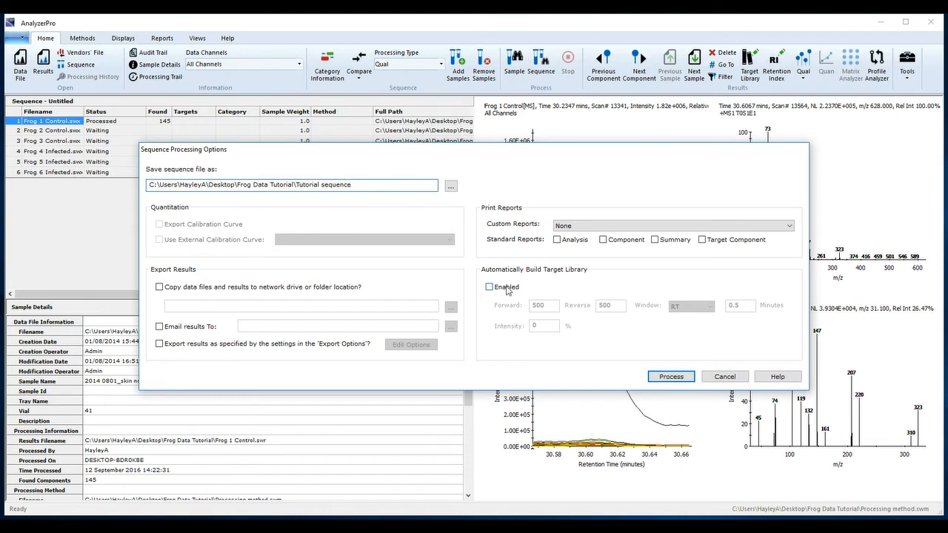
pyautogui.click(489, 286)
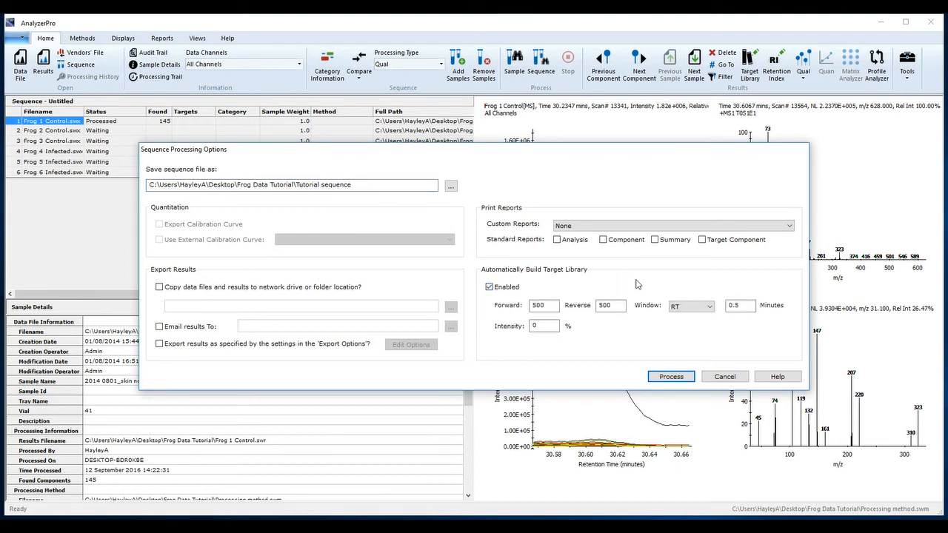
pyautogui.click(707, 306)
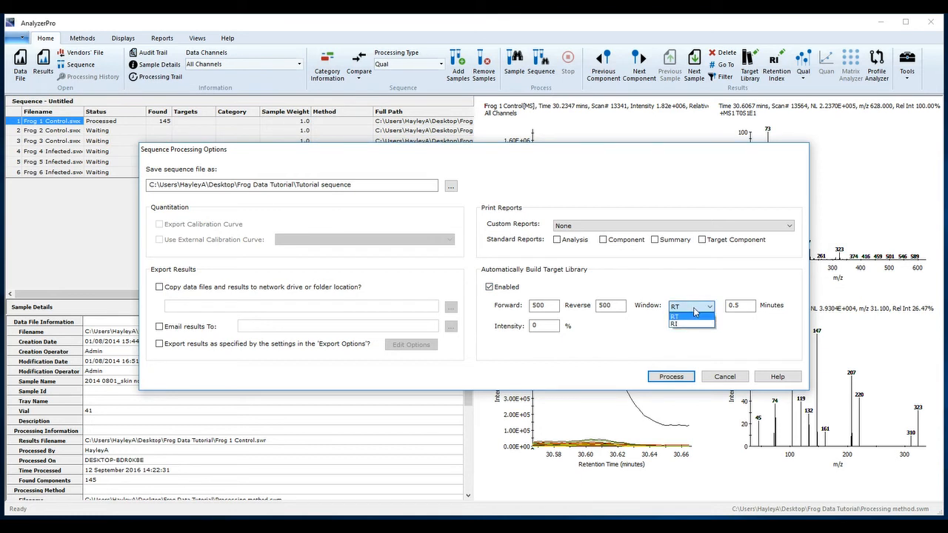
pyautogui.moveTo(685, 324)
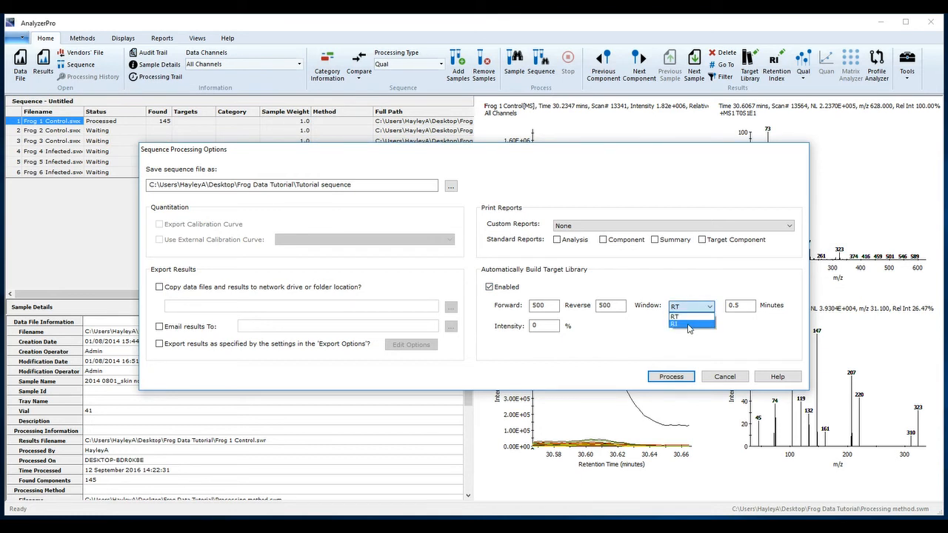
pyautogui.click(674, 324)
pyautogui.write('5')
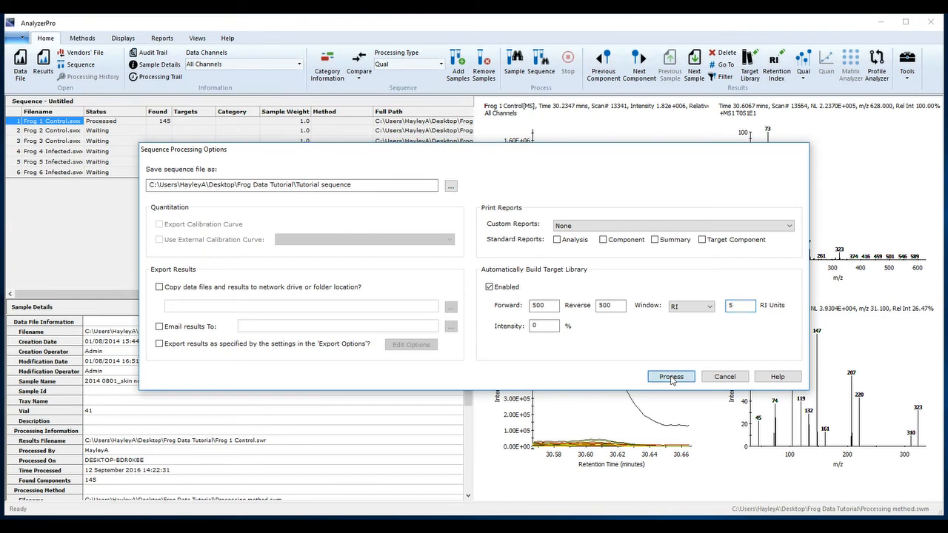
pyautogui.click(670, 376)
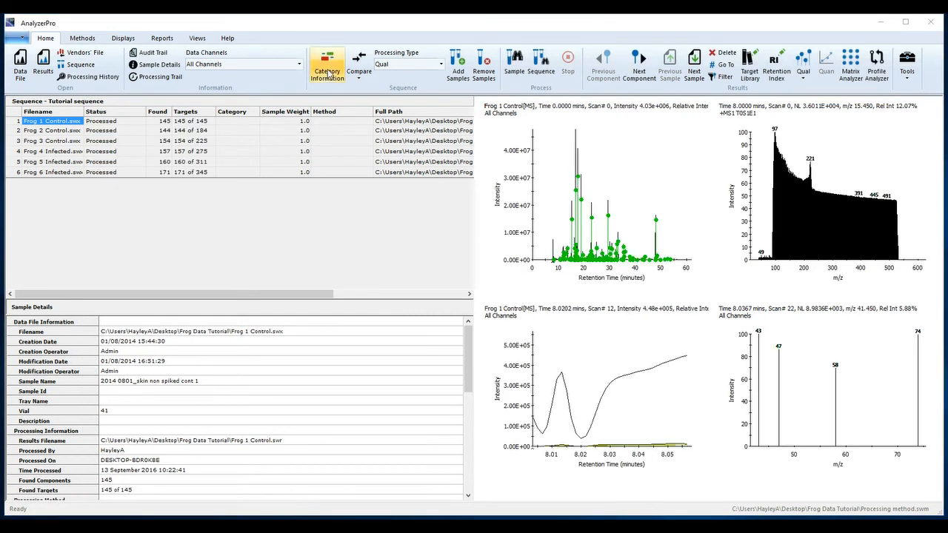
pyautogui.moveTo(327, 65)
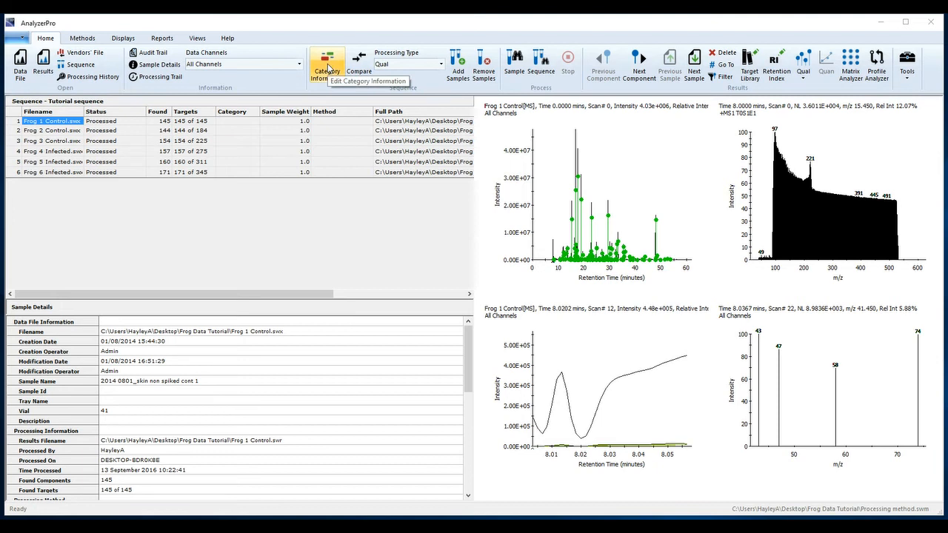
# Step: Enter 'control' and 'infected' as the two category names
pyautogui.click(326, 65)
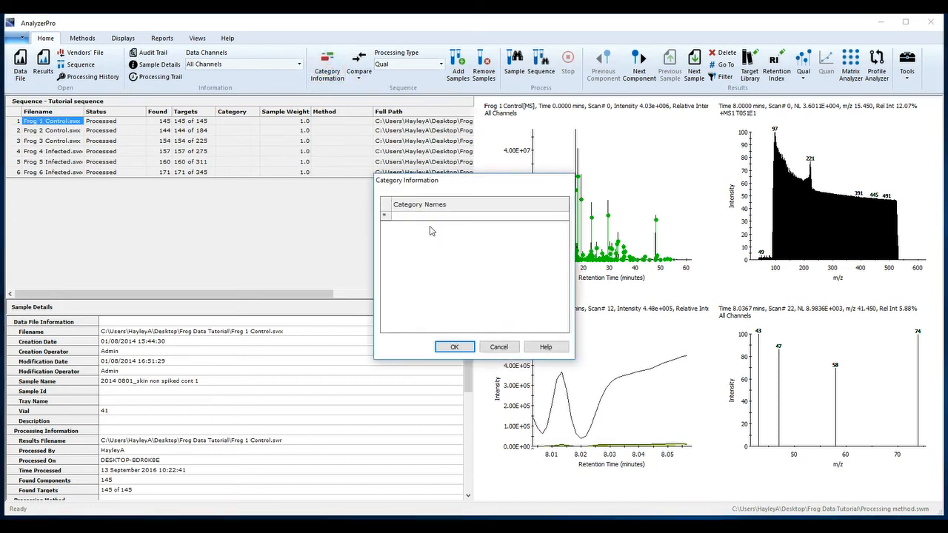
pyautogui.write('d')
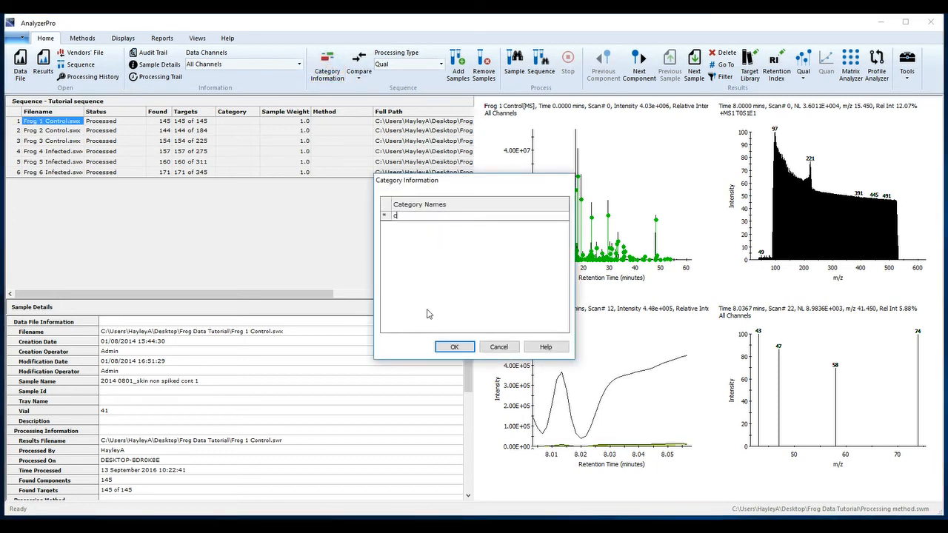
pyautogui.write('control')
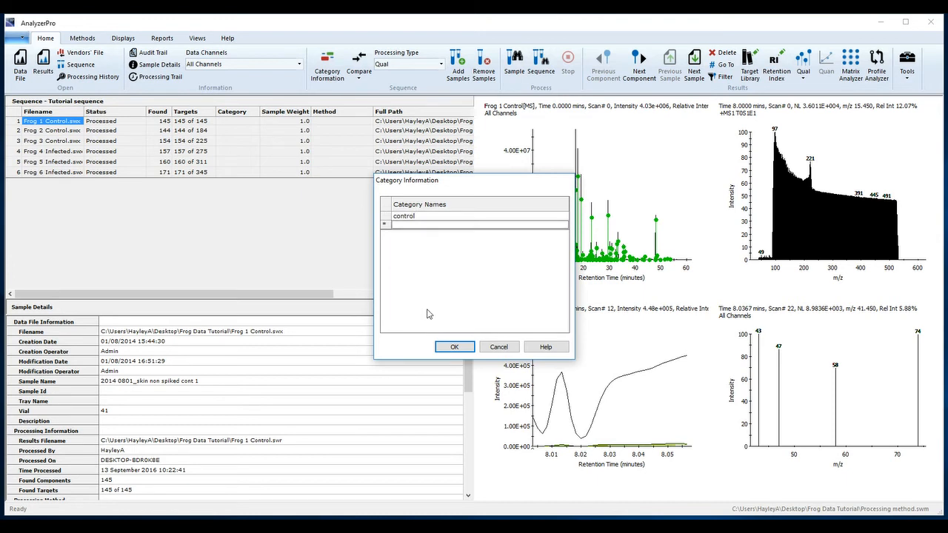
pyautogui.write('infected')
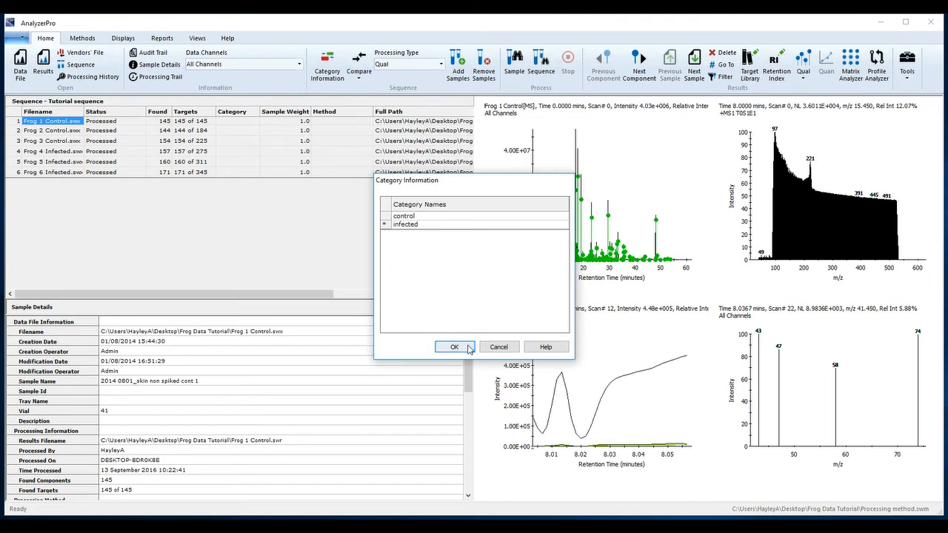
pyautogui.click(454, 347)
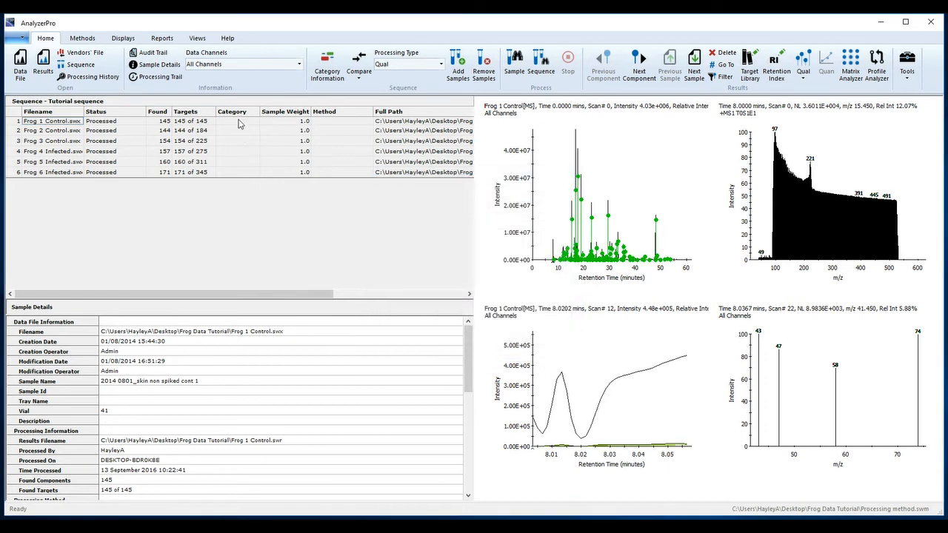
# Step: Assign control to Frog 1–3 and infected to Frog 4–6 in the Category column
pyautogui.click(236, 120)
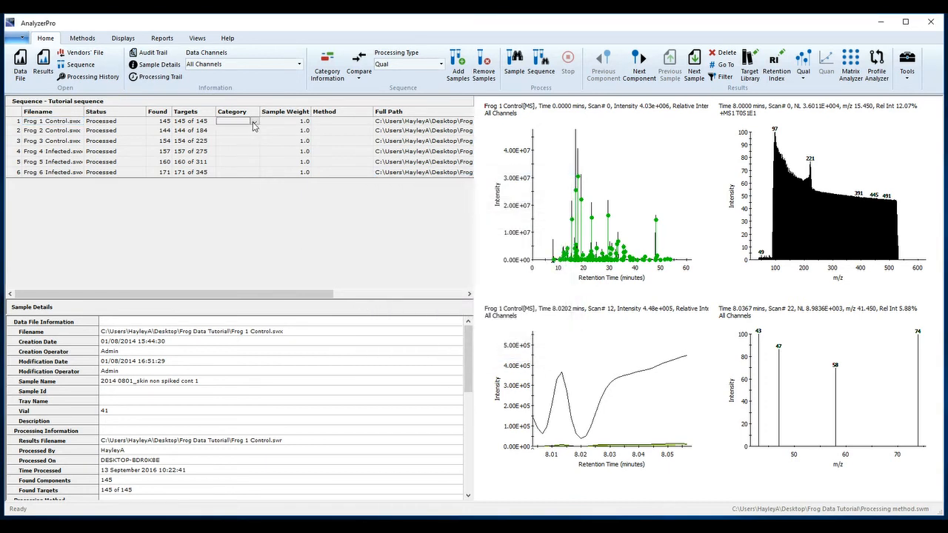
pyautogui.write('control')
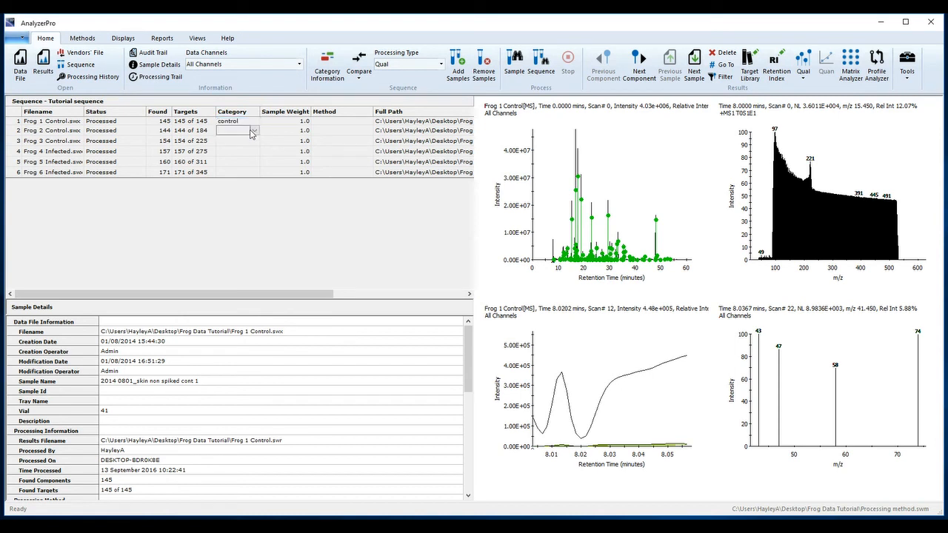
pyautogui.click(234, 130)
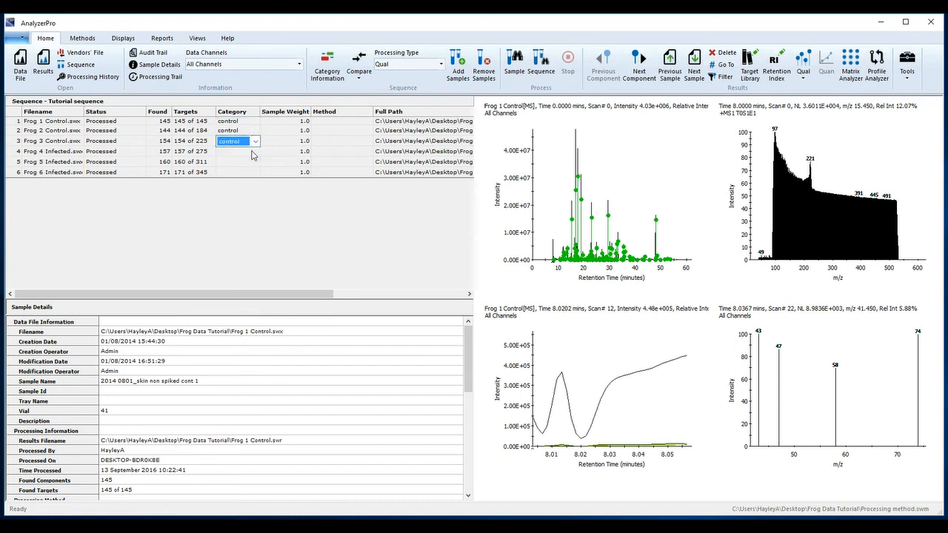
pyautogui.click(230, 151)
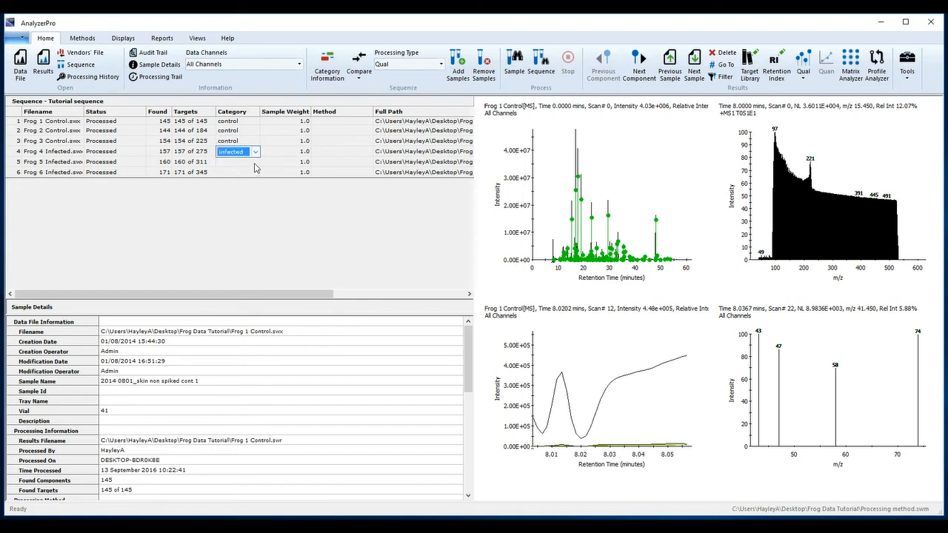
pyautogui.click(255, 151)
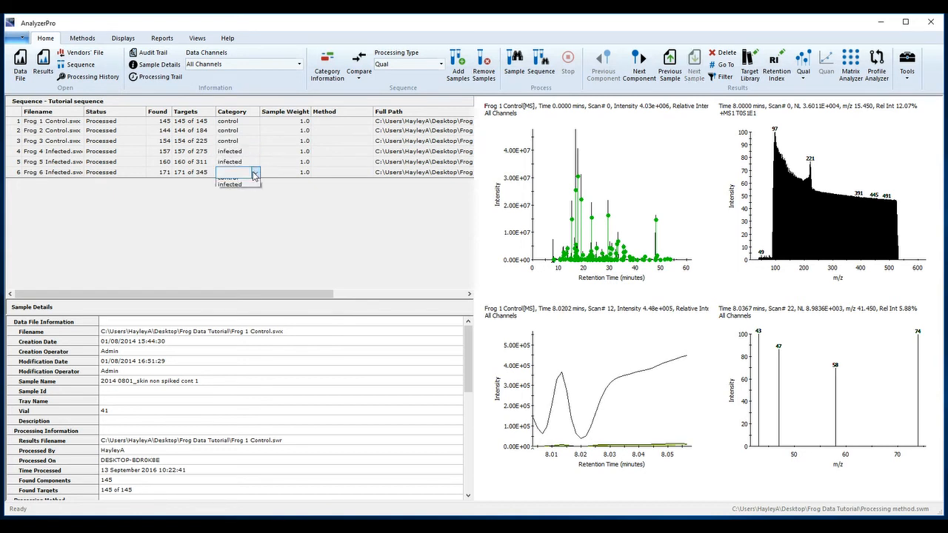
pyautogui.click(230, 183)
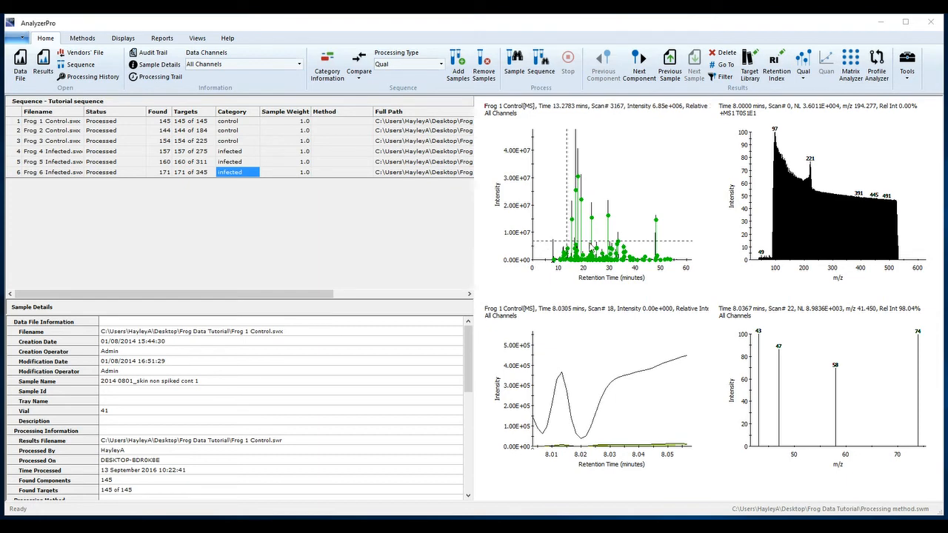
pyautogui.moveTo(850, 63)
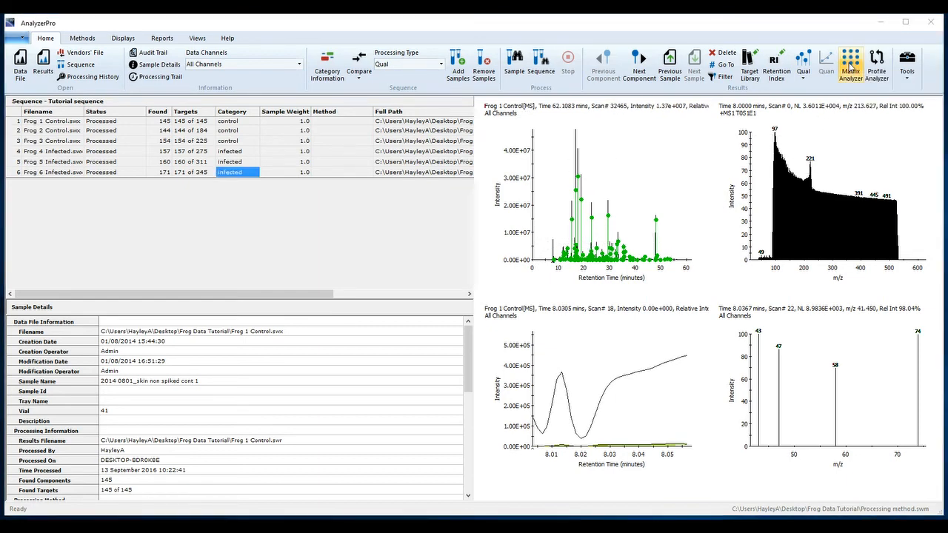
# Step: Open Matrix Analyzer and switch the plot from PCA scores to loadings
pyautogui.click(850, 63)
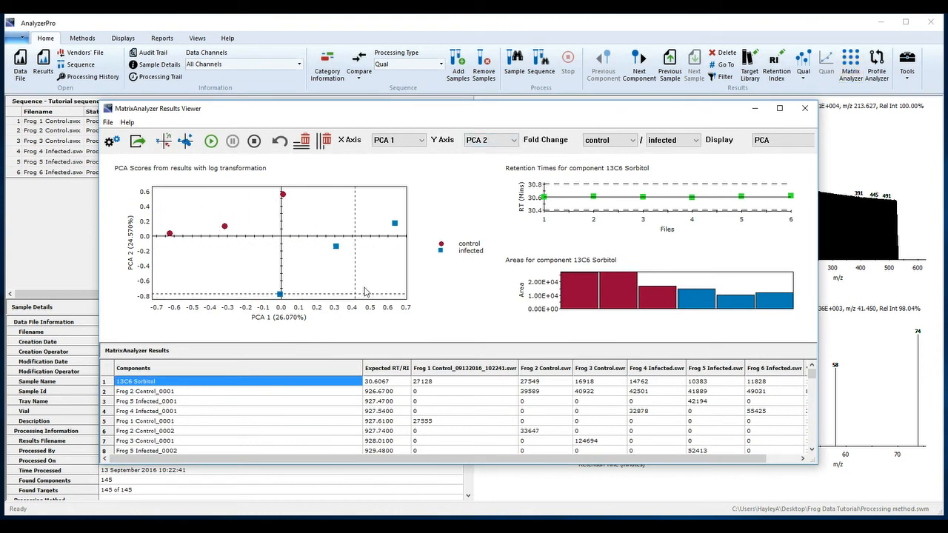
pyautogui.moveTo(266, 170)
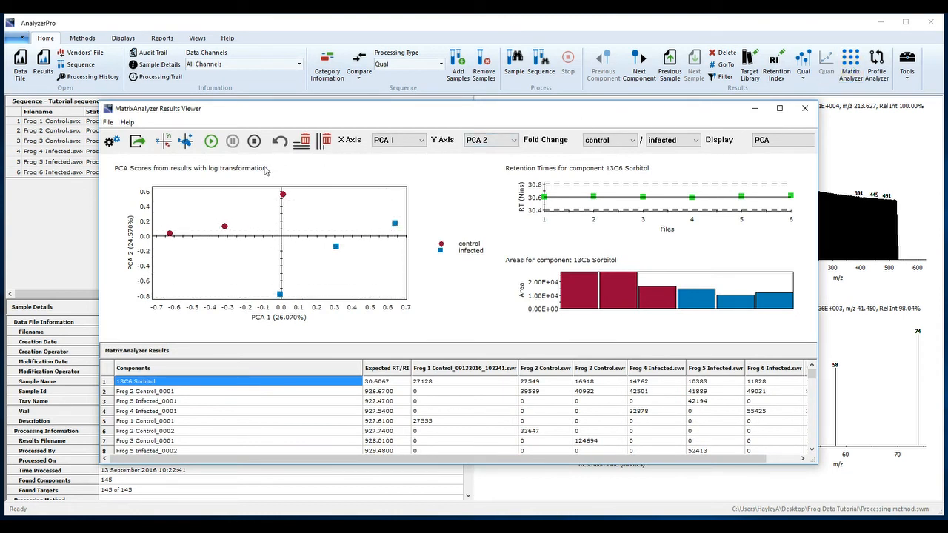
pyautogui.moveTo(186, 141)
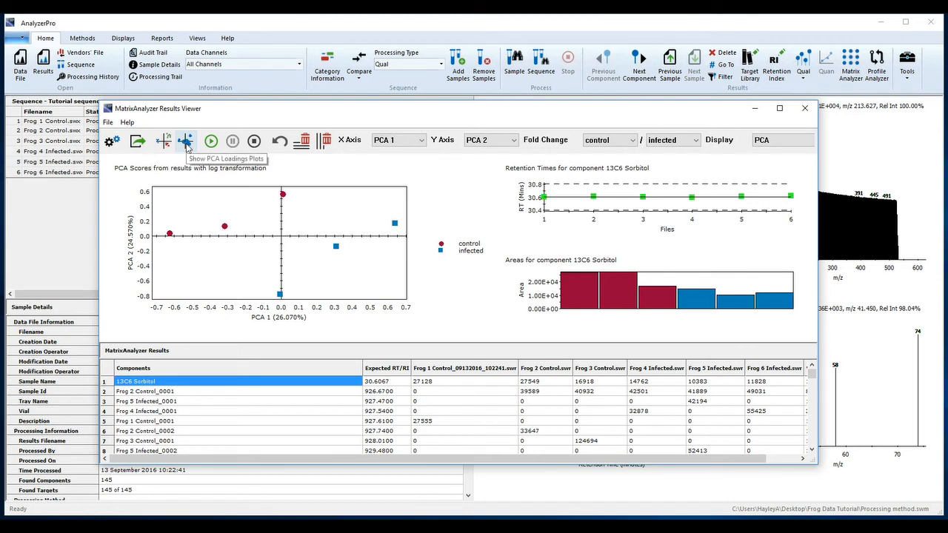
pyautogui.click(186, 141)
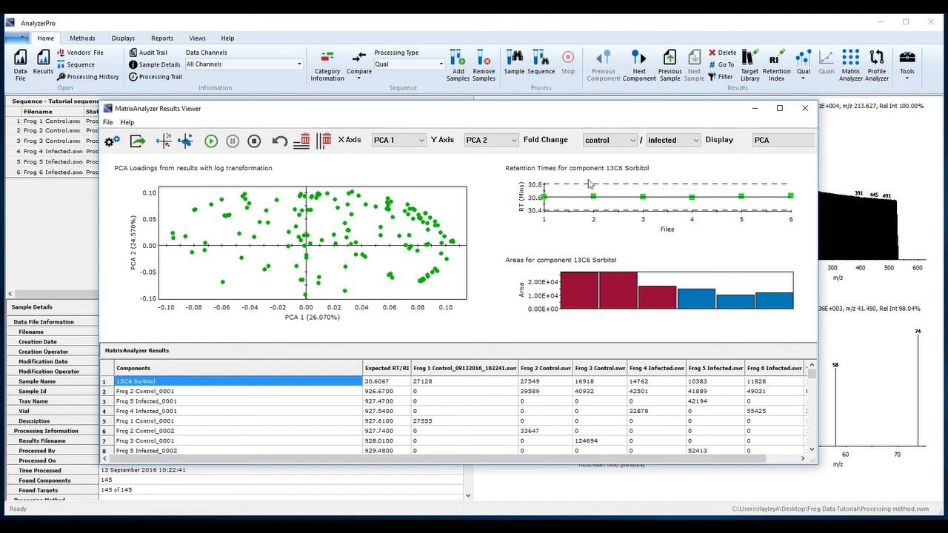
pyautogui.moveTo(592, 198)
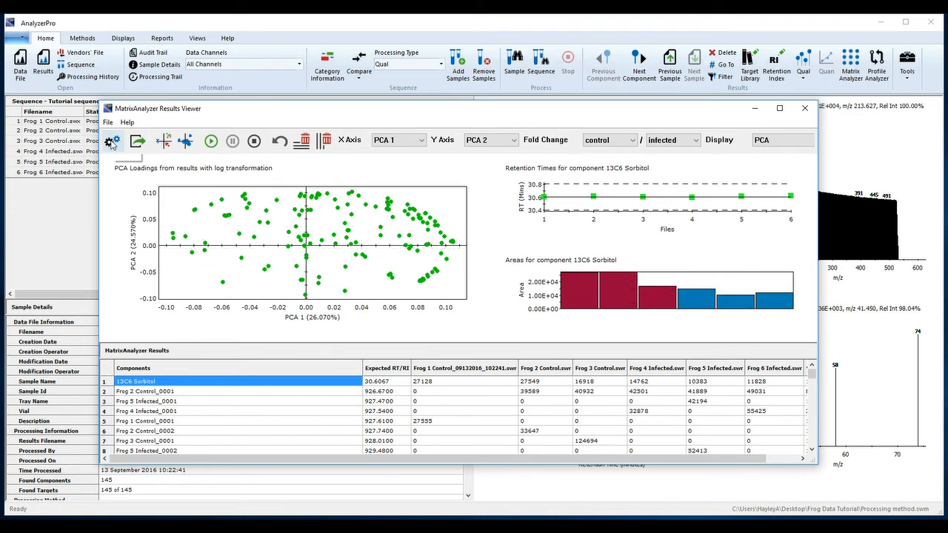
# Step: Normalize to 13C6 Sorbitol and add Normalized Results, p-Value and Fold Change columns
pyautogui.click(111, 141)
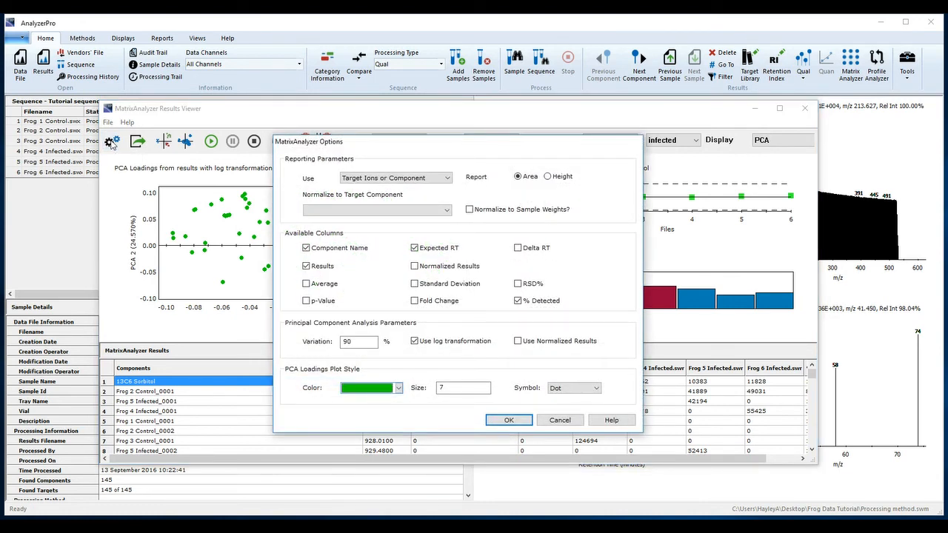
pyautogui.click(374, 210)
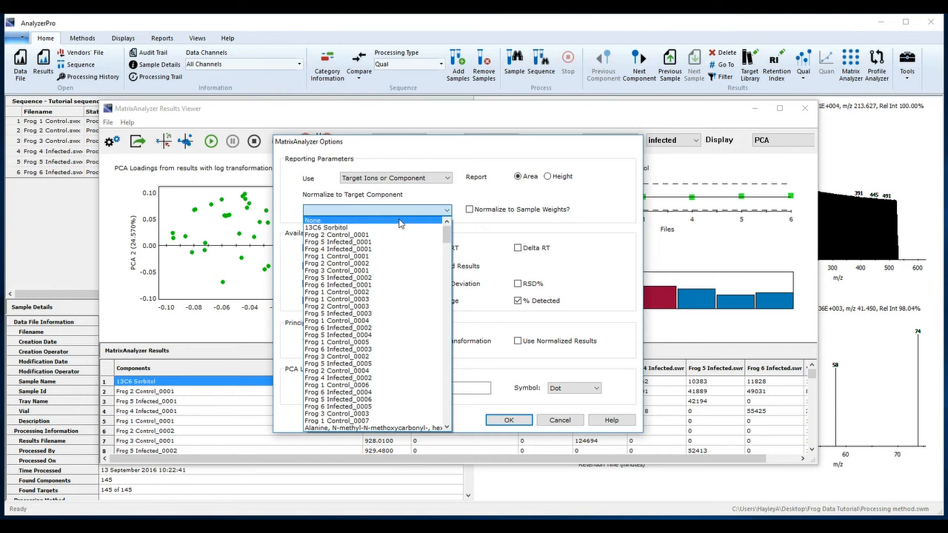
pyautogui.click(325, 227)
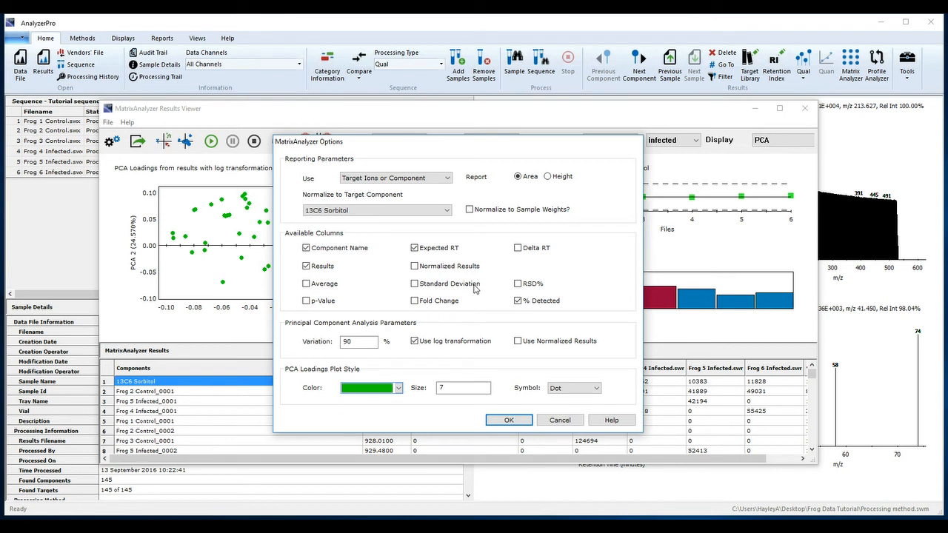
pyautogui.click(414, 266)
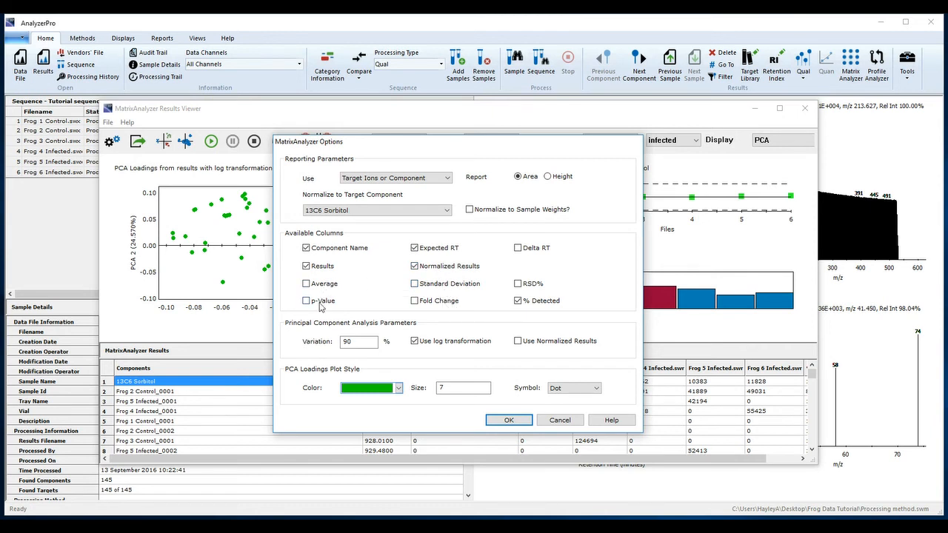
pyautogui.click(306, 301)
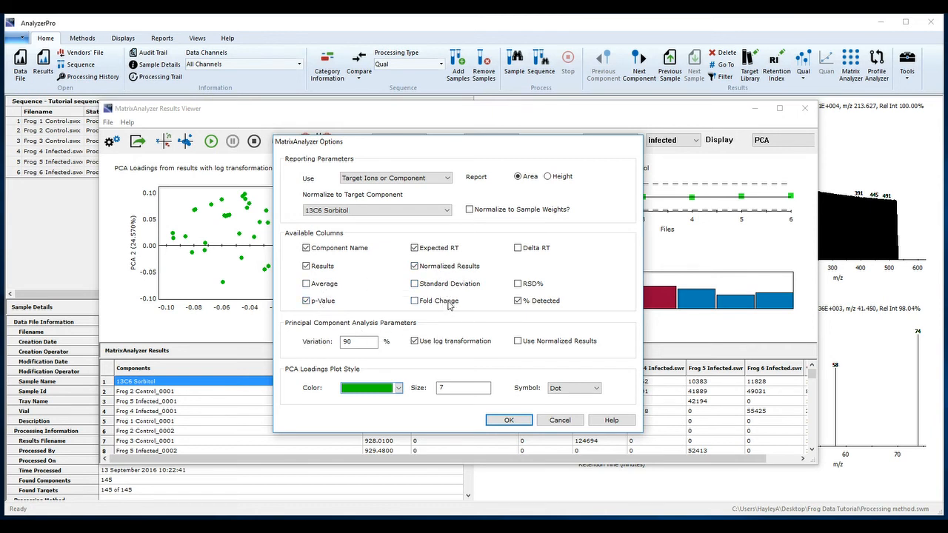
pyautogui.click(414, 300)
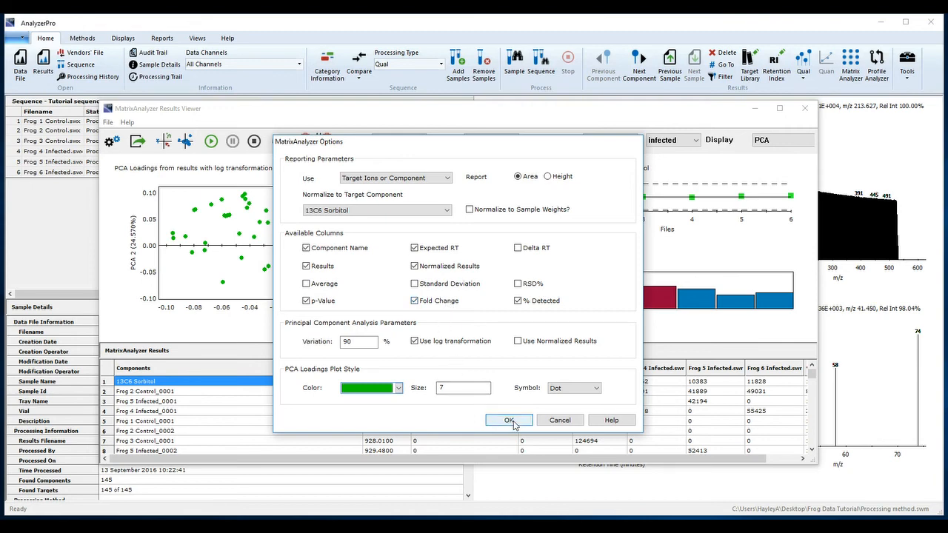
pyautogui.click(509, 420)
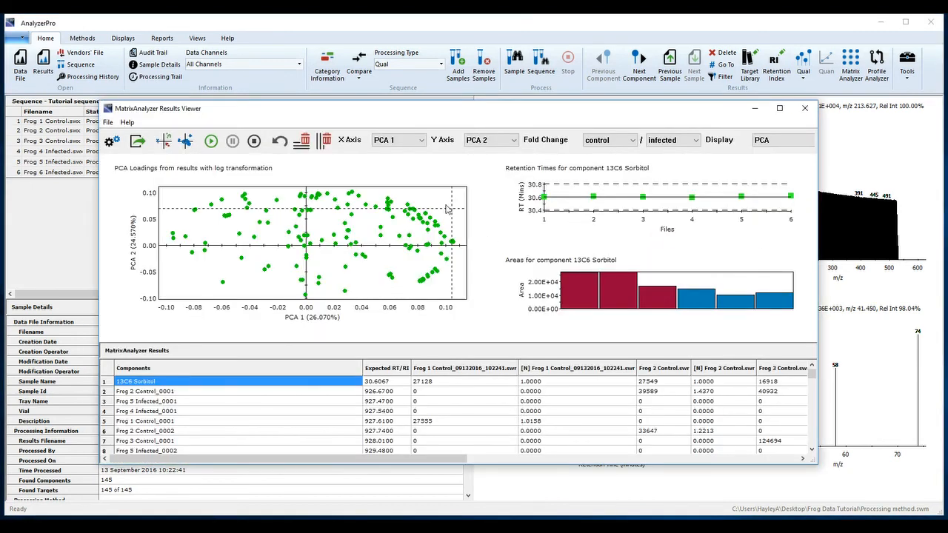
# Step: Show the PCA scores plot and set fold change to infected over control
pyautogui.click(164, 140)
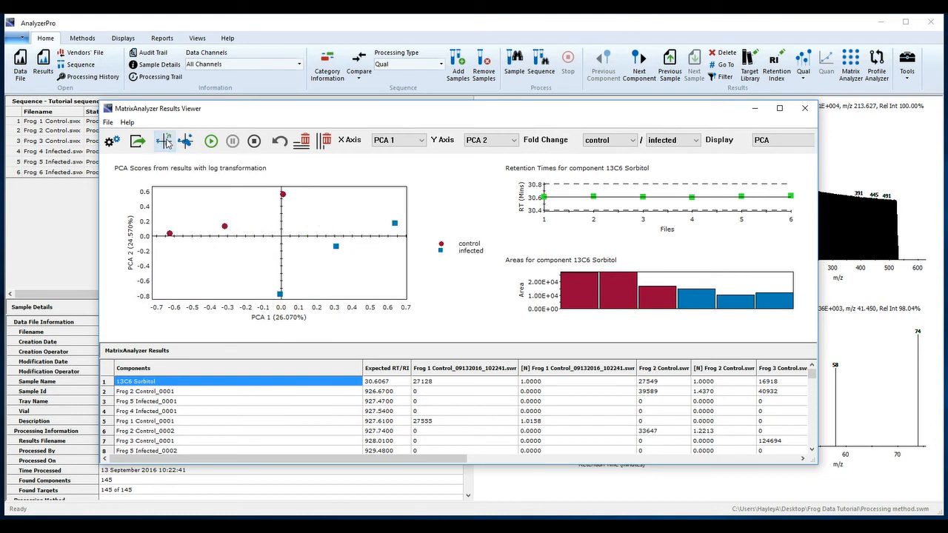
pyautogui.moveTo(592, 238)
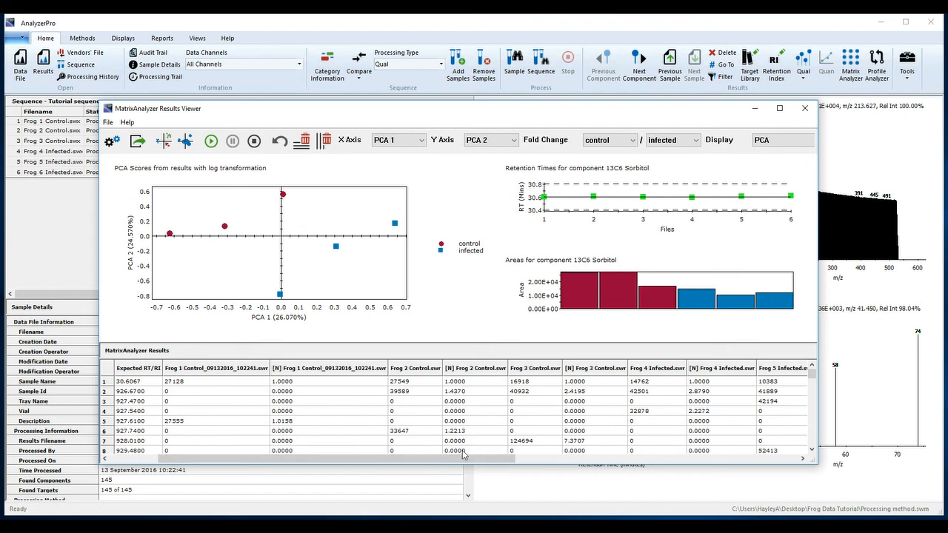
pyautogui.moveTo(462, 458); pyautogui.dragTo(659, 458)
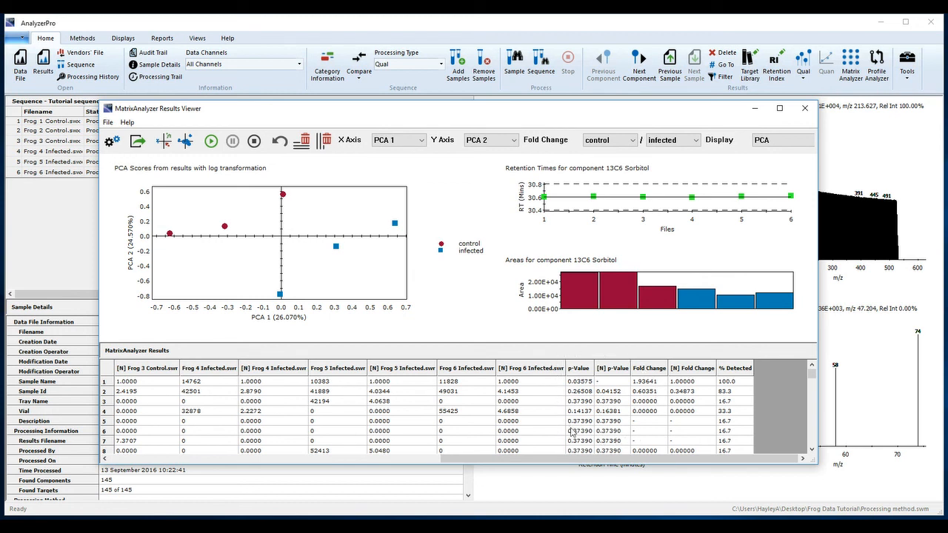
pyautogui.moveTo(653, 424)
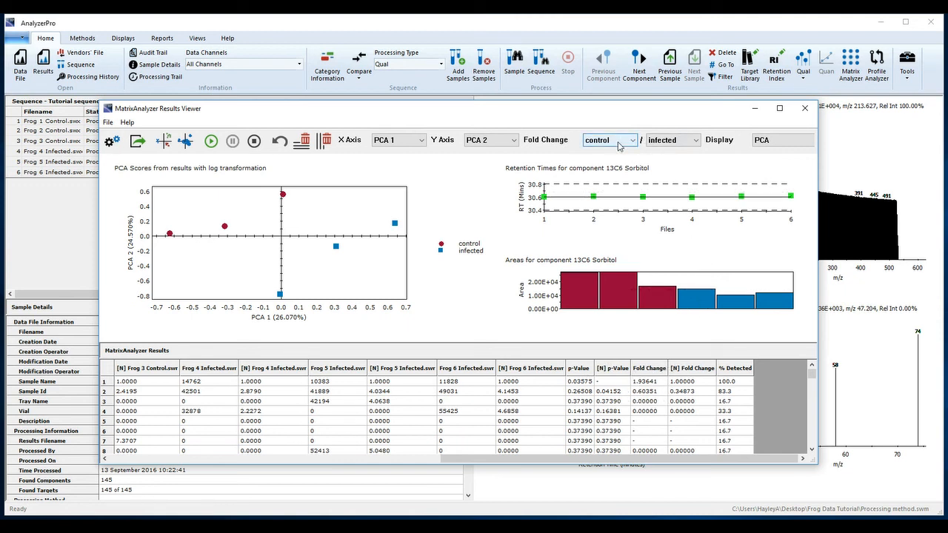
pyautogui.click(604, 140)
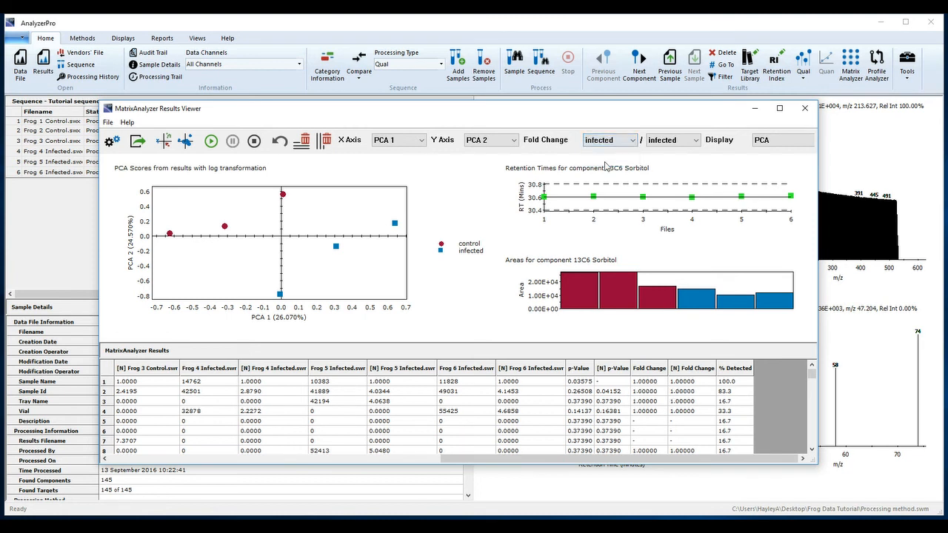
pyautogui.click(693, 140)
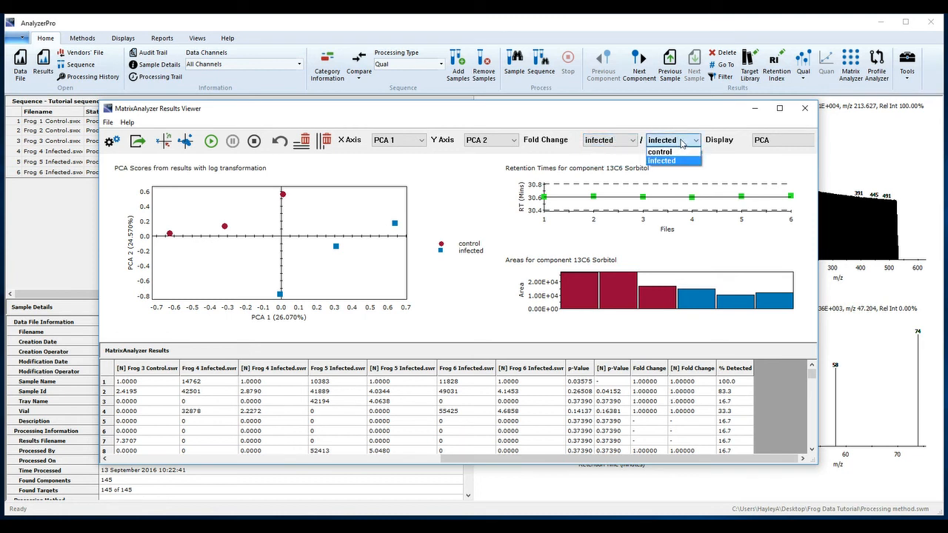
pyautogui.click(659, 151)
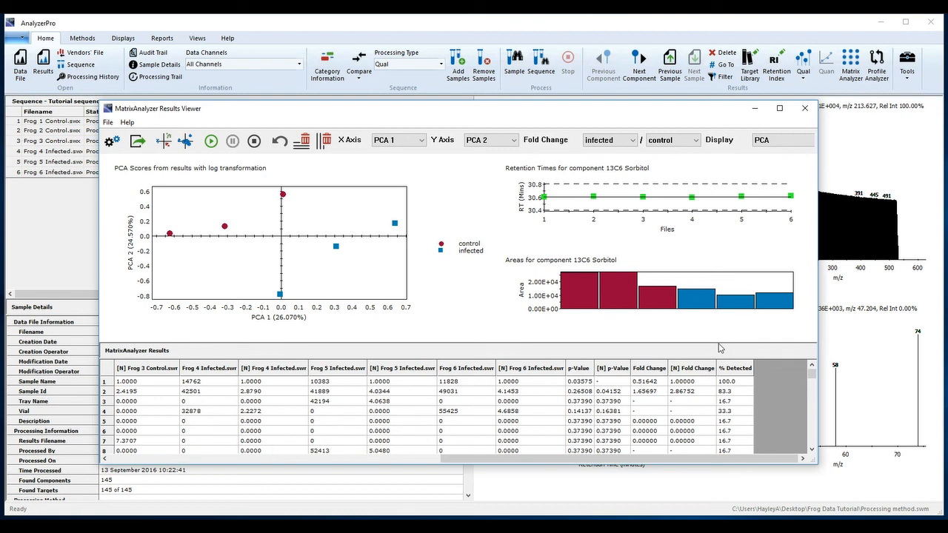
pyautogui.moveTo(739, 376)
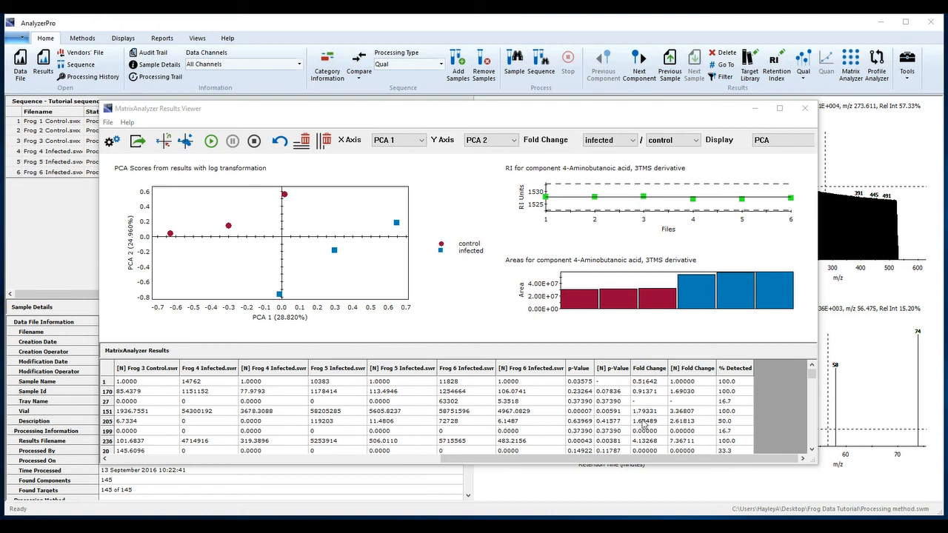
pyautogui.moveTo(738, 371)
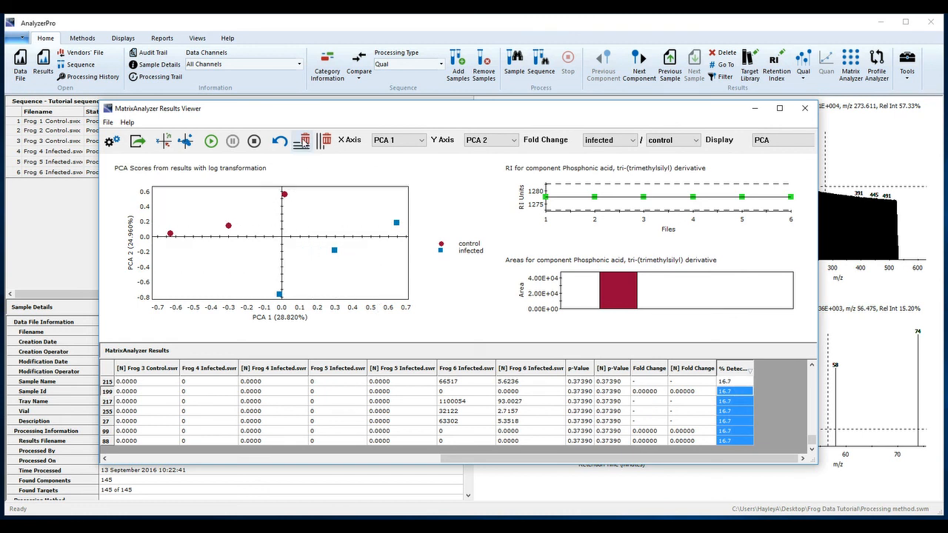
pyautogui.moveTo(304, 140)
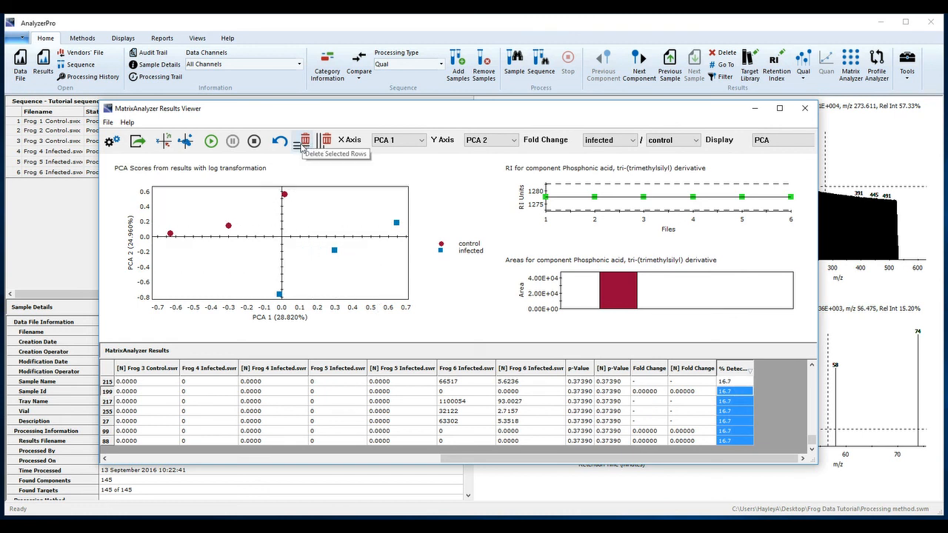
# Step: Delete the 16.7%-detected component rows and confirm recalculating the PCA
pyautogui.click(304, 140)
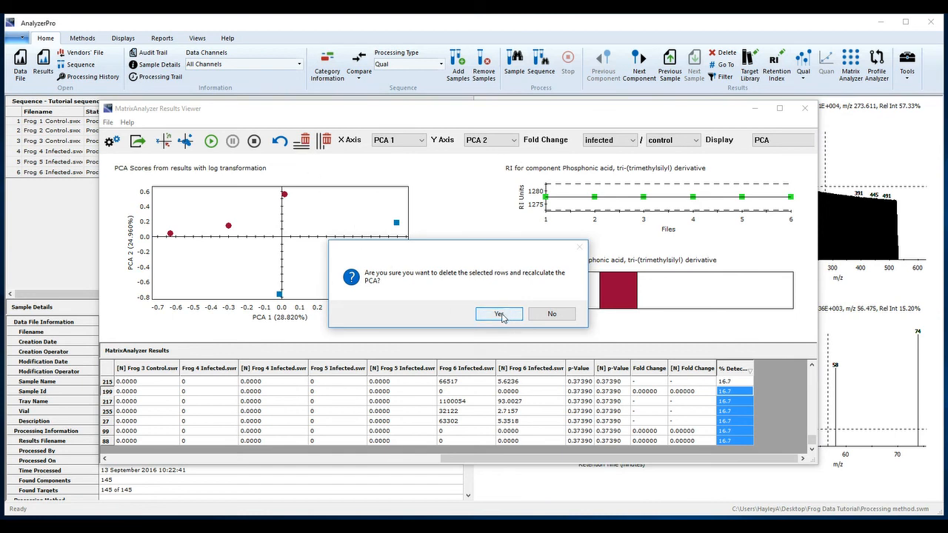
pyautogui.click(499, 314)
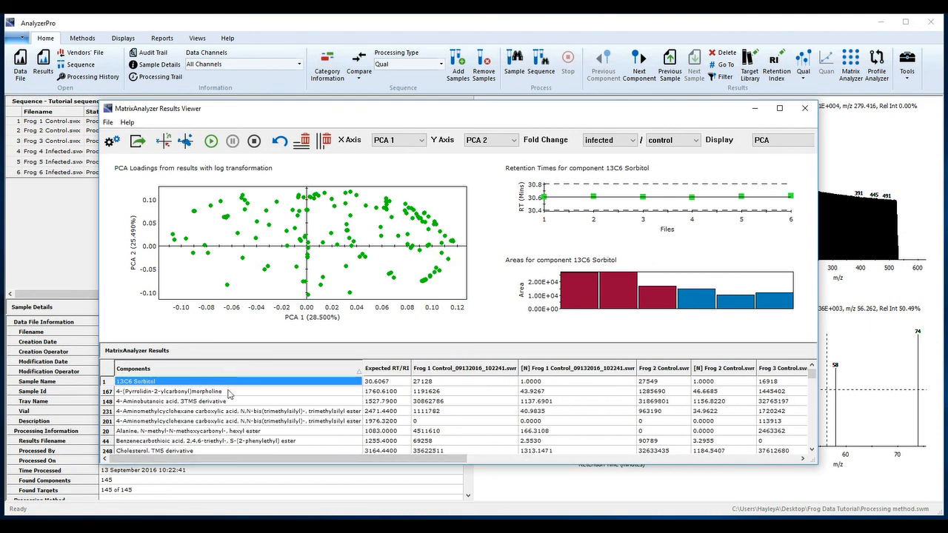
# Step: Select 4-(Pyrrolidin-2-ylcarbonyl)morpholine in the Results table to show its RI and area charts
pyautogui.click(185, 390)
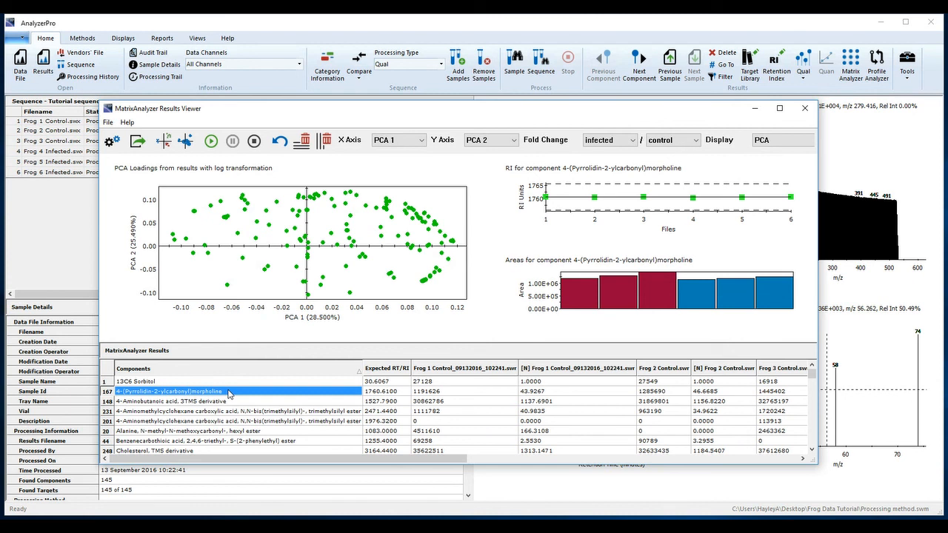
pyautogui.moveTo(241, 405)
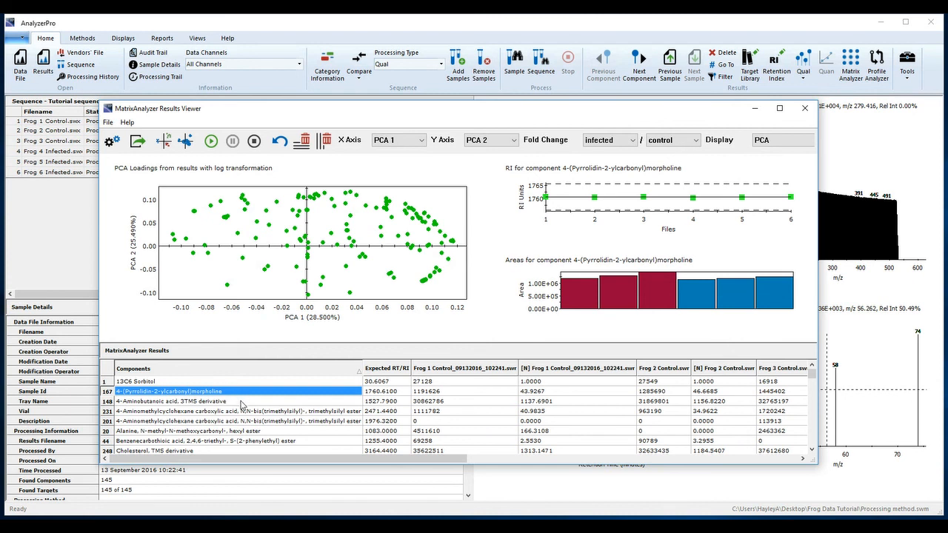
pyautogui.moveTo(290, 431)
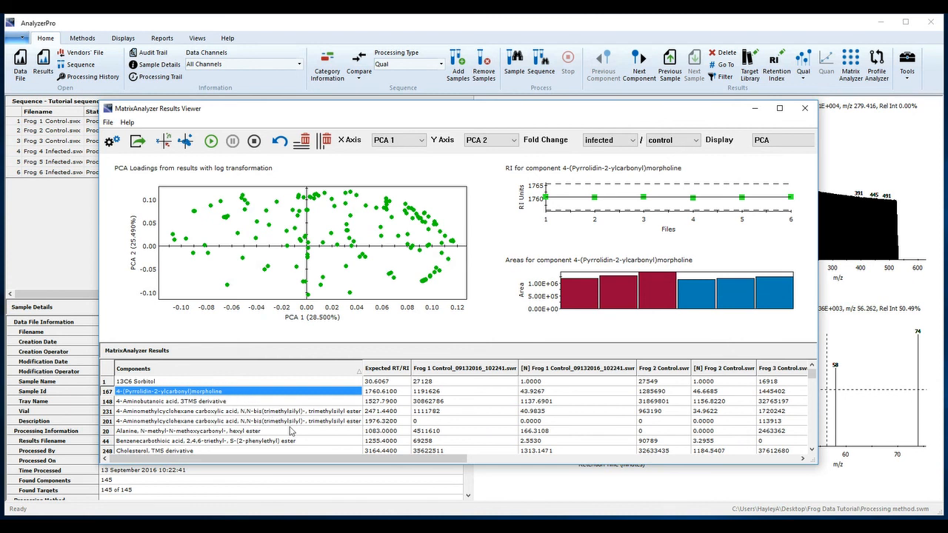
pyautogui.moveTo(448, 280)
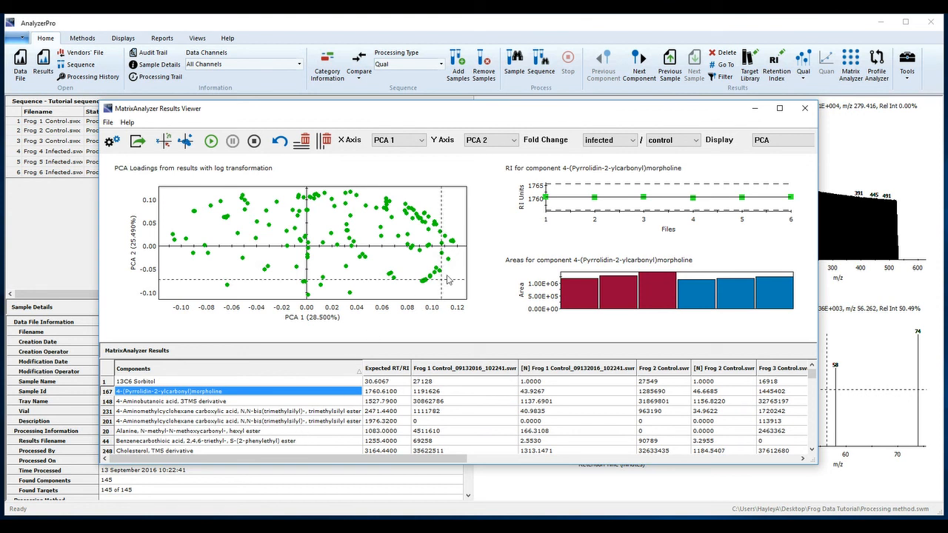